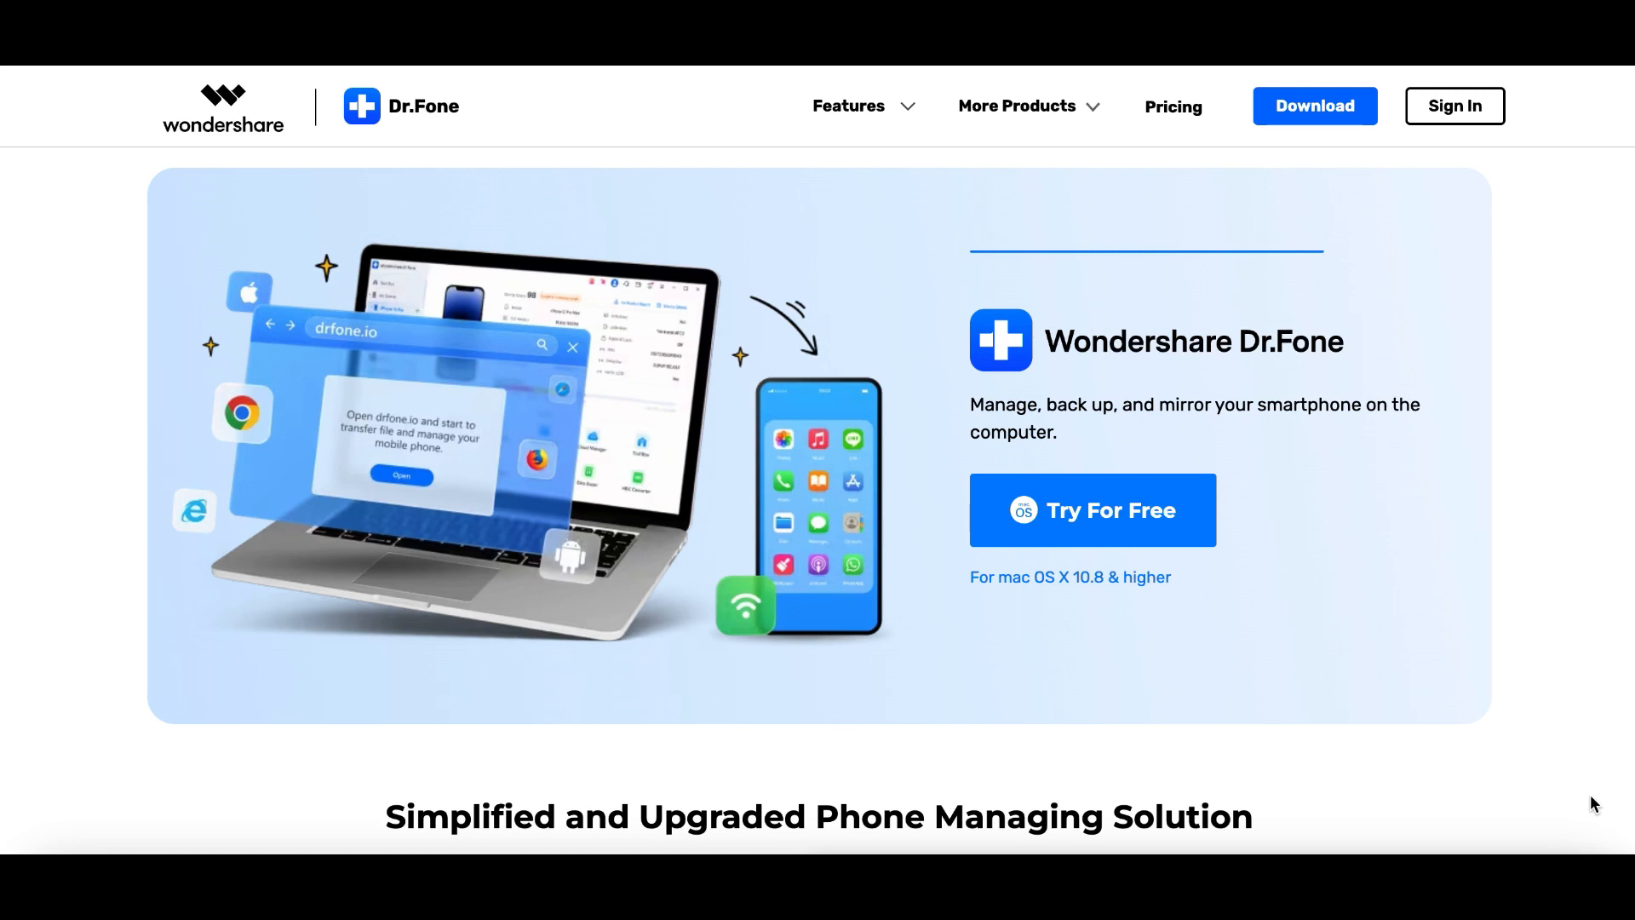
- Run the Wondershare Dr.Fone Installer package so Dr.Fone installs and launches to its home screen
scroll(down, 3)
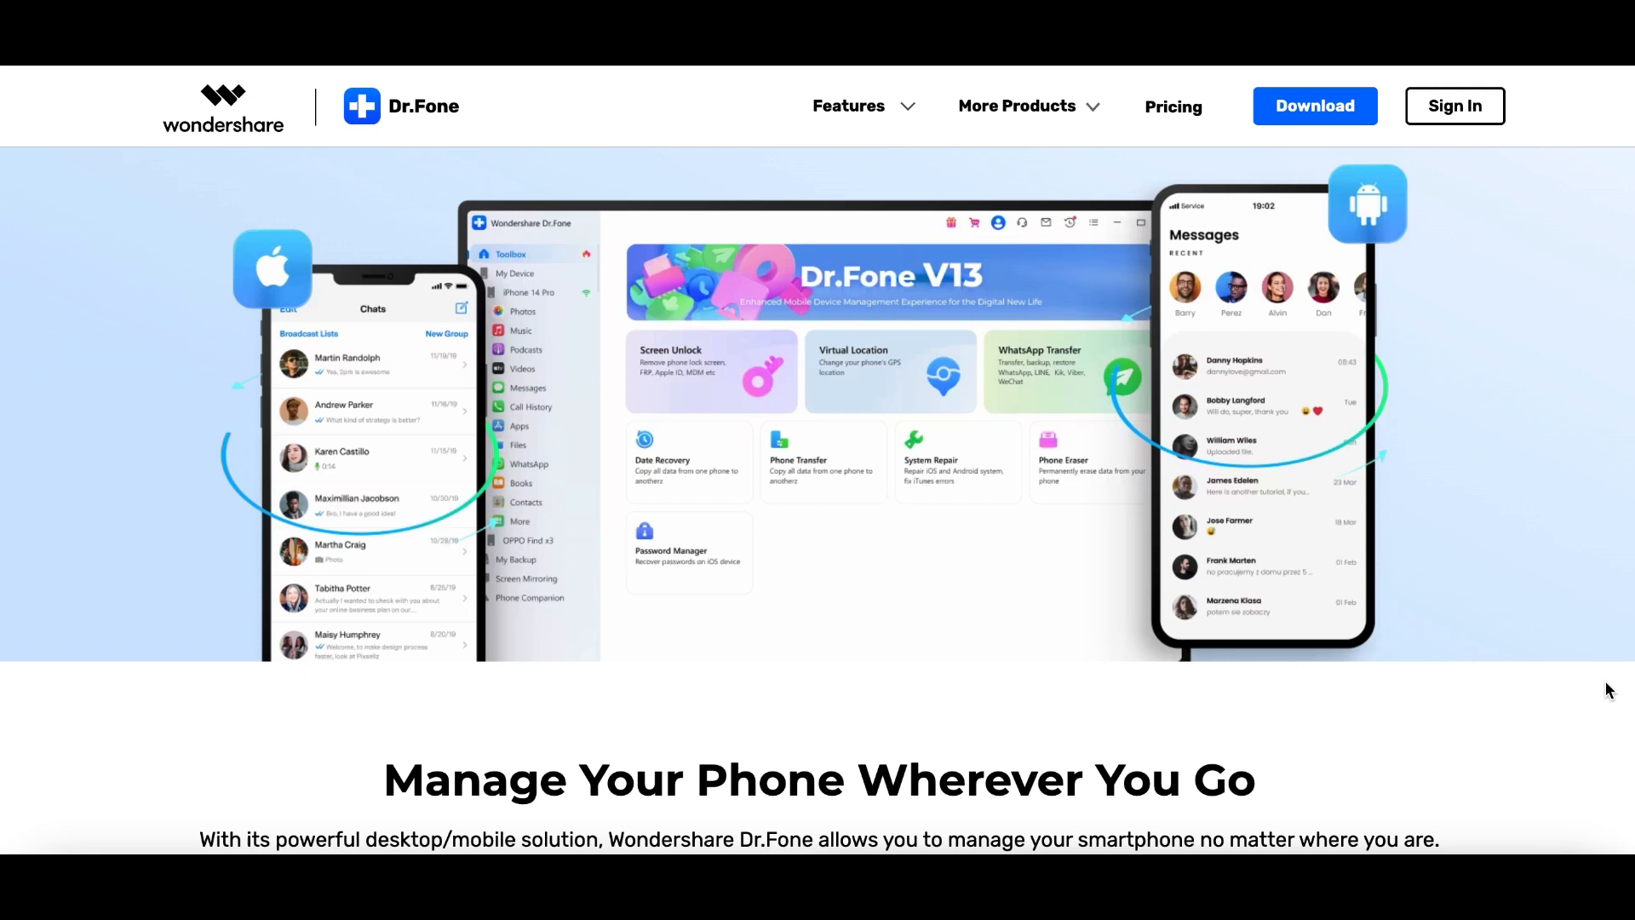
scroll(down, 3)
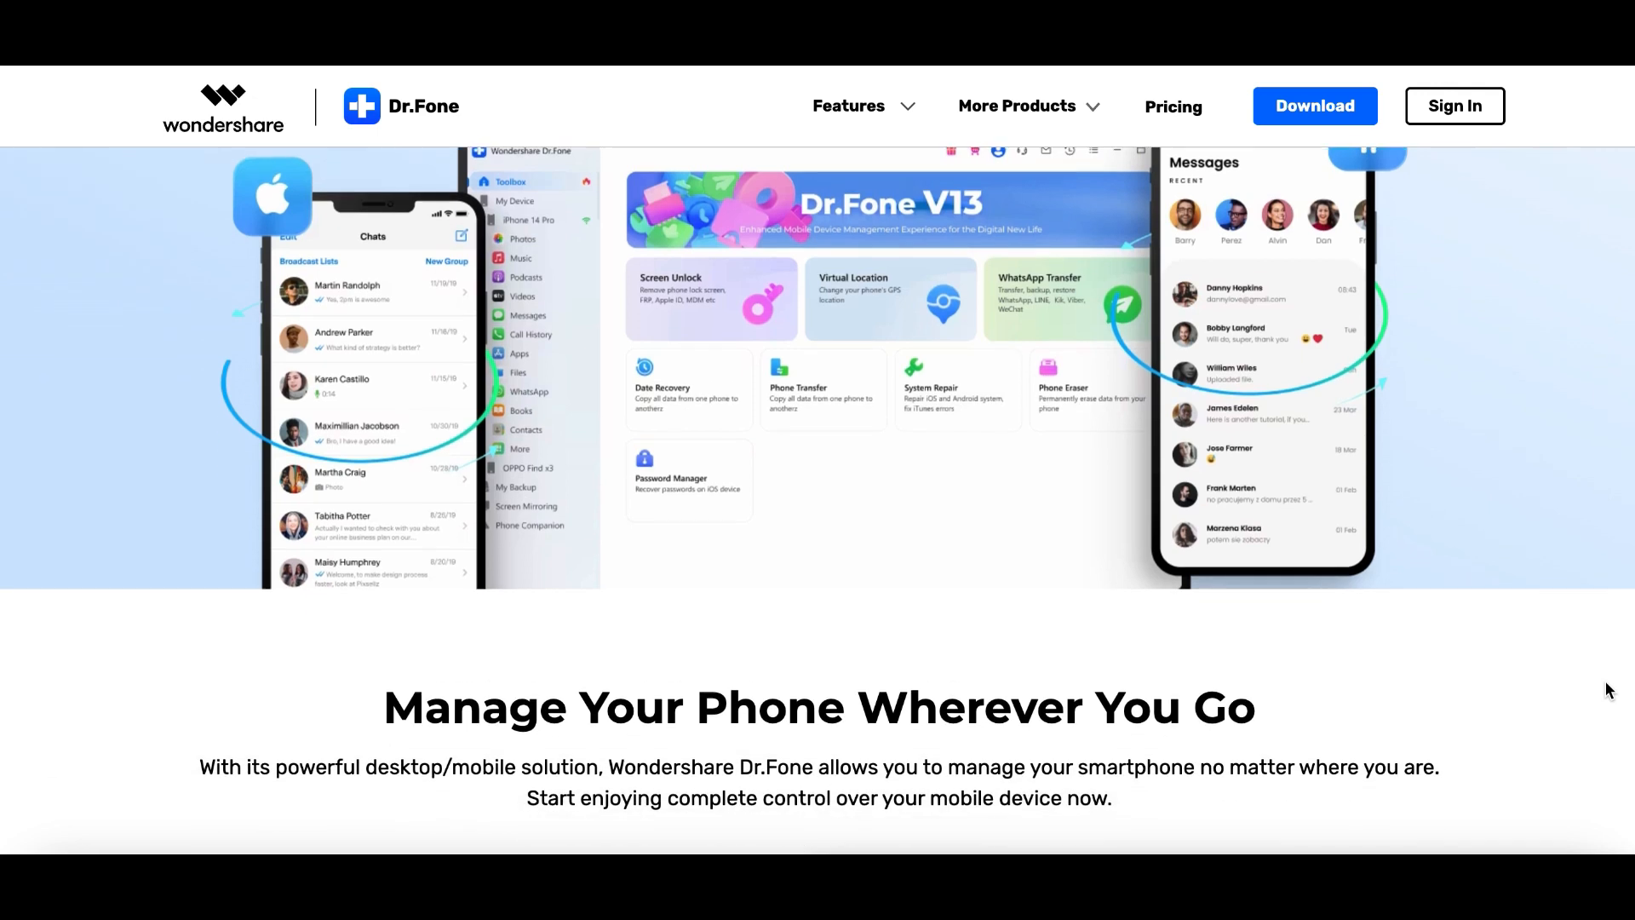
scroll(down, 3)
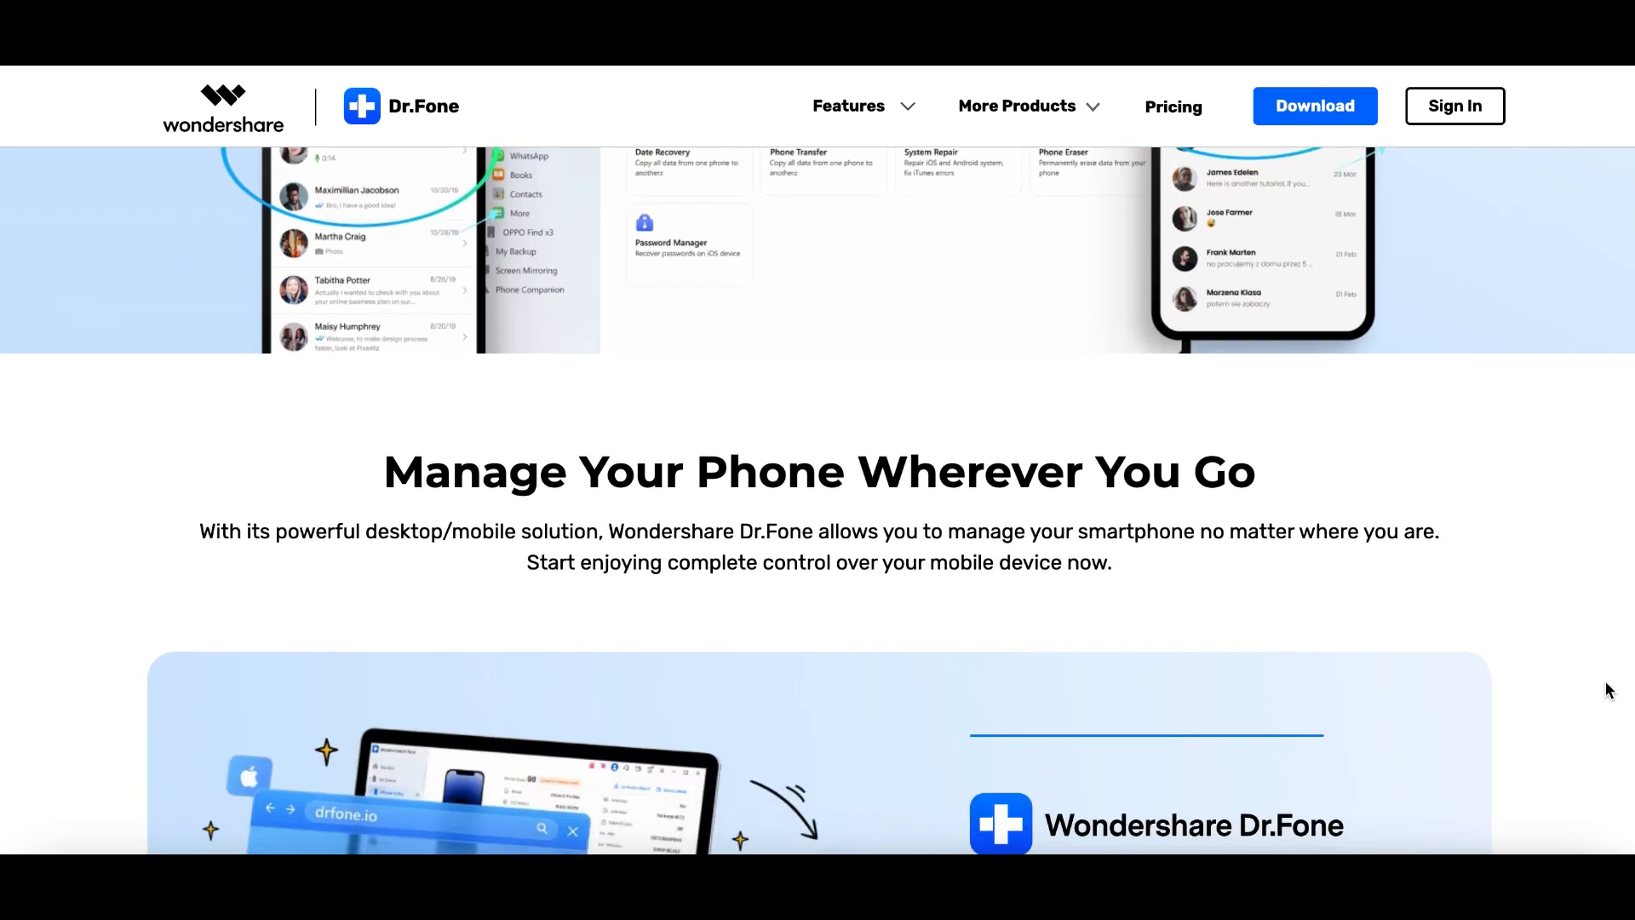
scroll(down, 3)
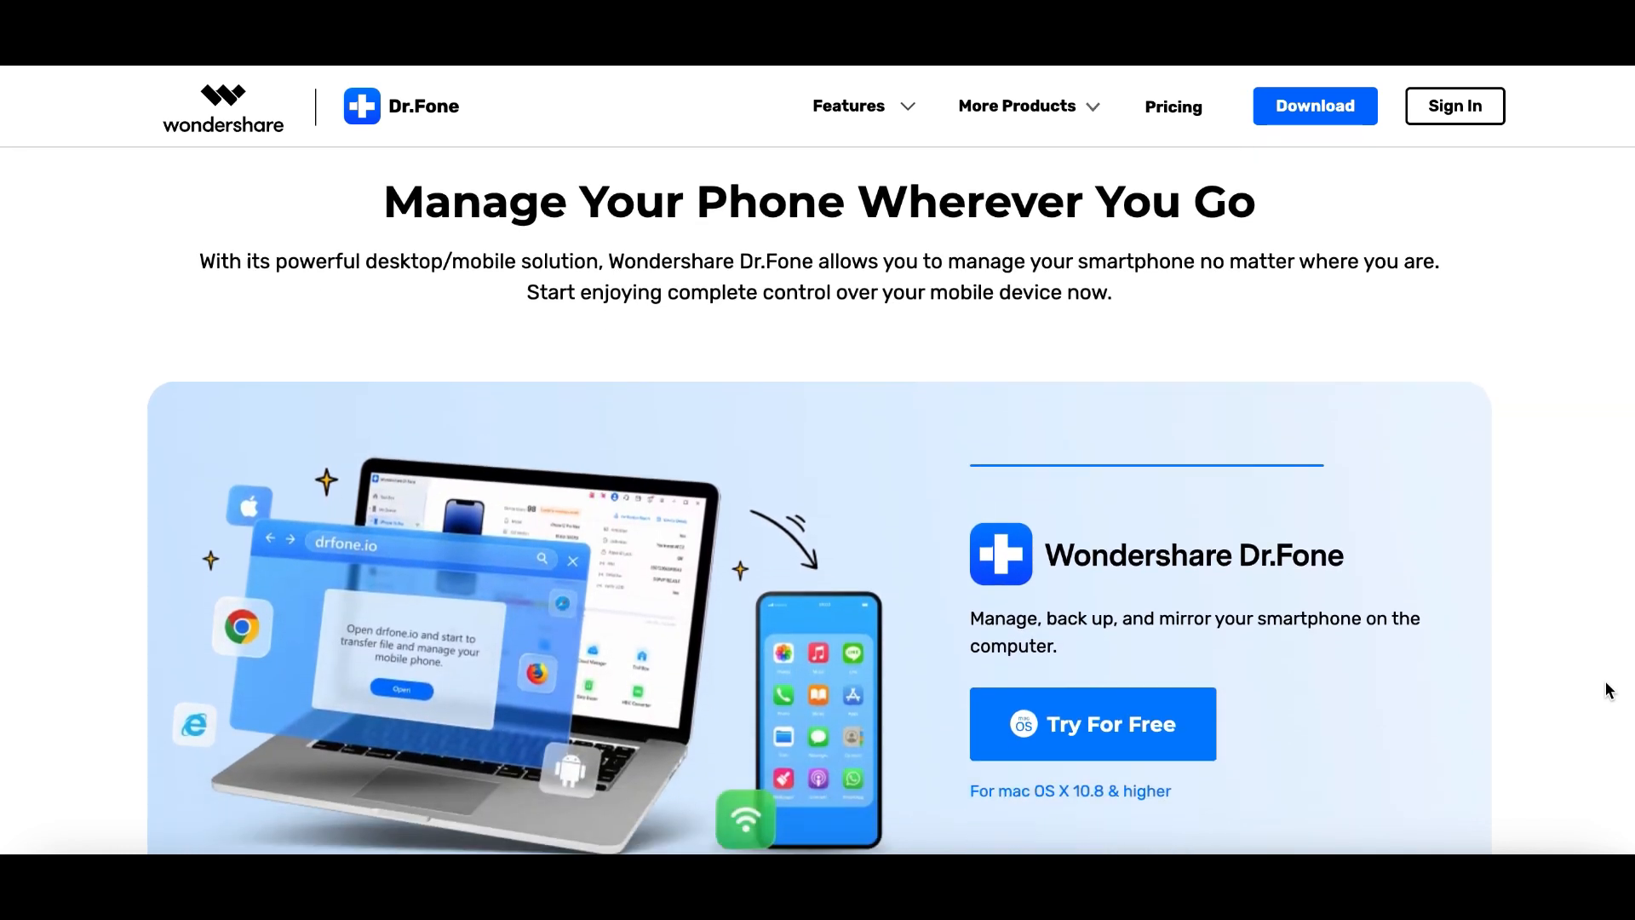
scroll(down, 3)
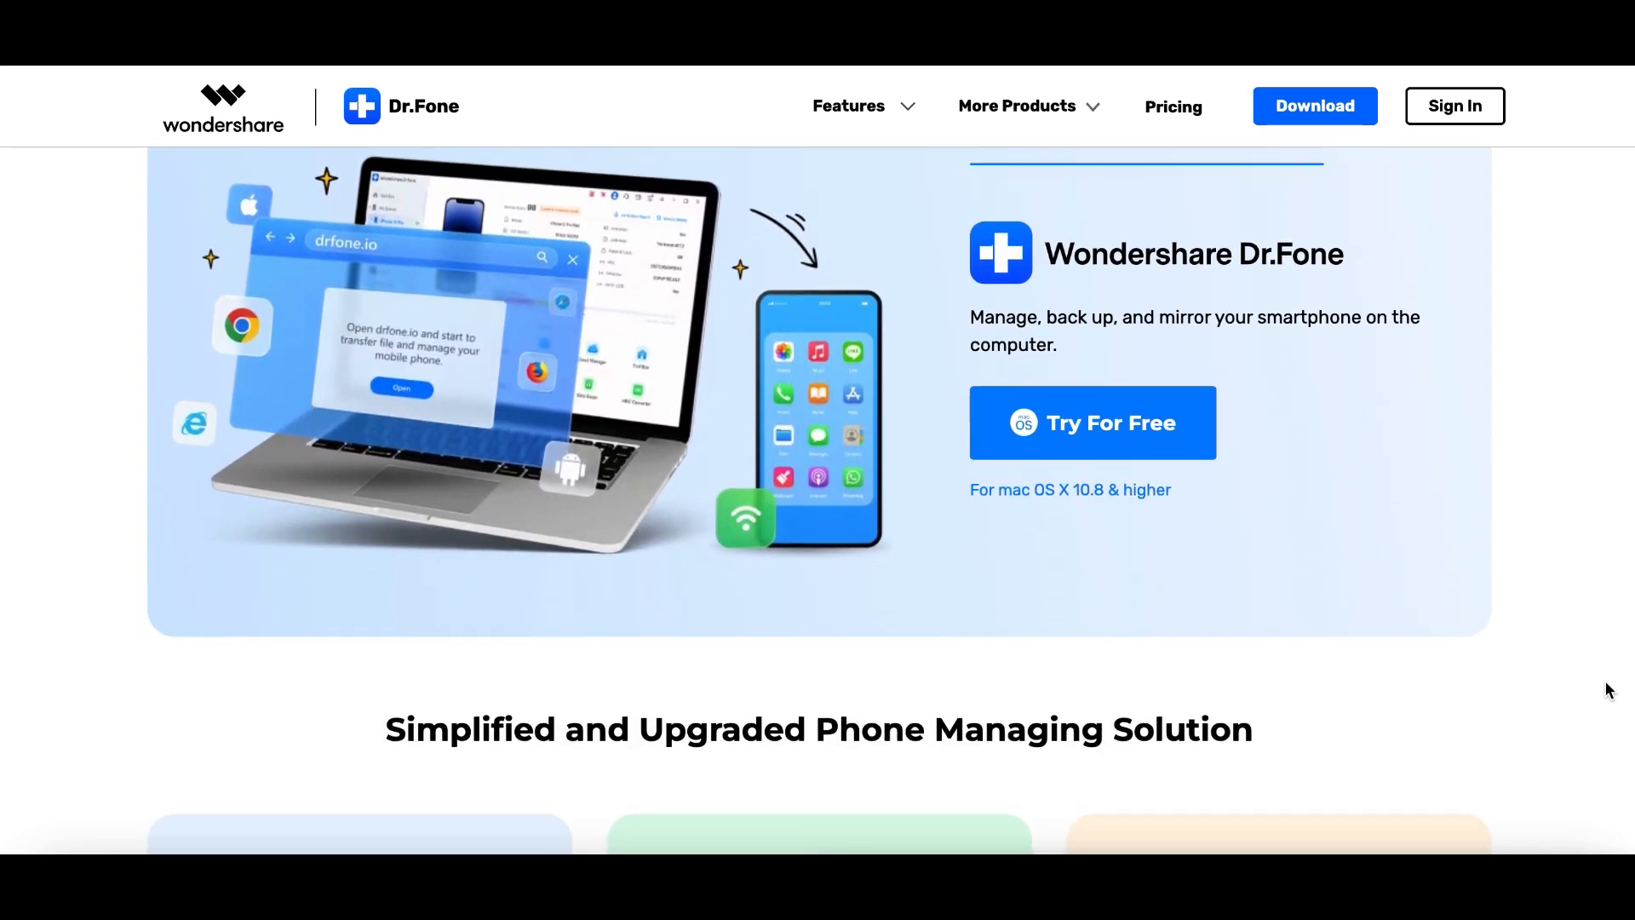
scroll(down, 3)
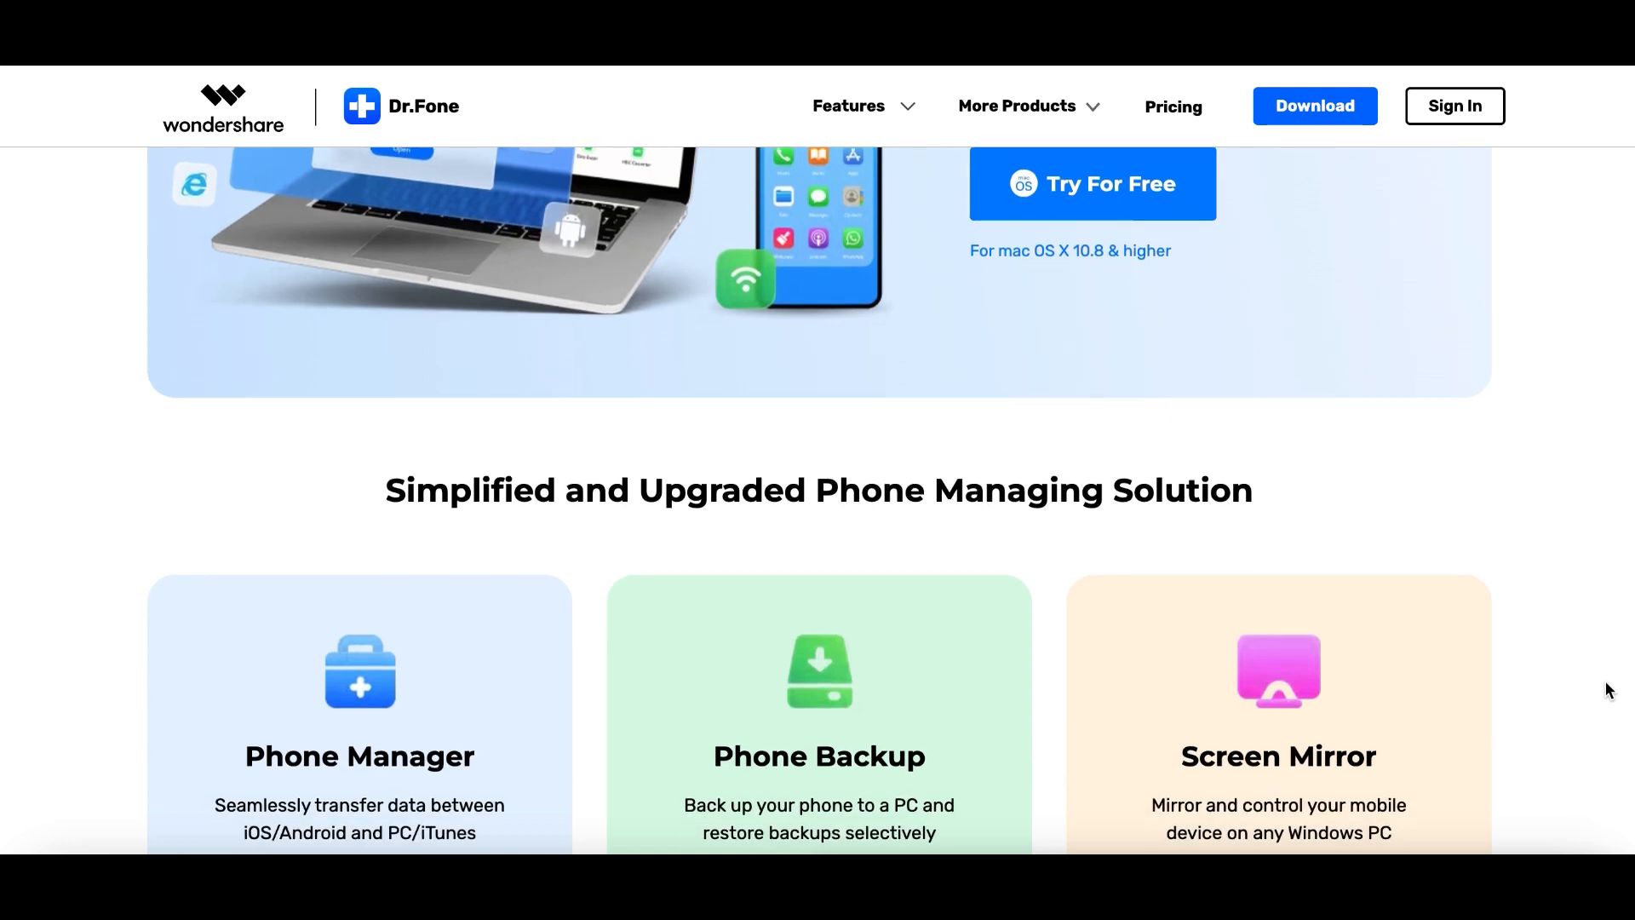
scroll(down, 3)
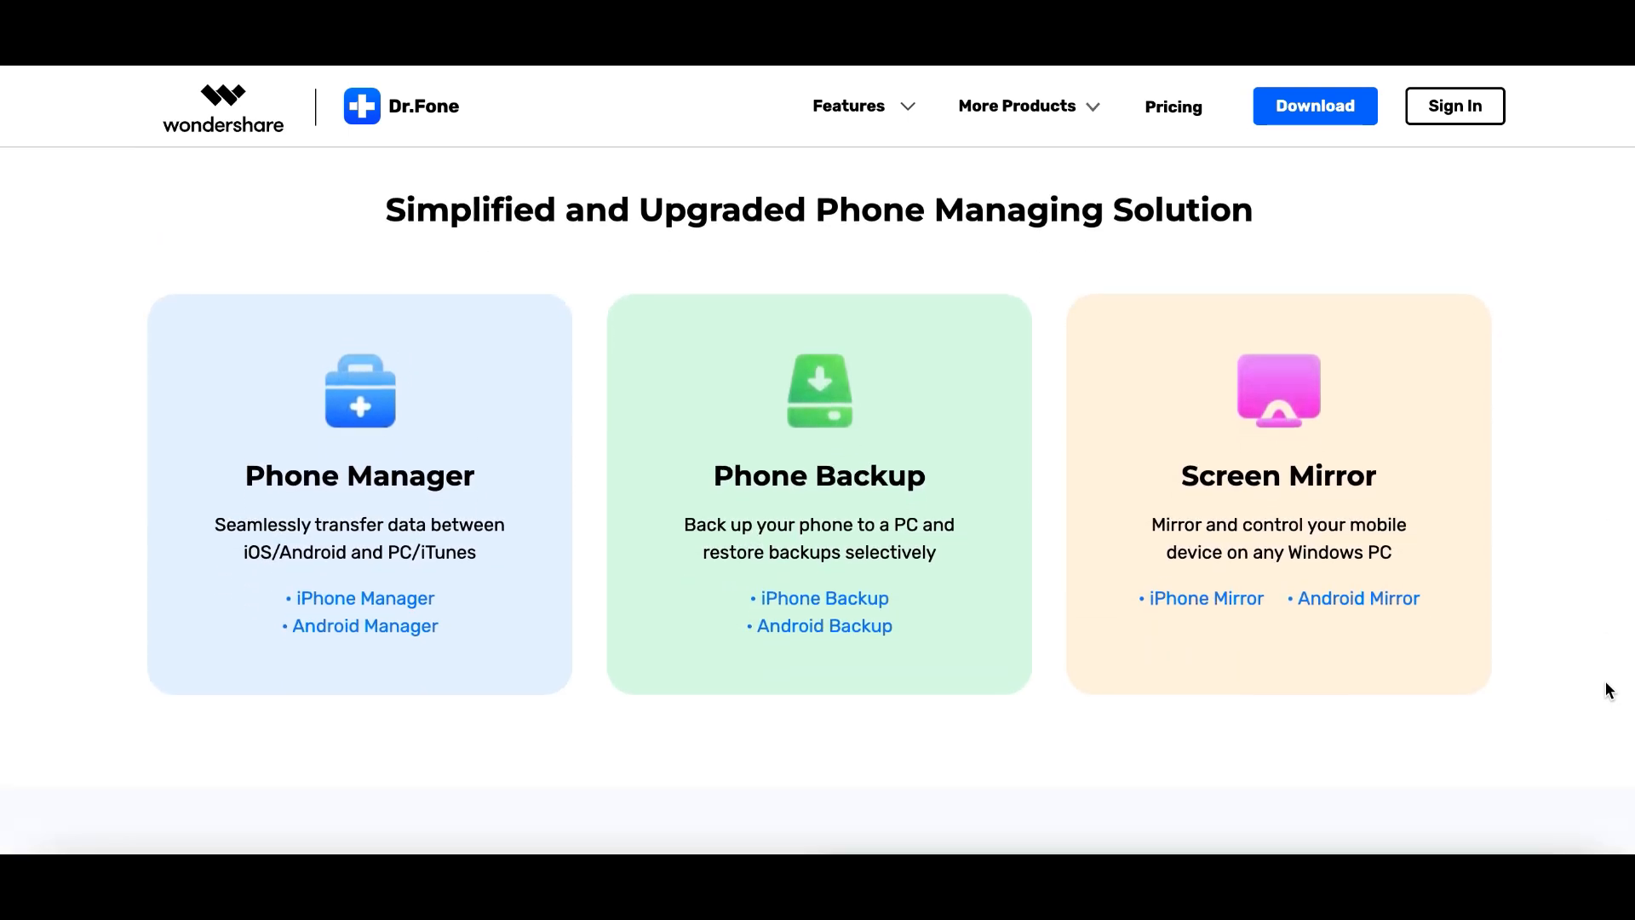
scroll(down, 3)
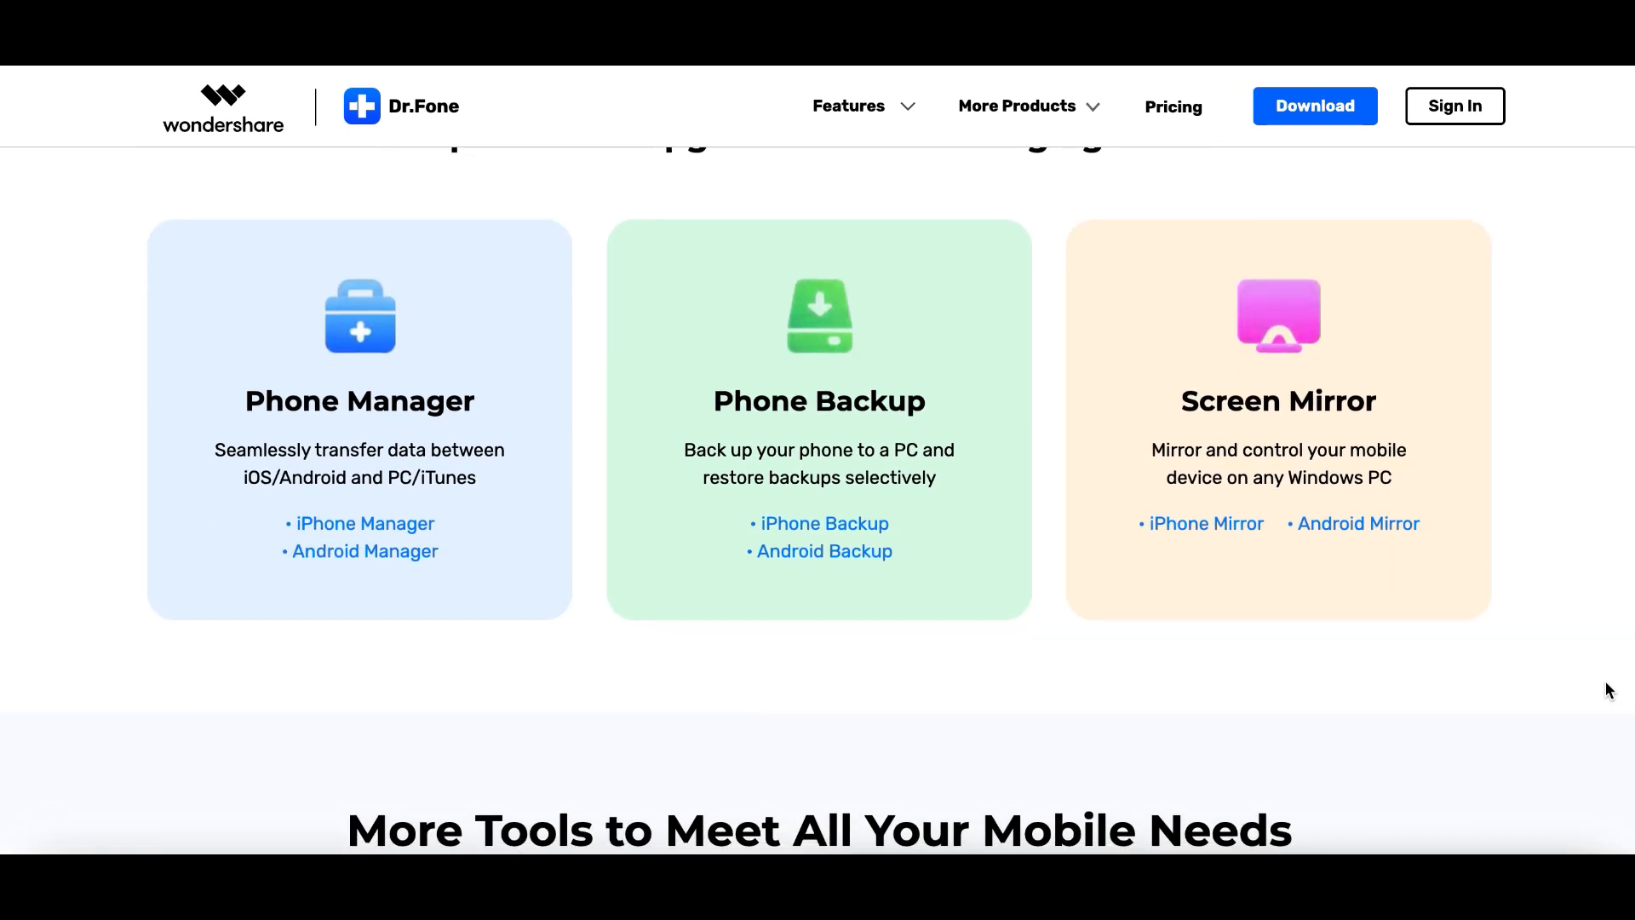
scroll(down, 3)
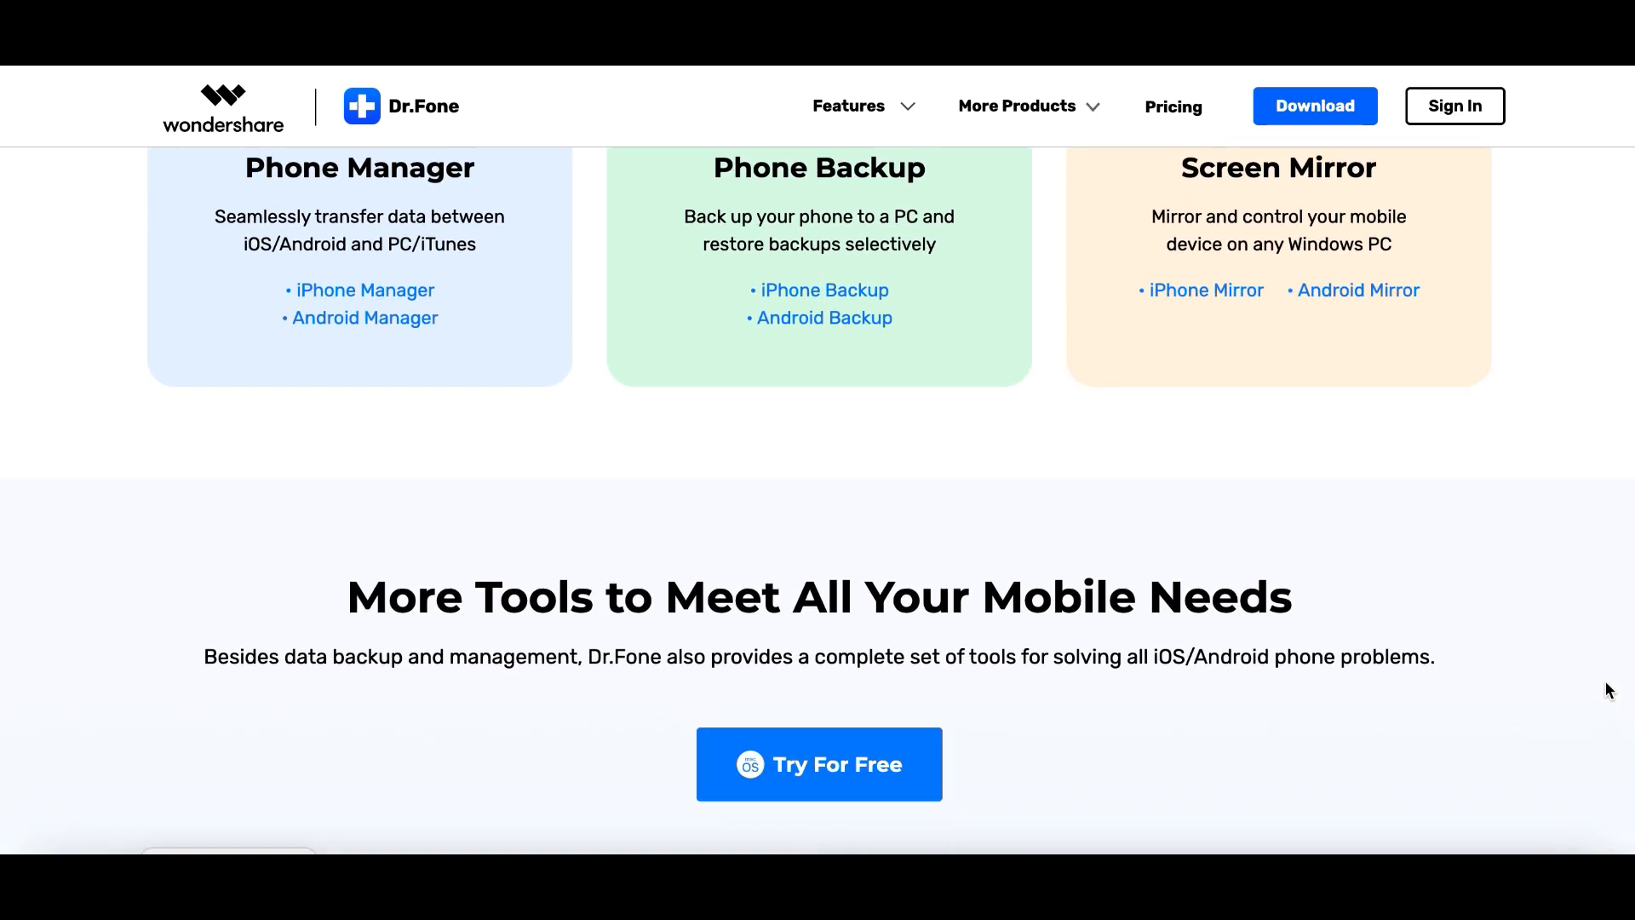
scroll(down, 3)
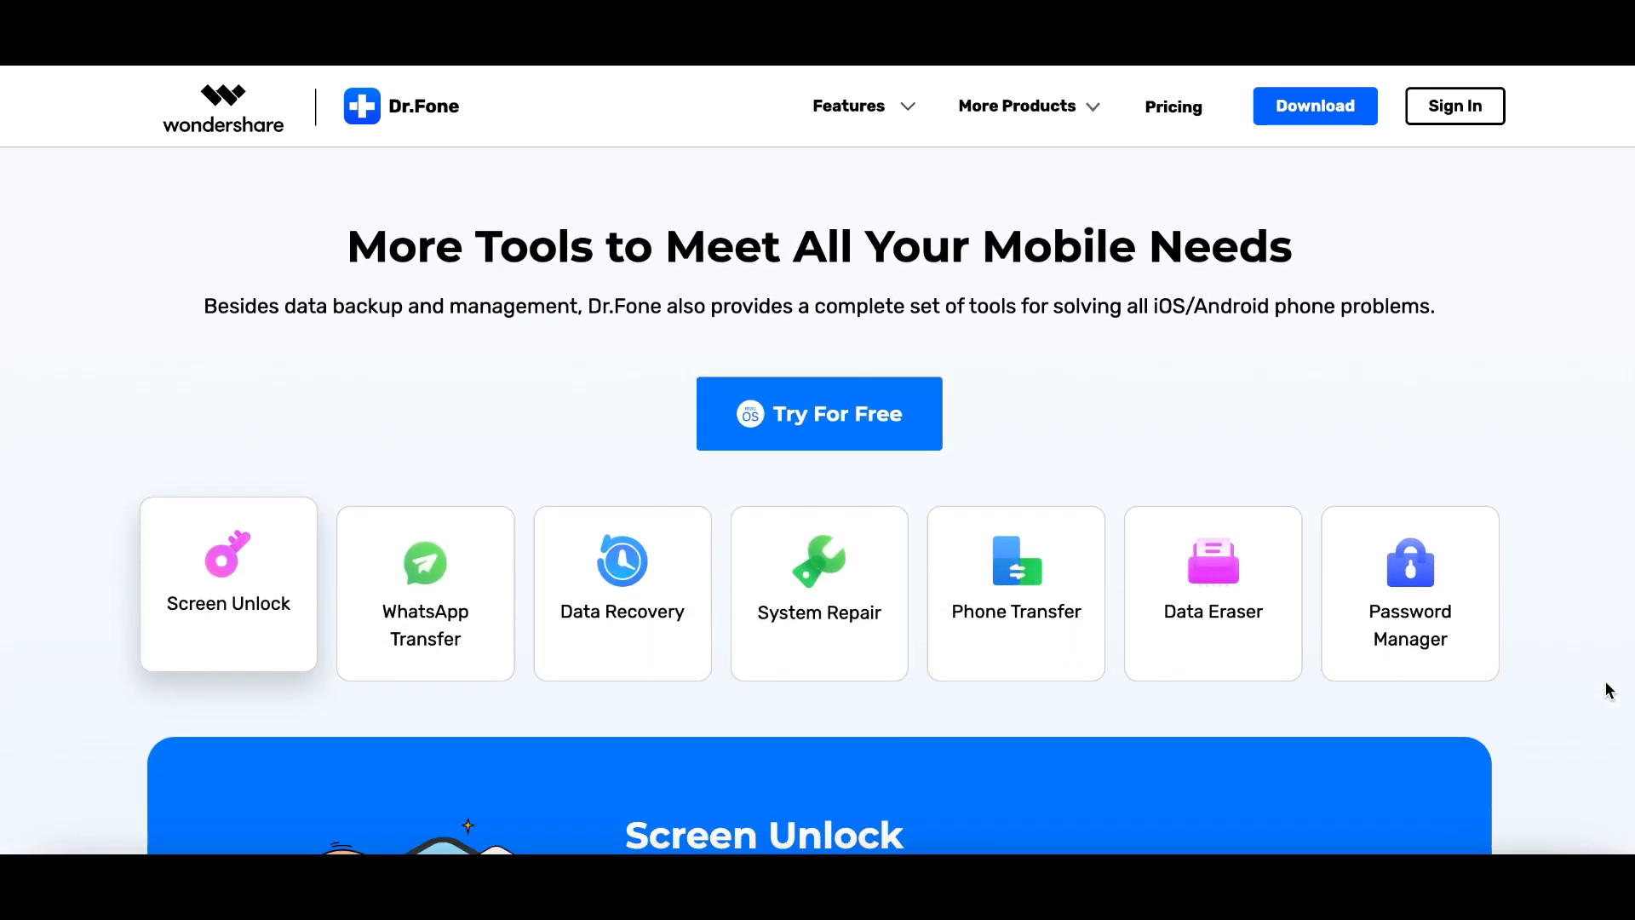
scroll(down, 3)
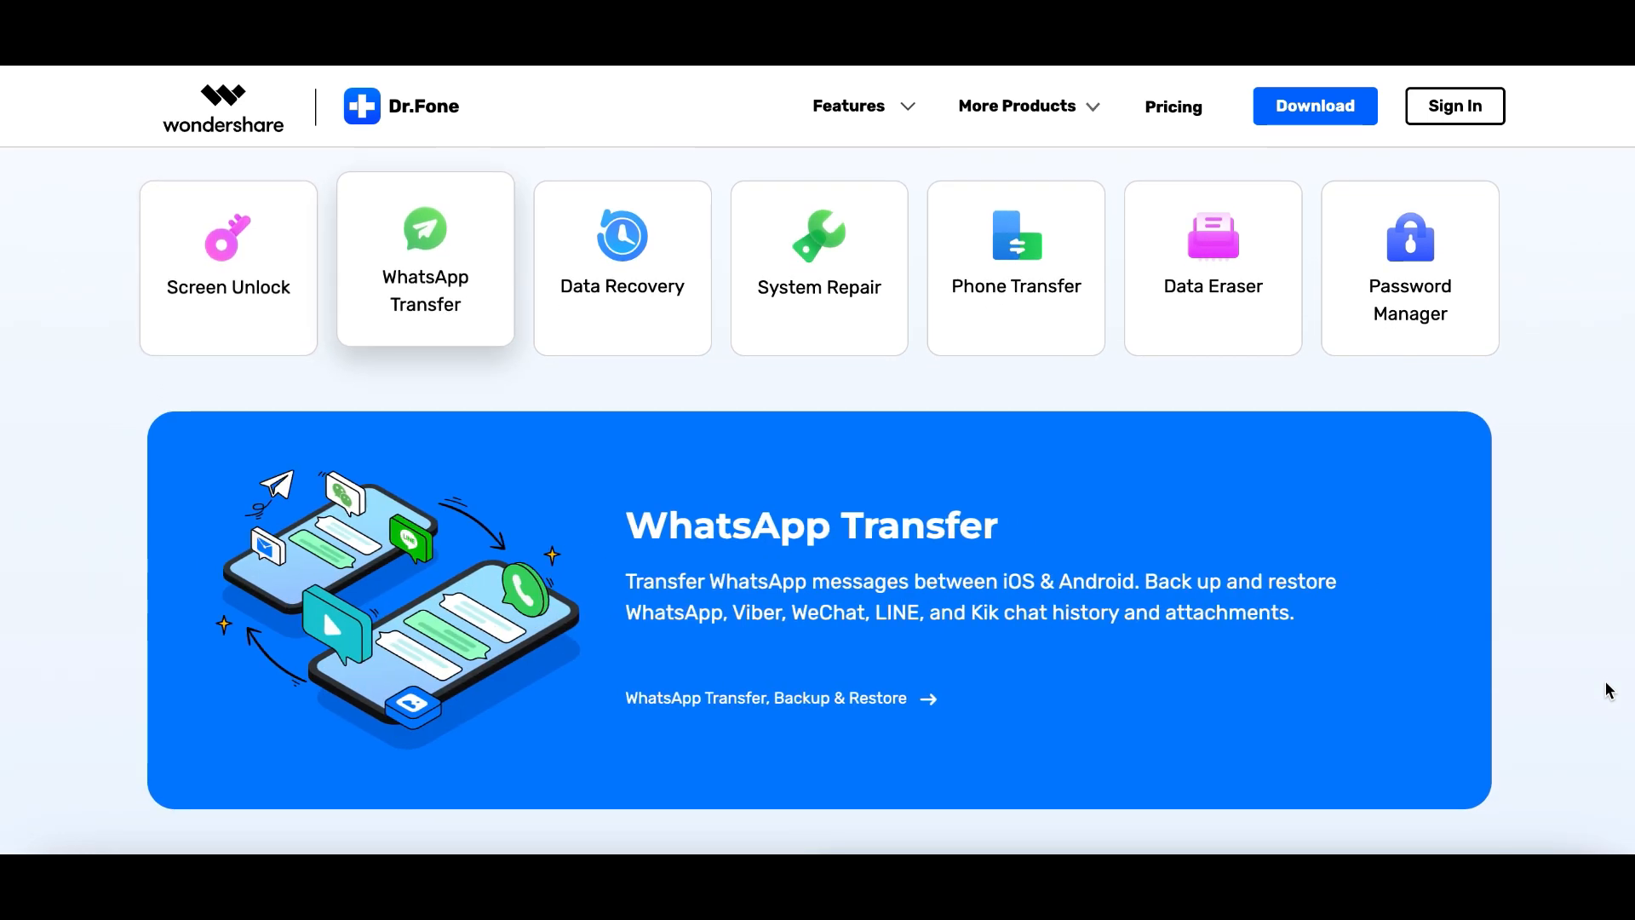
scroll(down, 3)
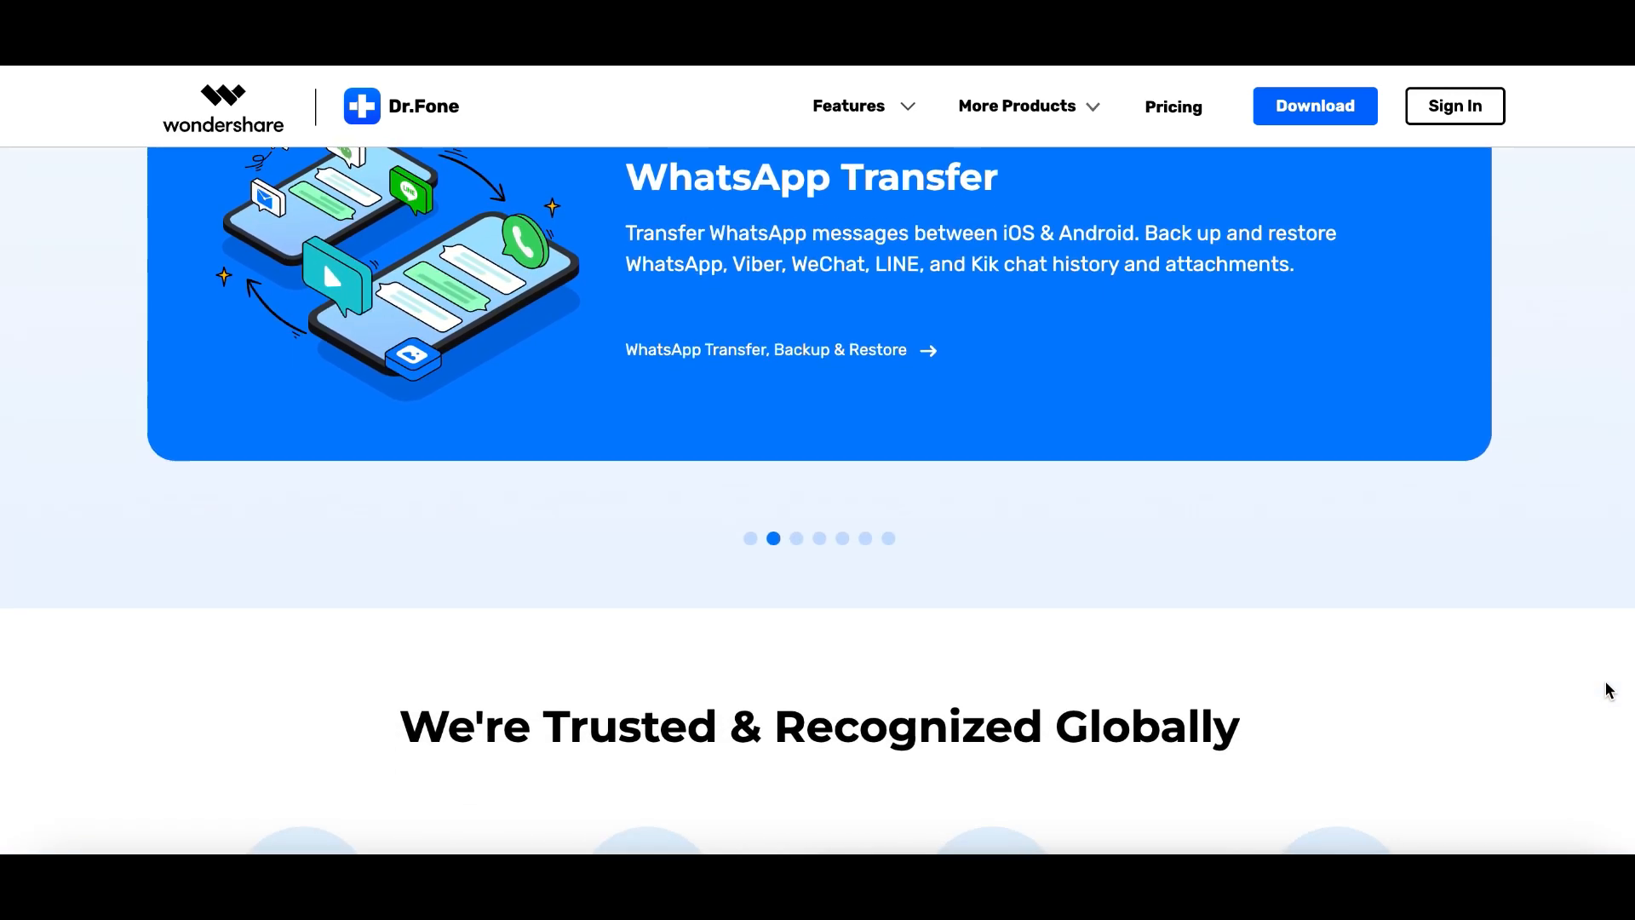
scroll(down, 3)
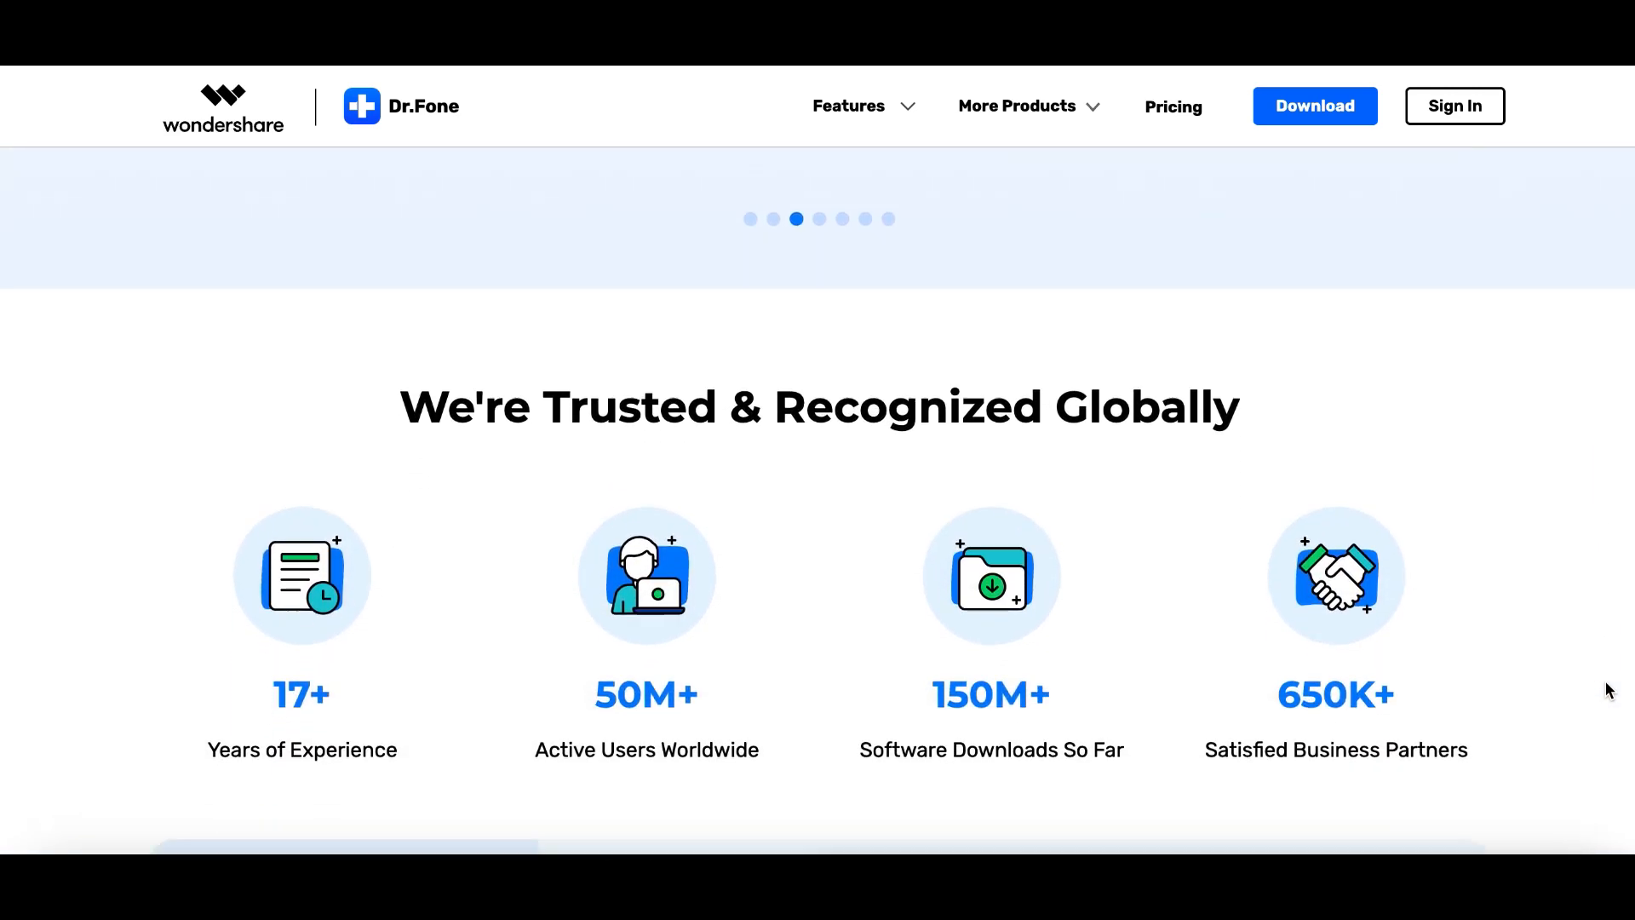
scroll(down, 3)
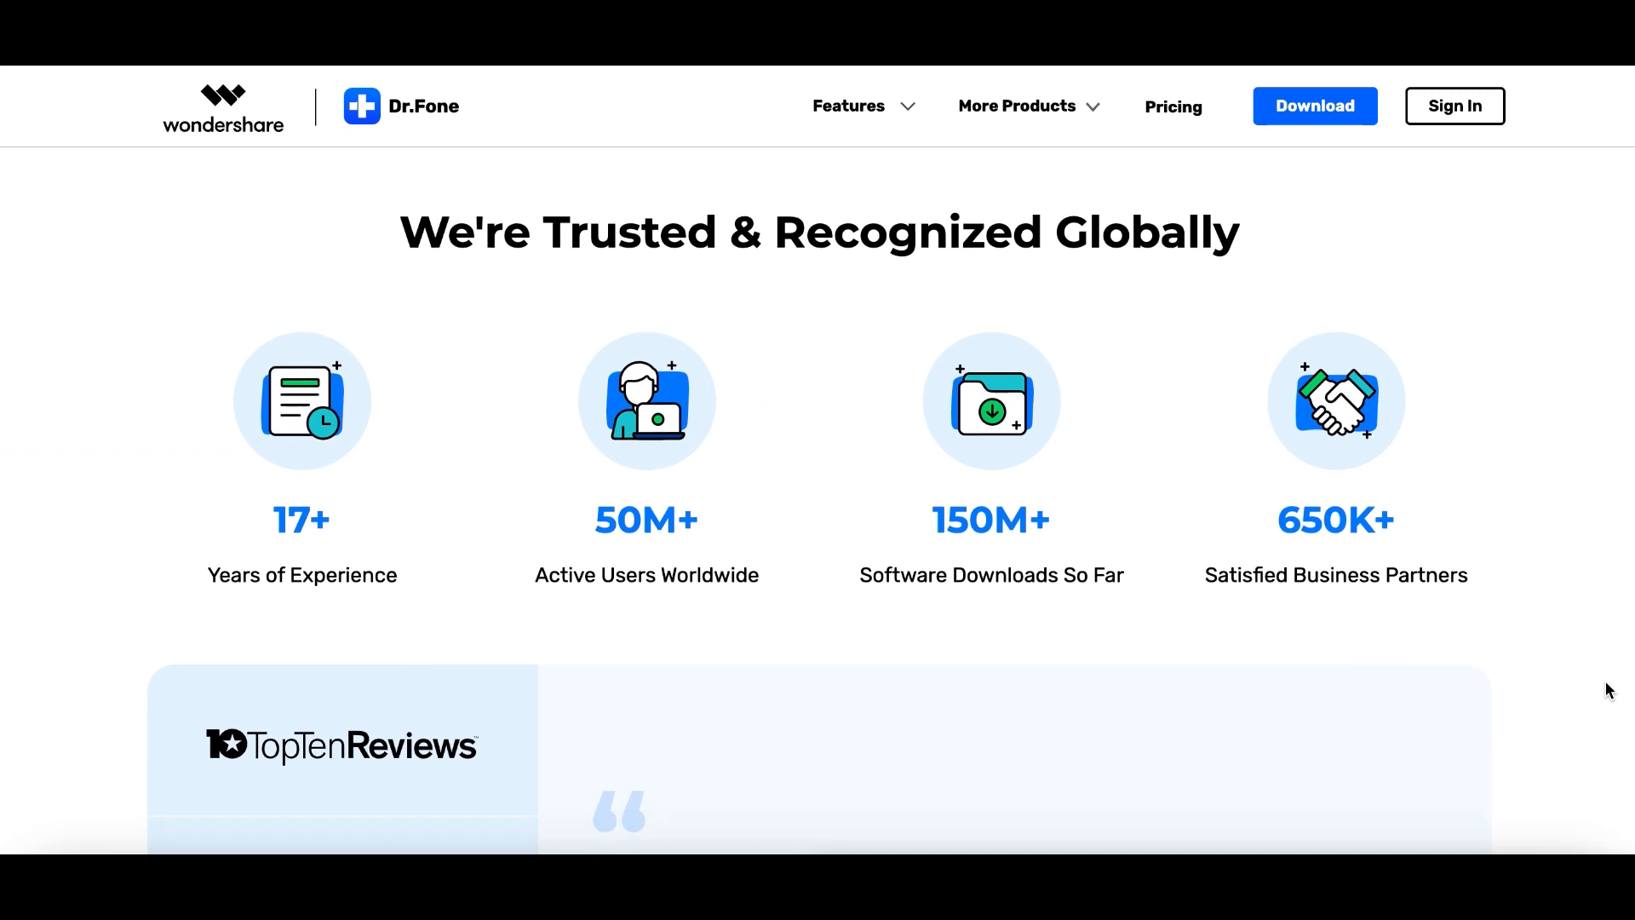
scroll(down, 3)
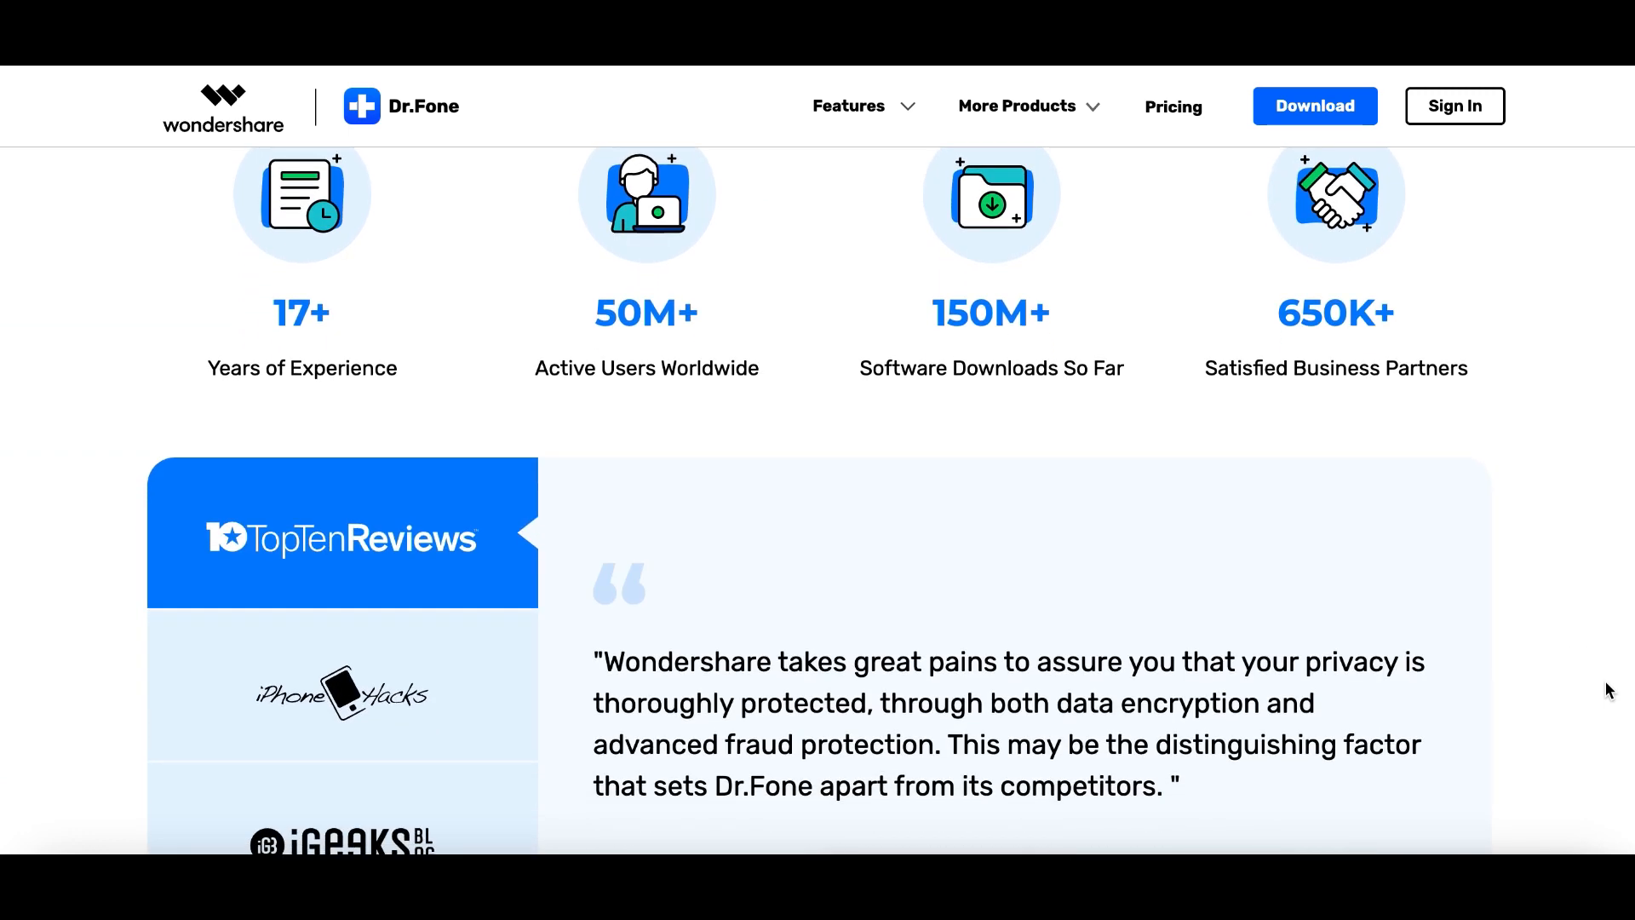
scroll(down, 3)
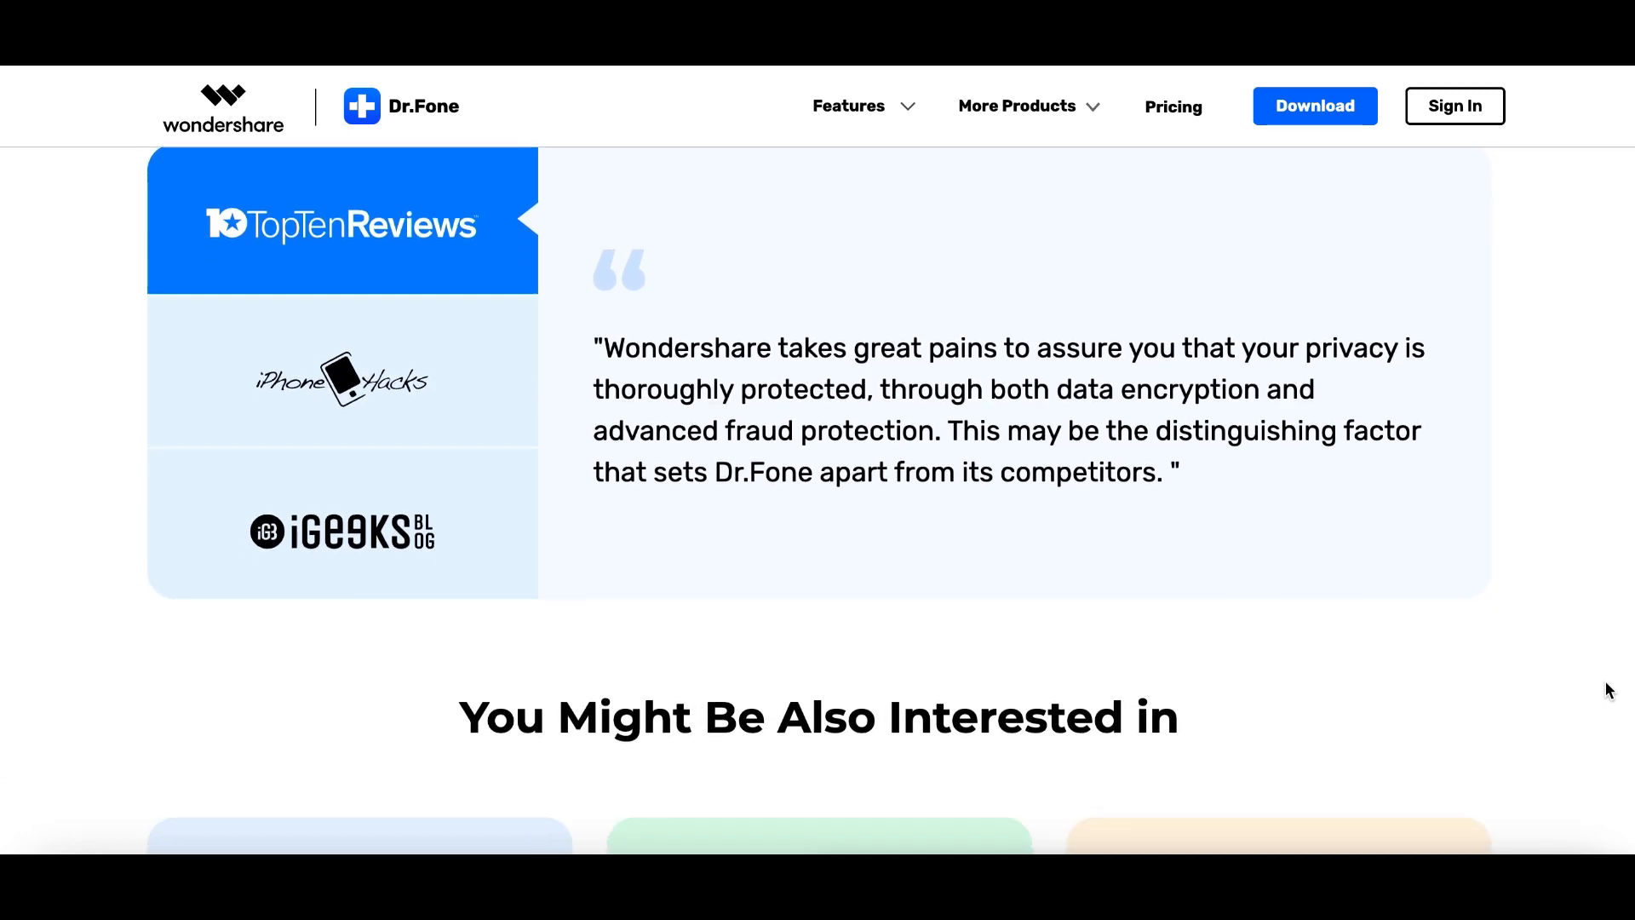
scroll(down, 3)
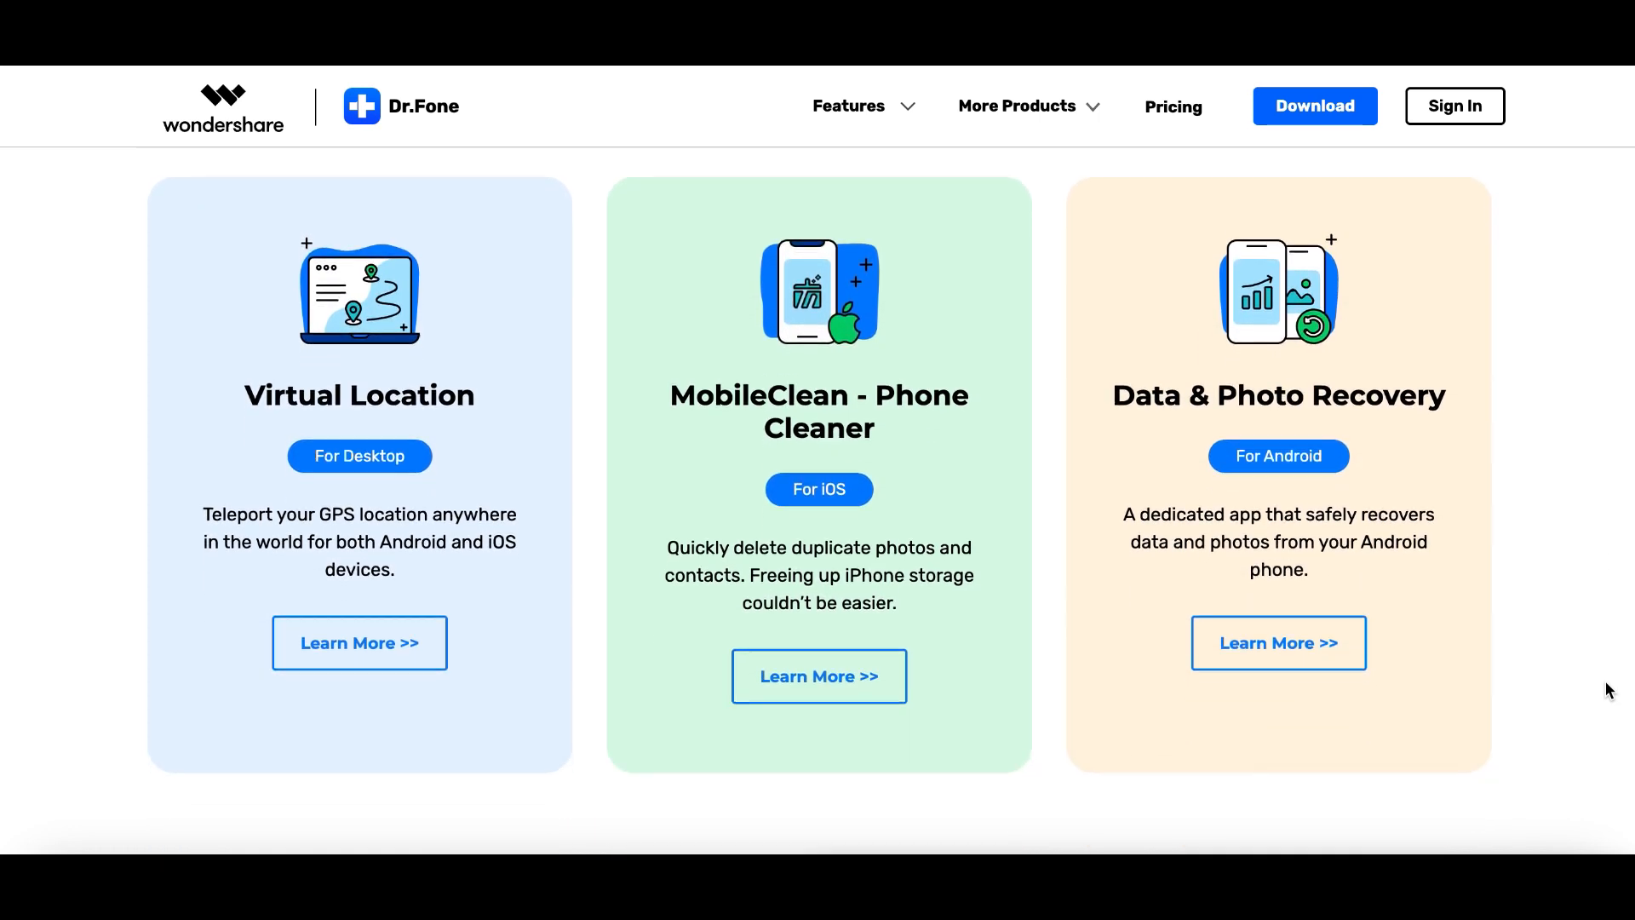
scroll(down, 3)
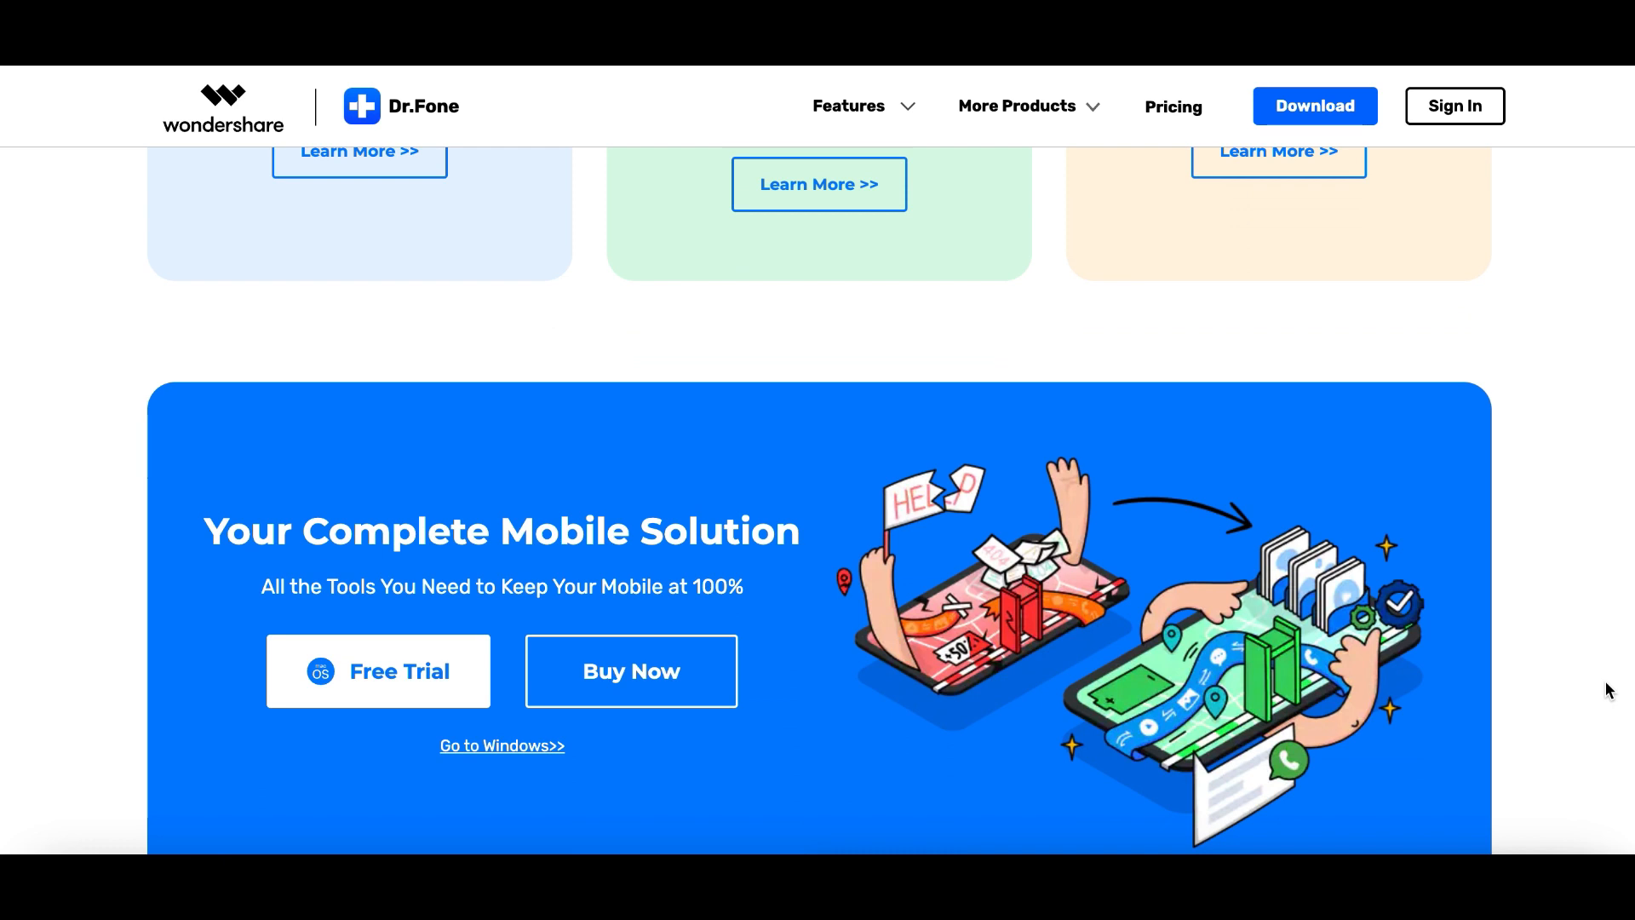
scroll(down, 3)
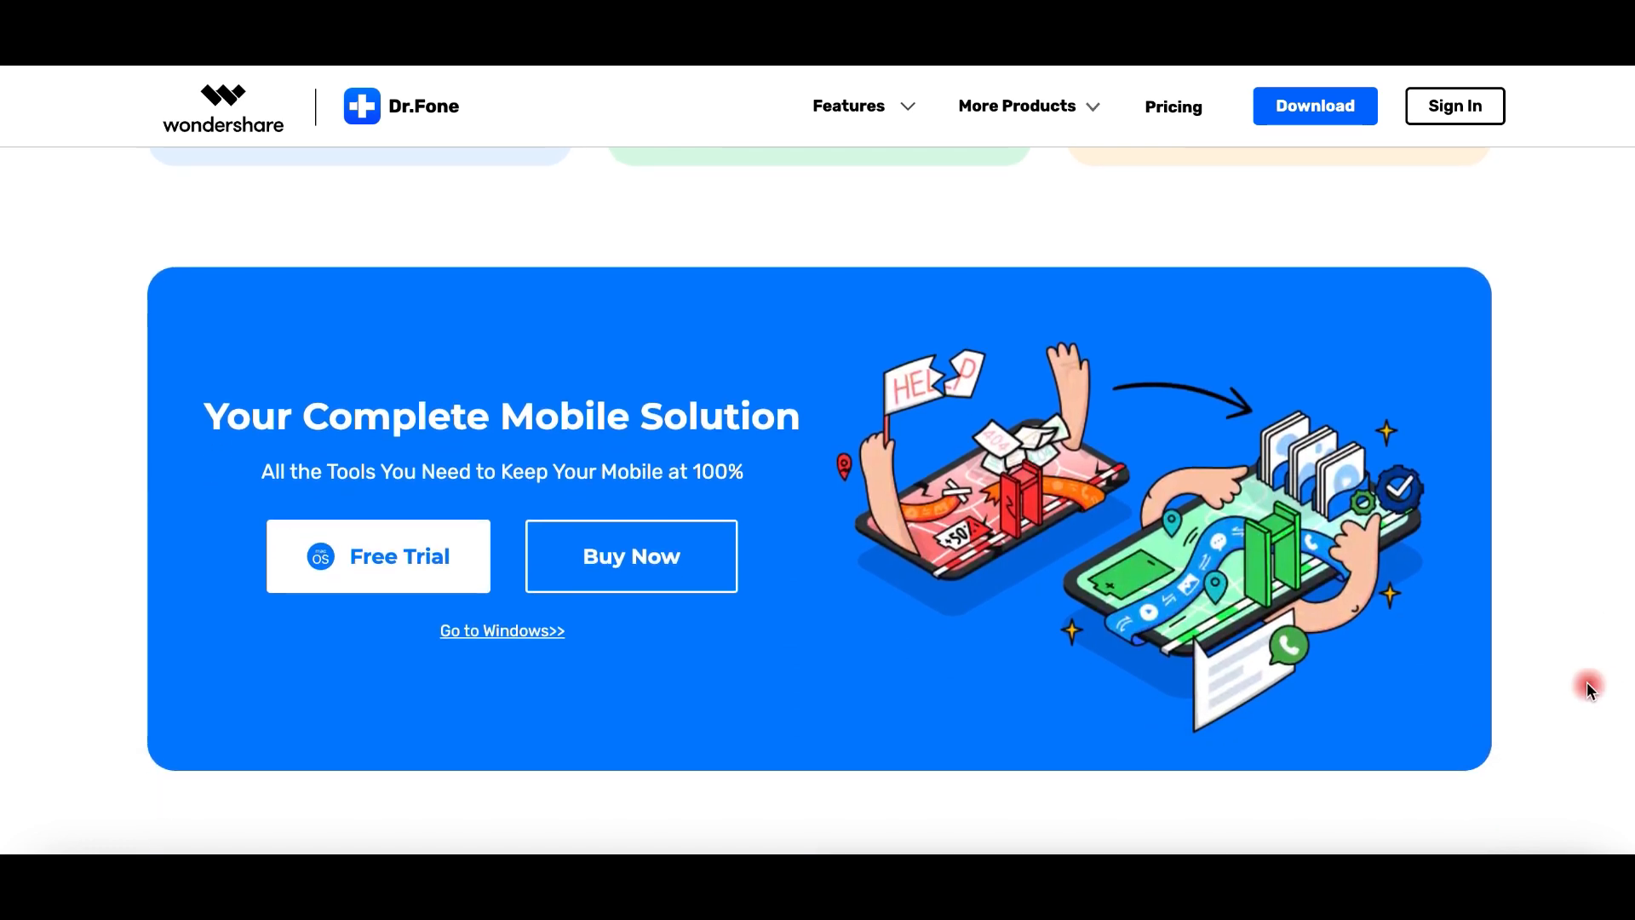
scroll(down, 3)
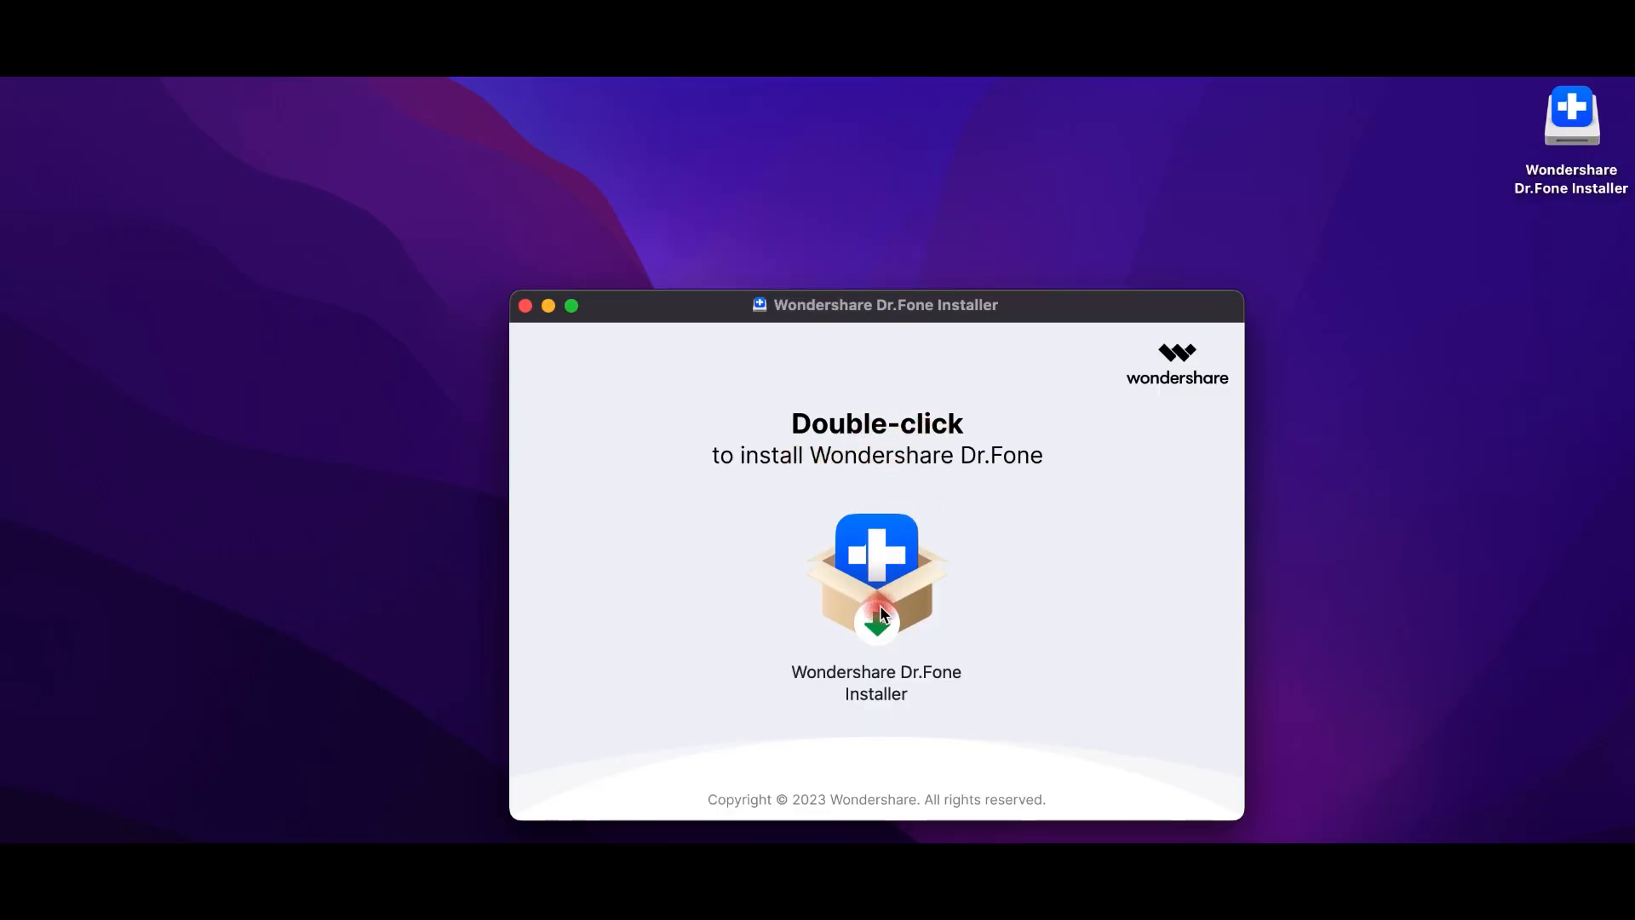
click(875, 574)
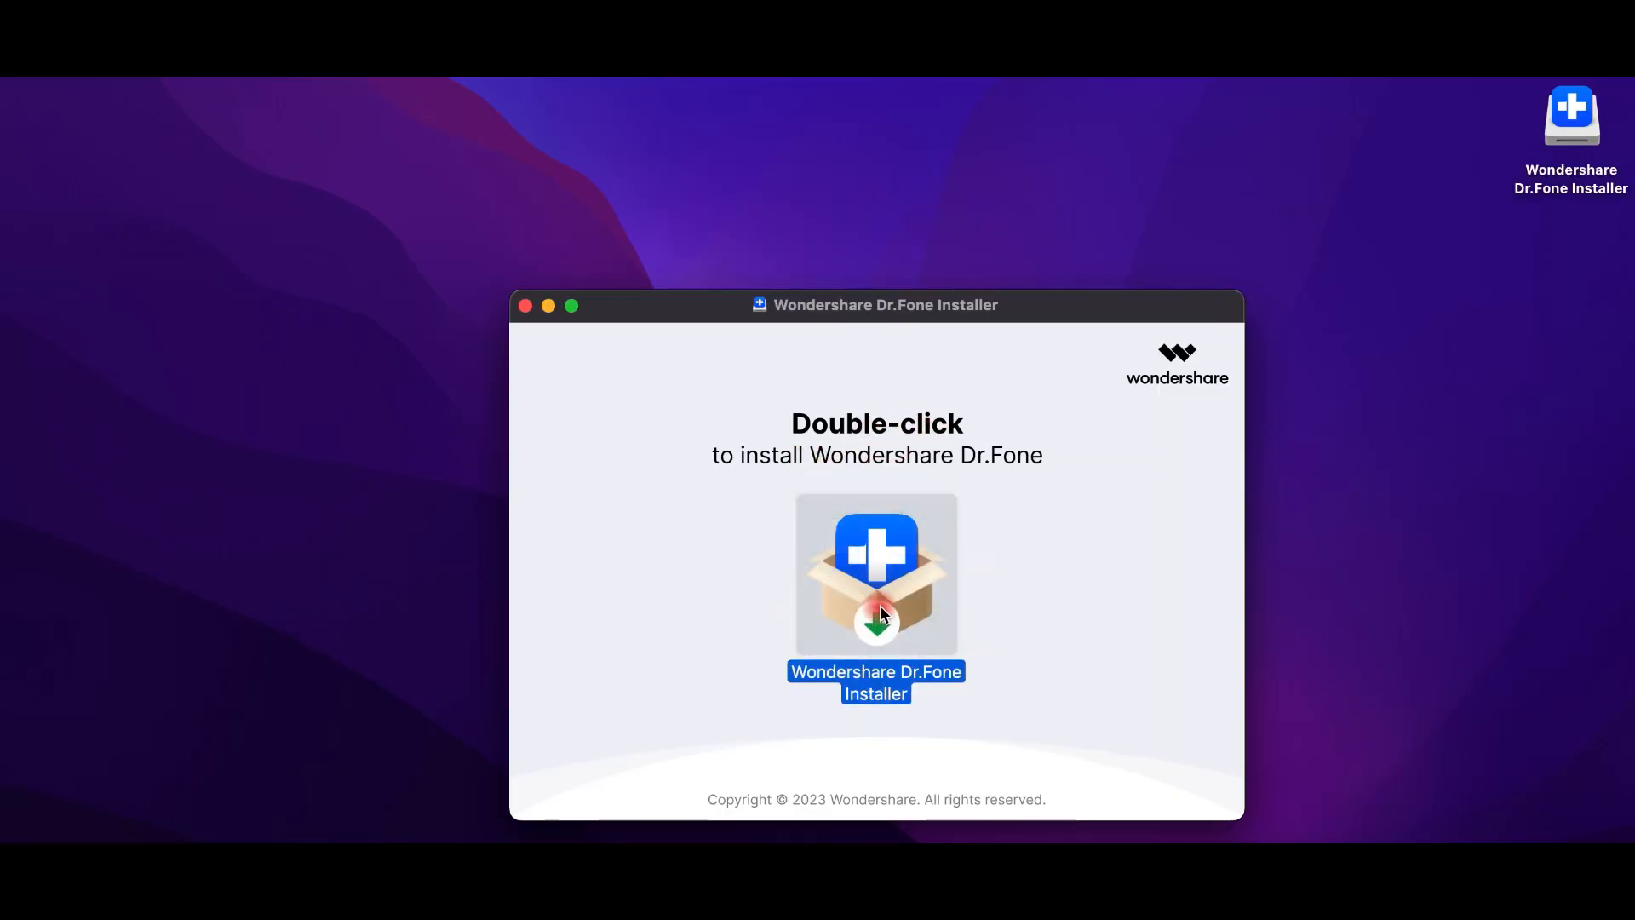
double_click(875, 574)
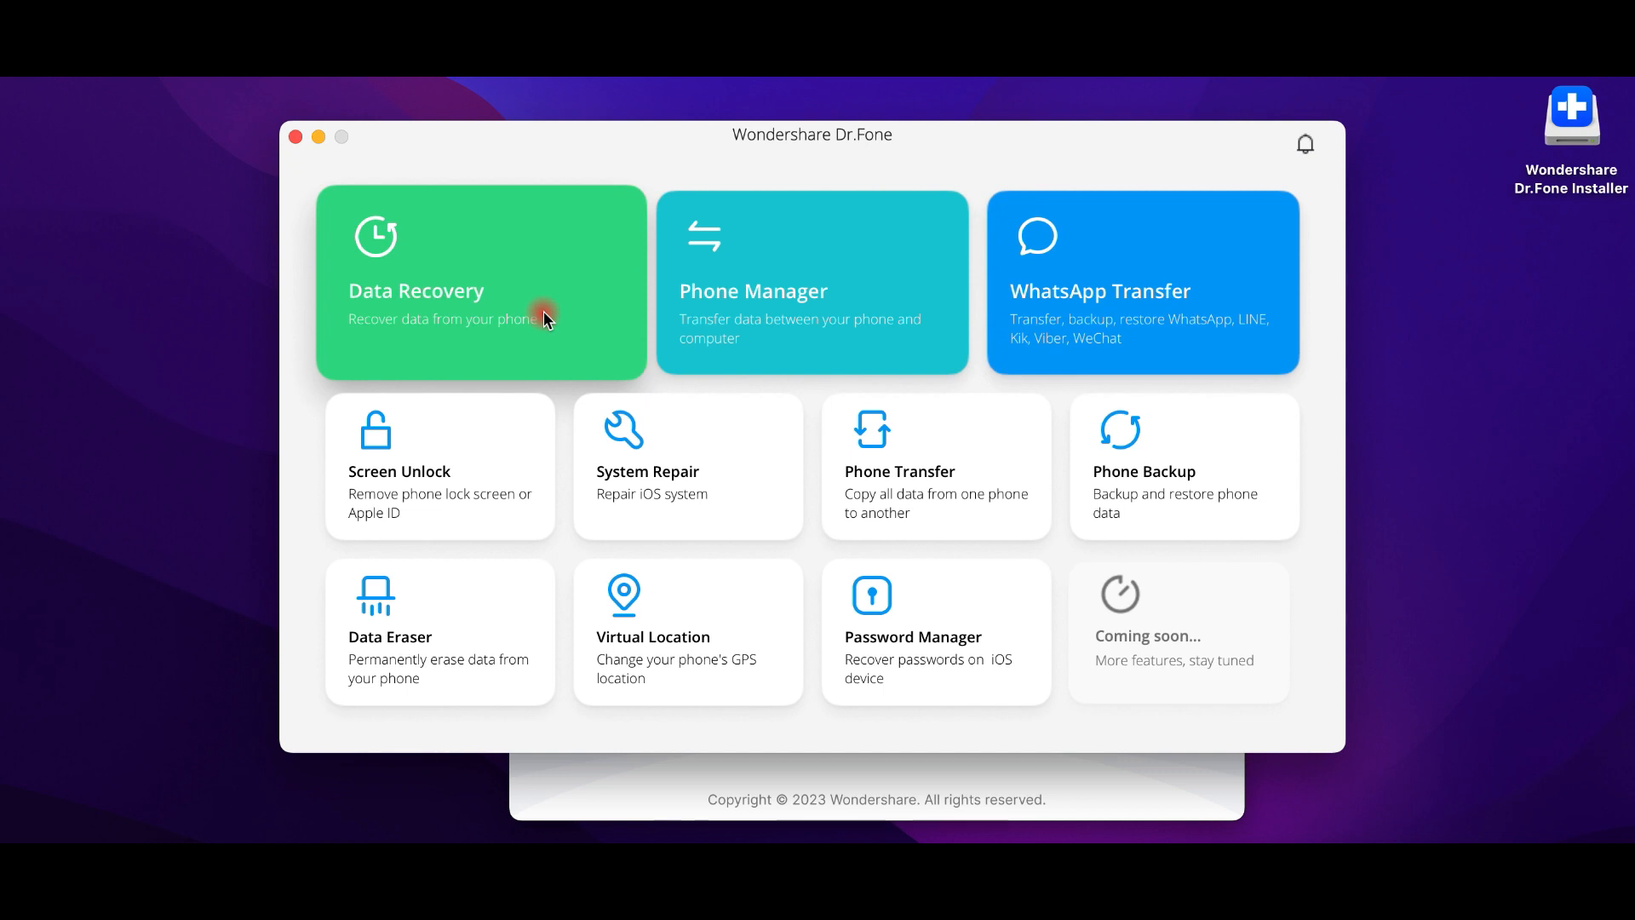
mouse_move(659, 481)
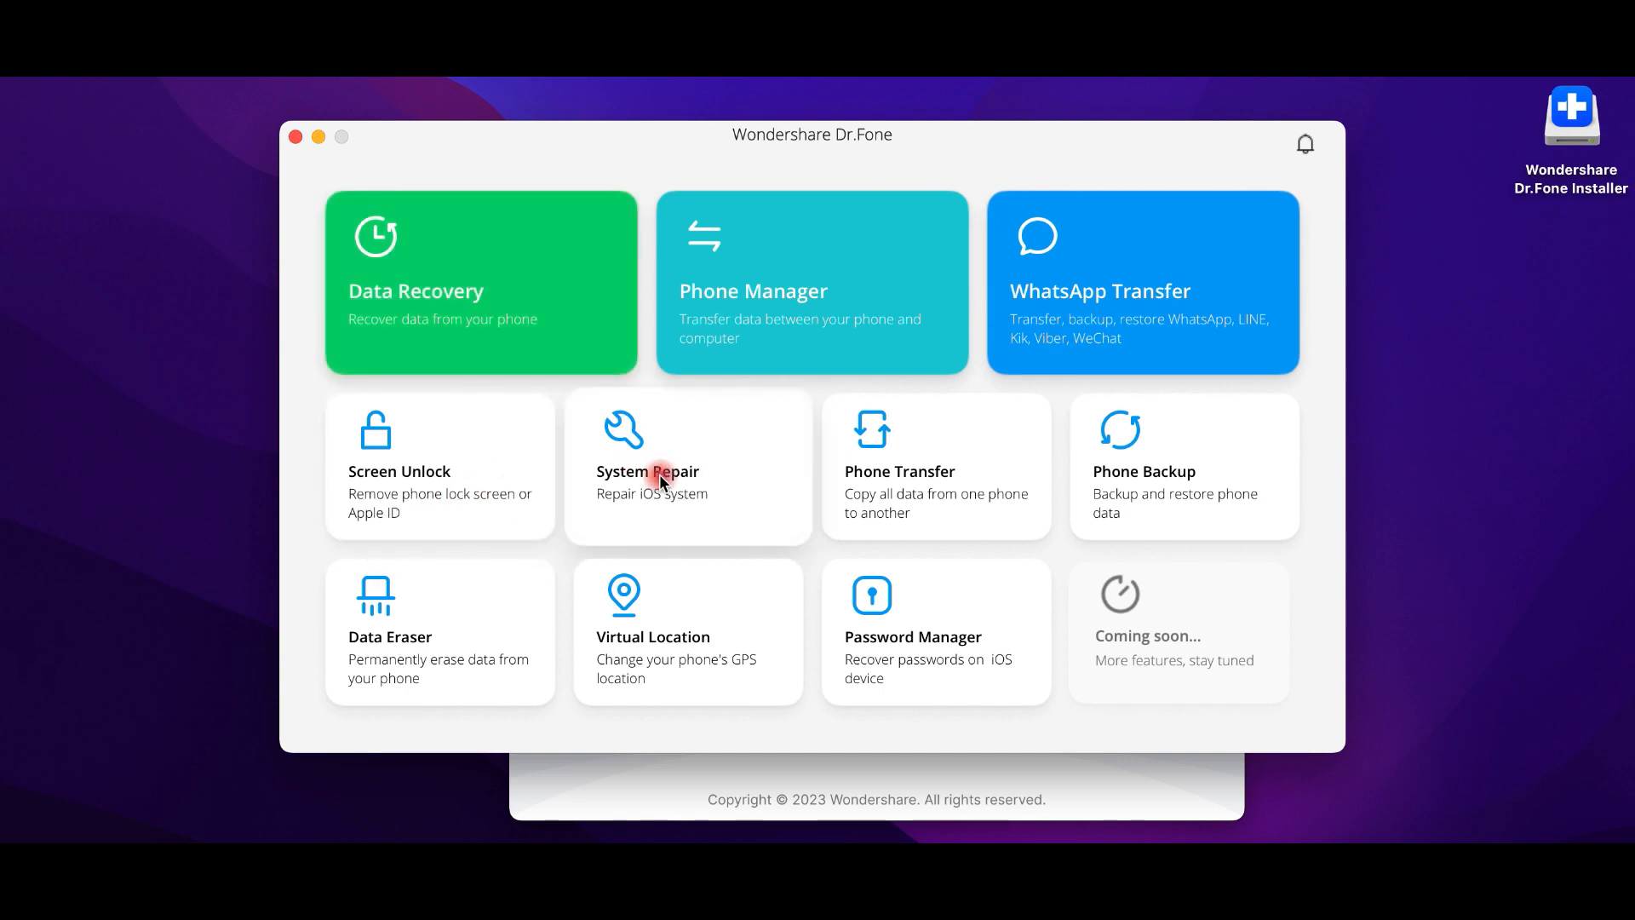
mouse_move(1096, 504)
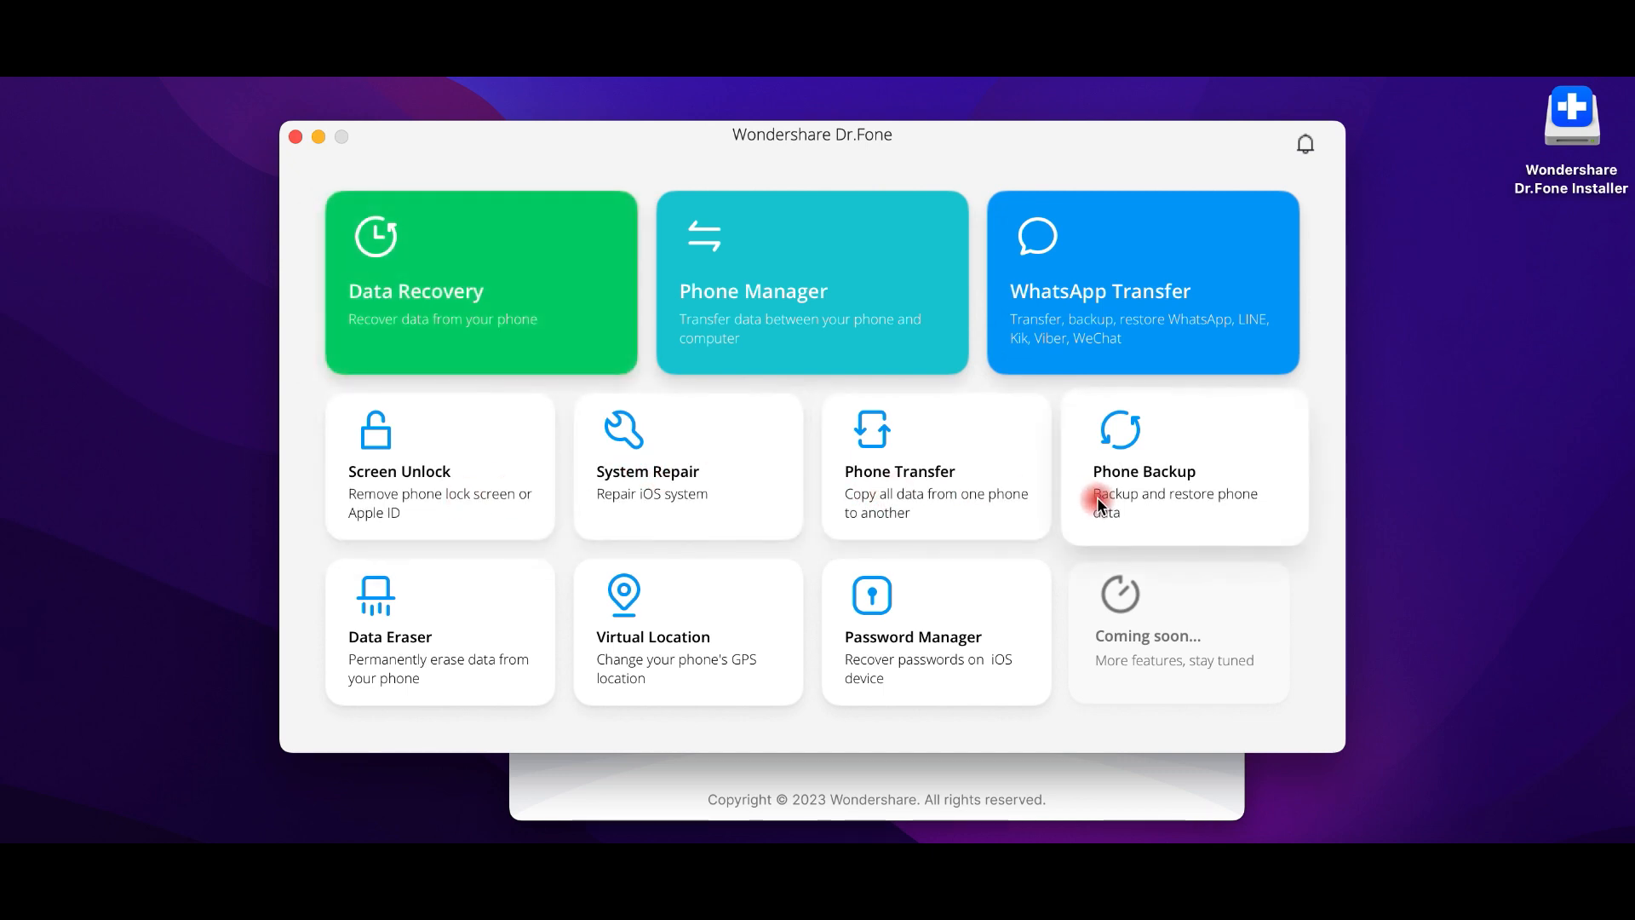
mouse_move(659, 654)
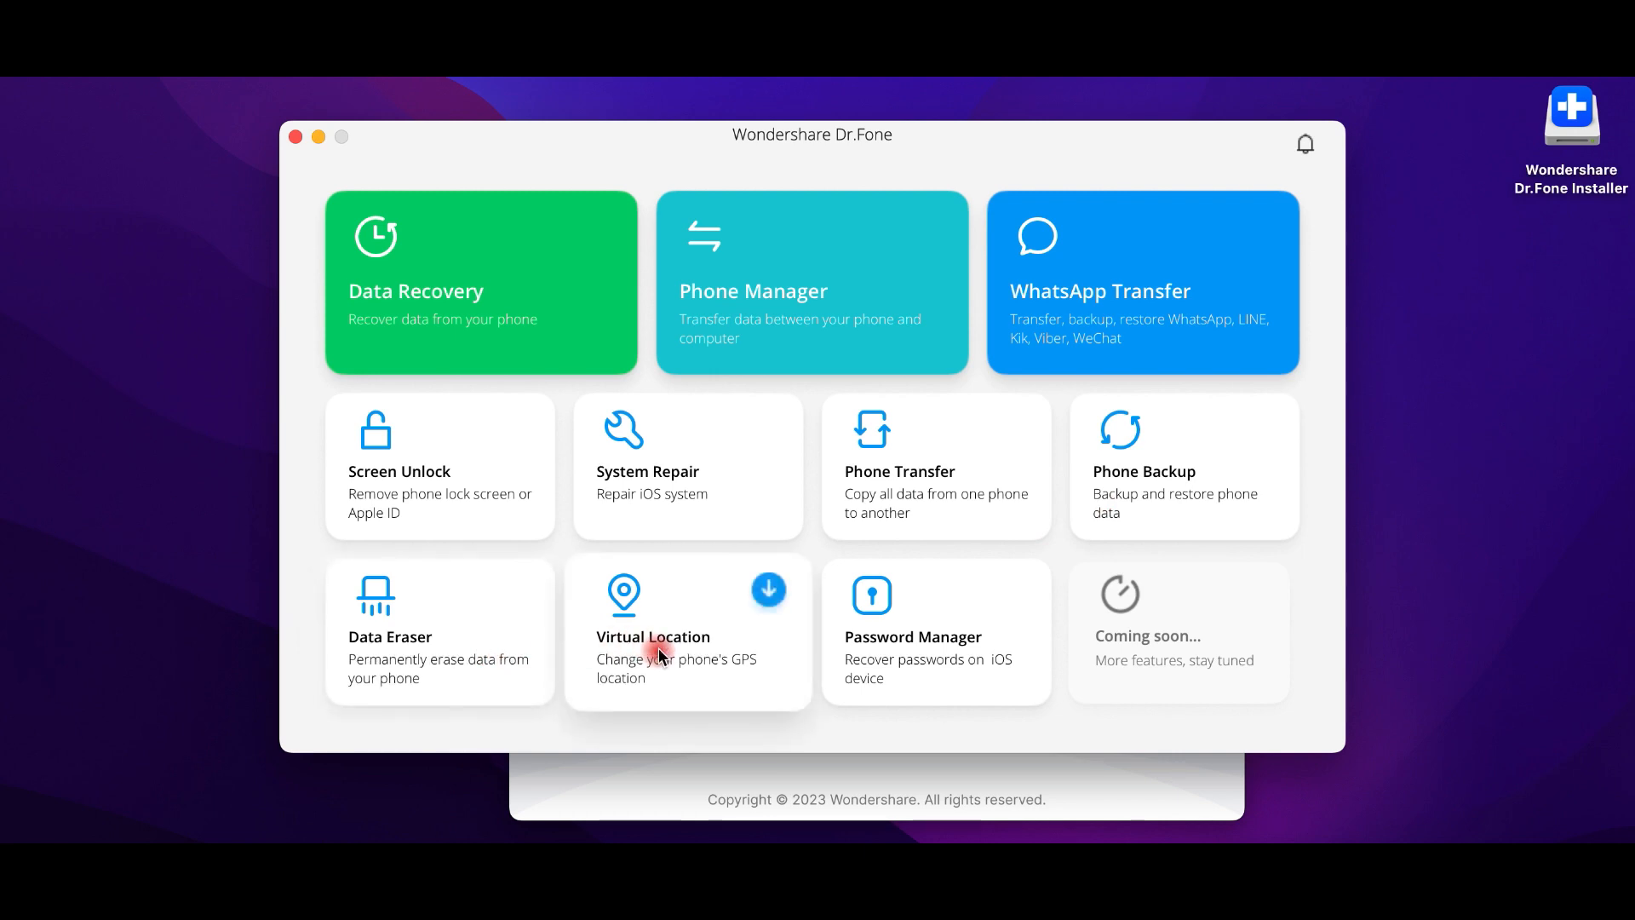
mouse_move(930, 666)
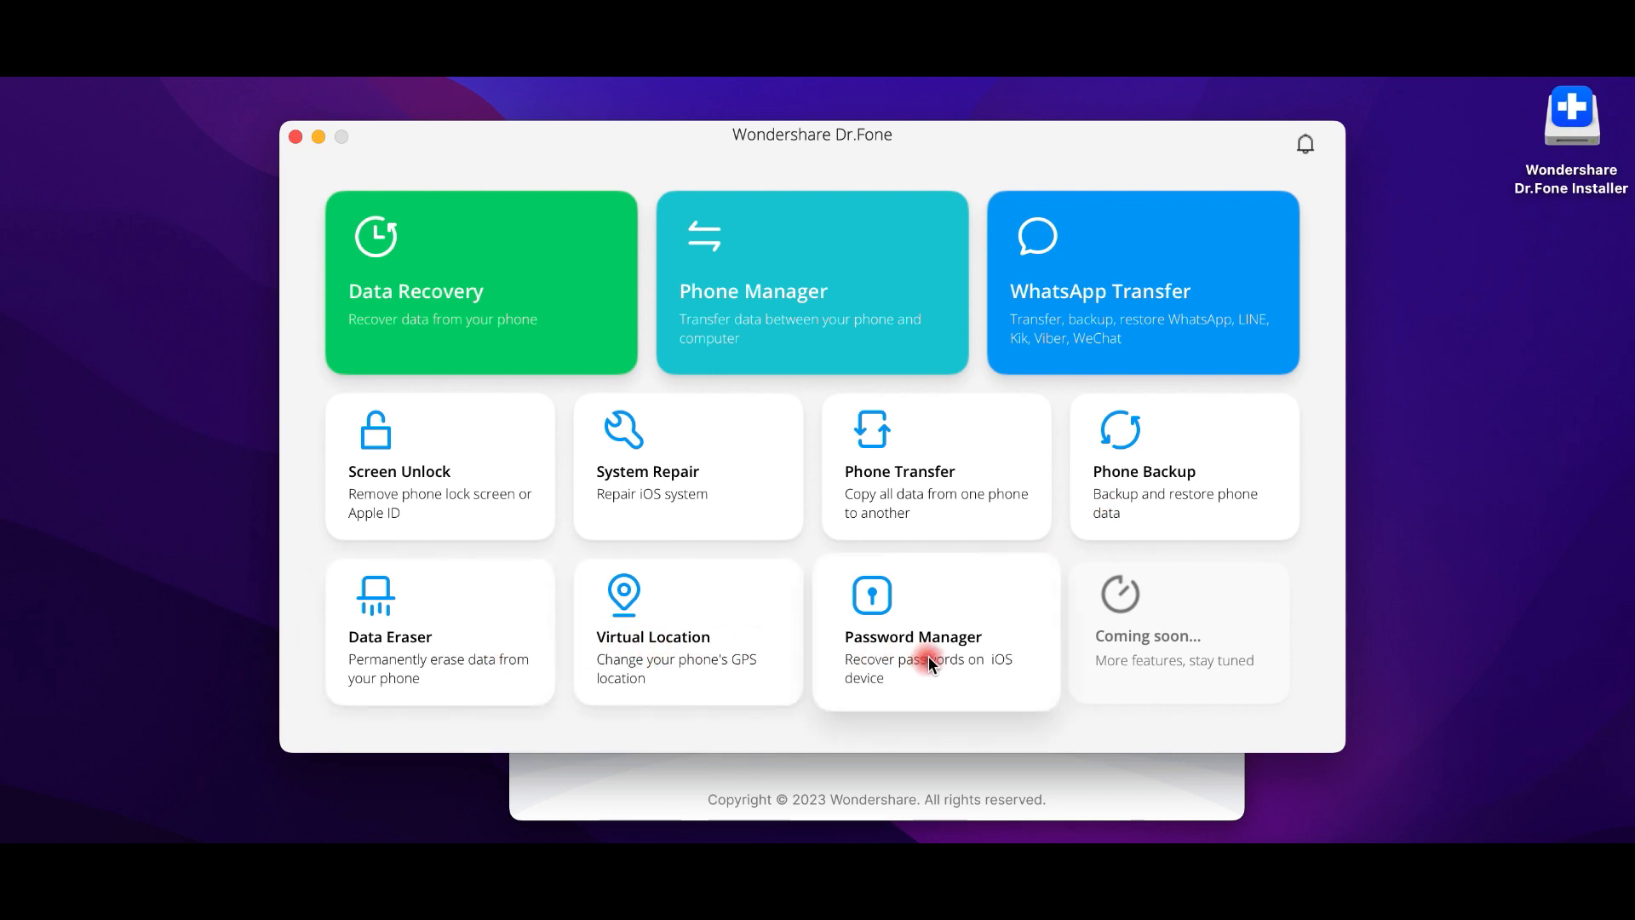
mouse_move(1169, 652)
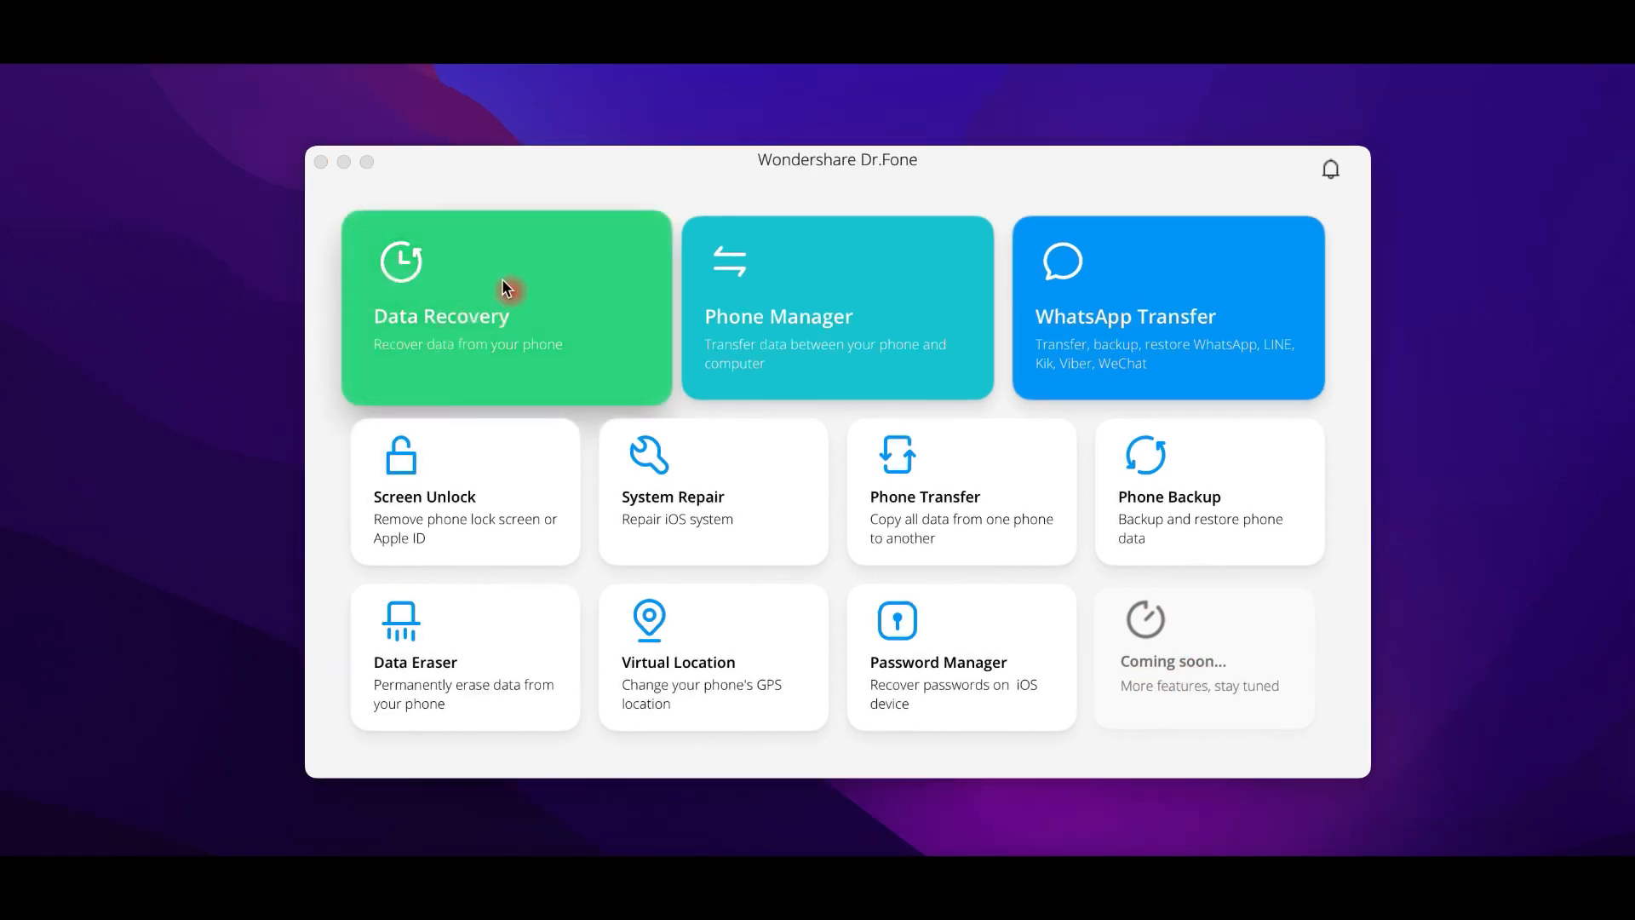
mouse_move(462, 328)
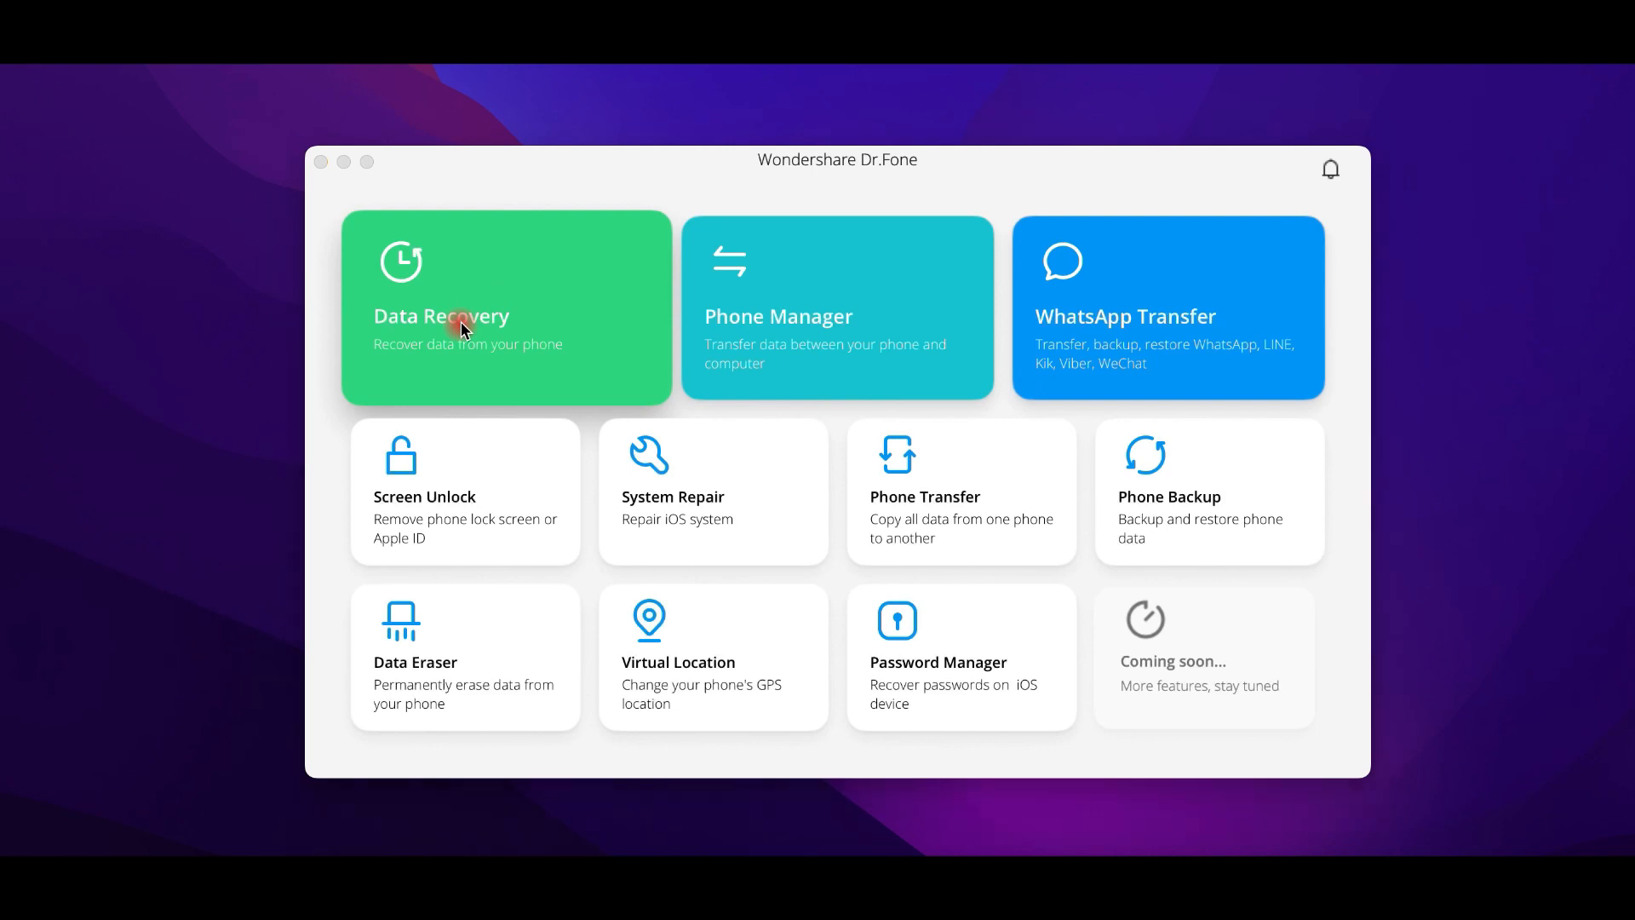
- Enter the Data Recovery module offering Android, WhatsApp and Google Drive recovery
click(504, 308)
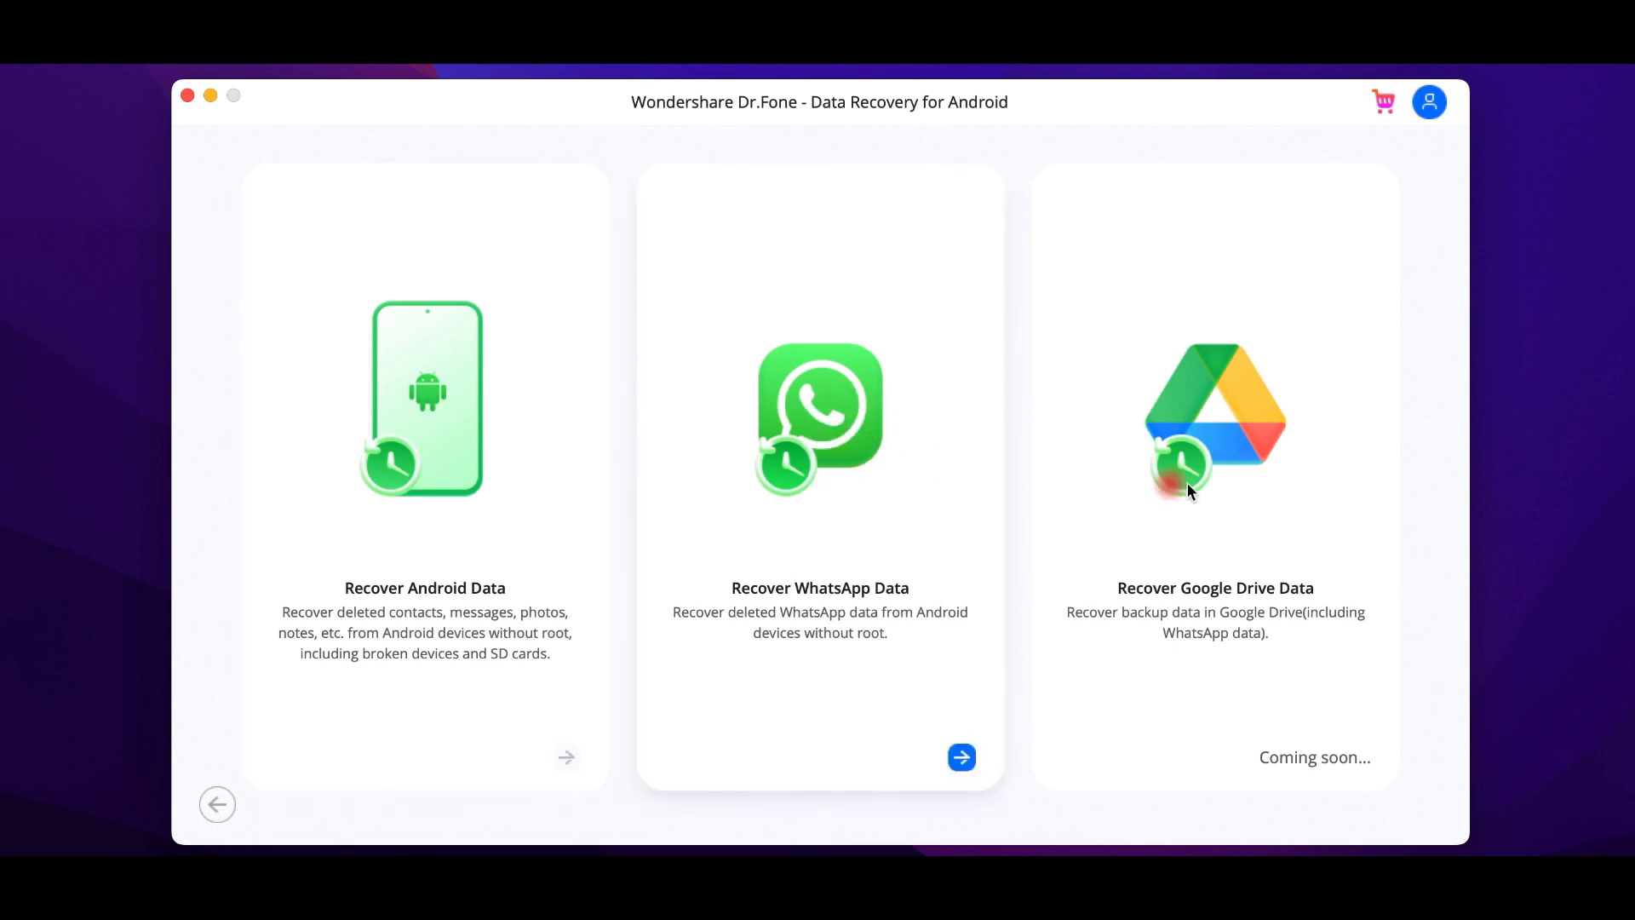
mouse_move(516, 501)
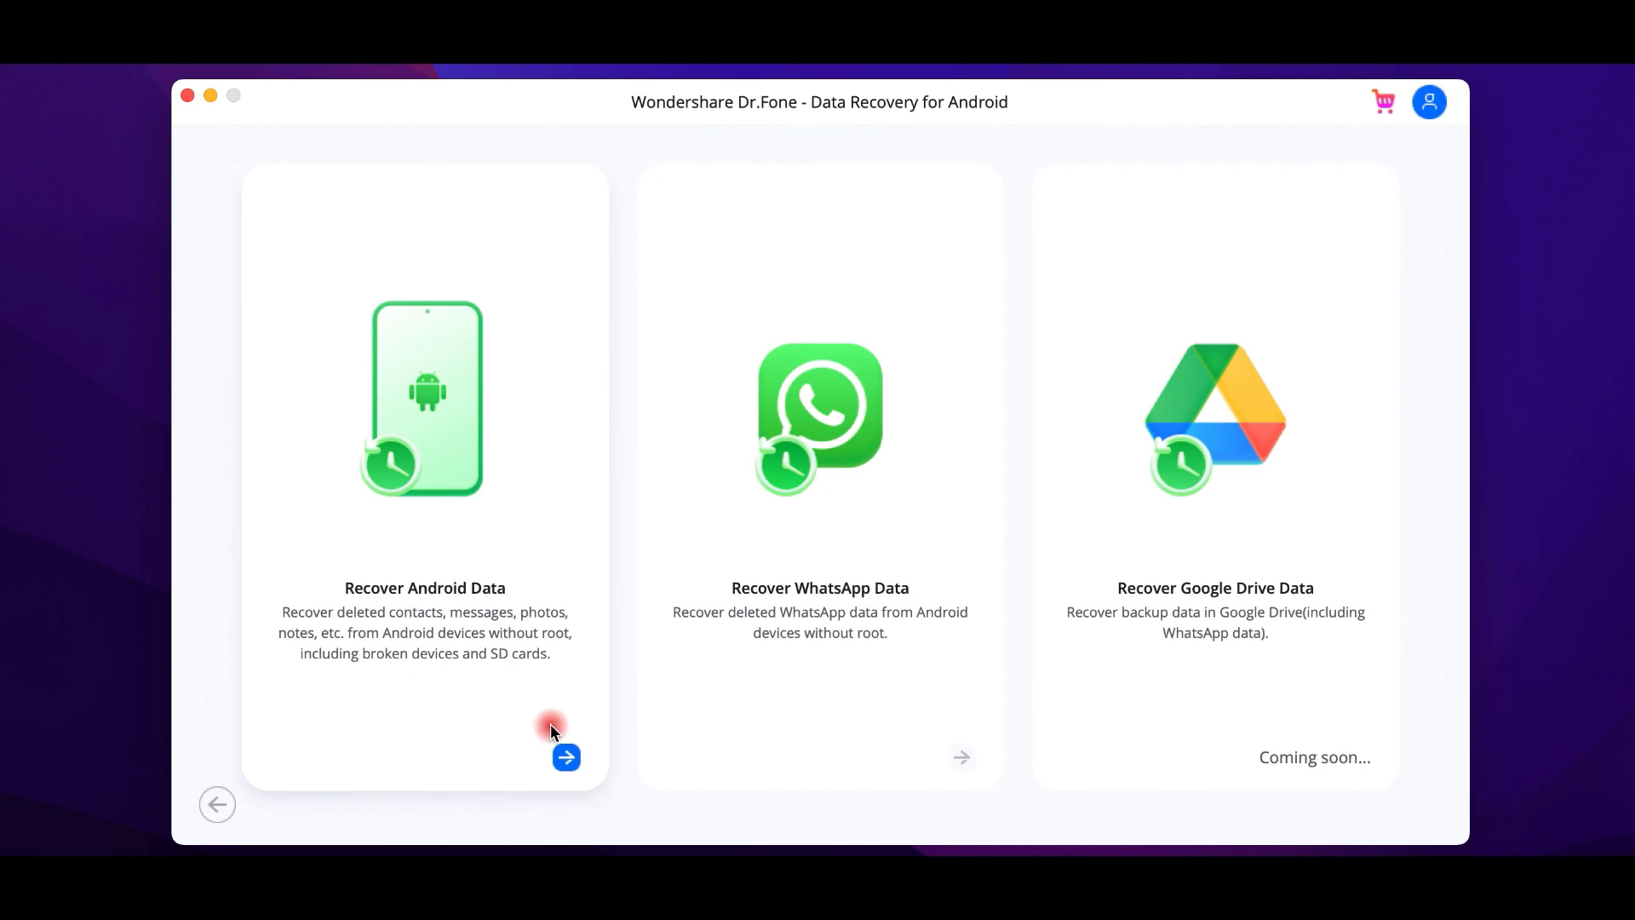
- Choose Recover Android Data and connect to the LG E Android Phone
click(565, 758)
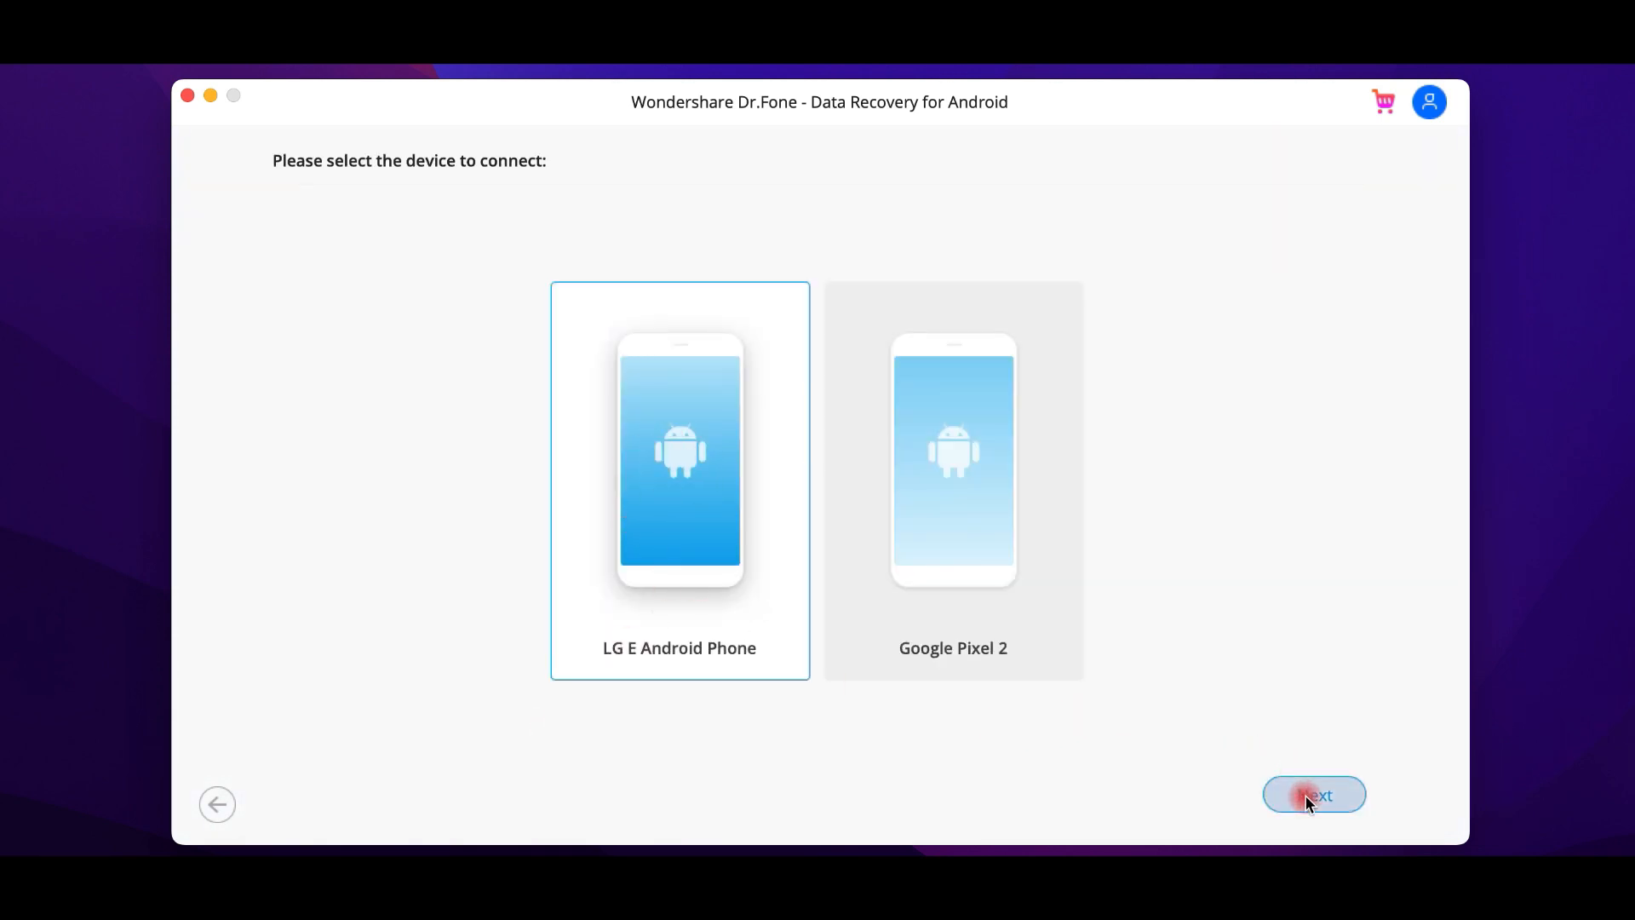
click(1313, 794)
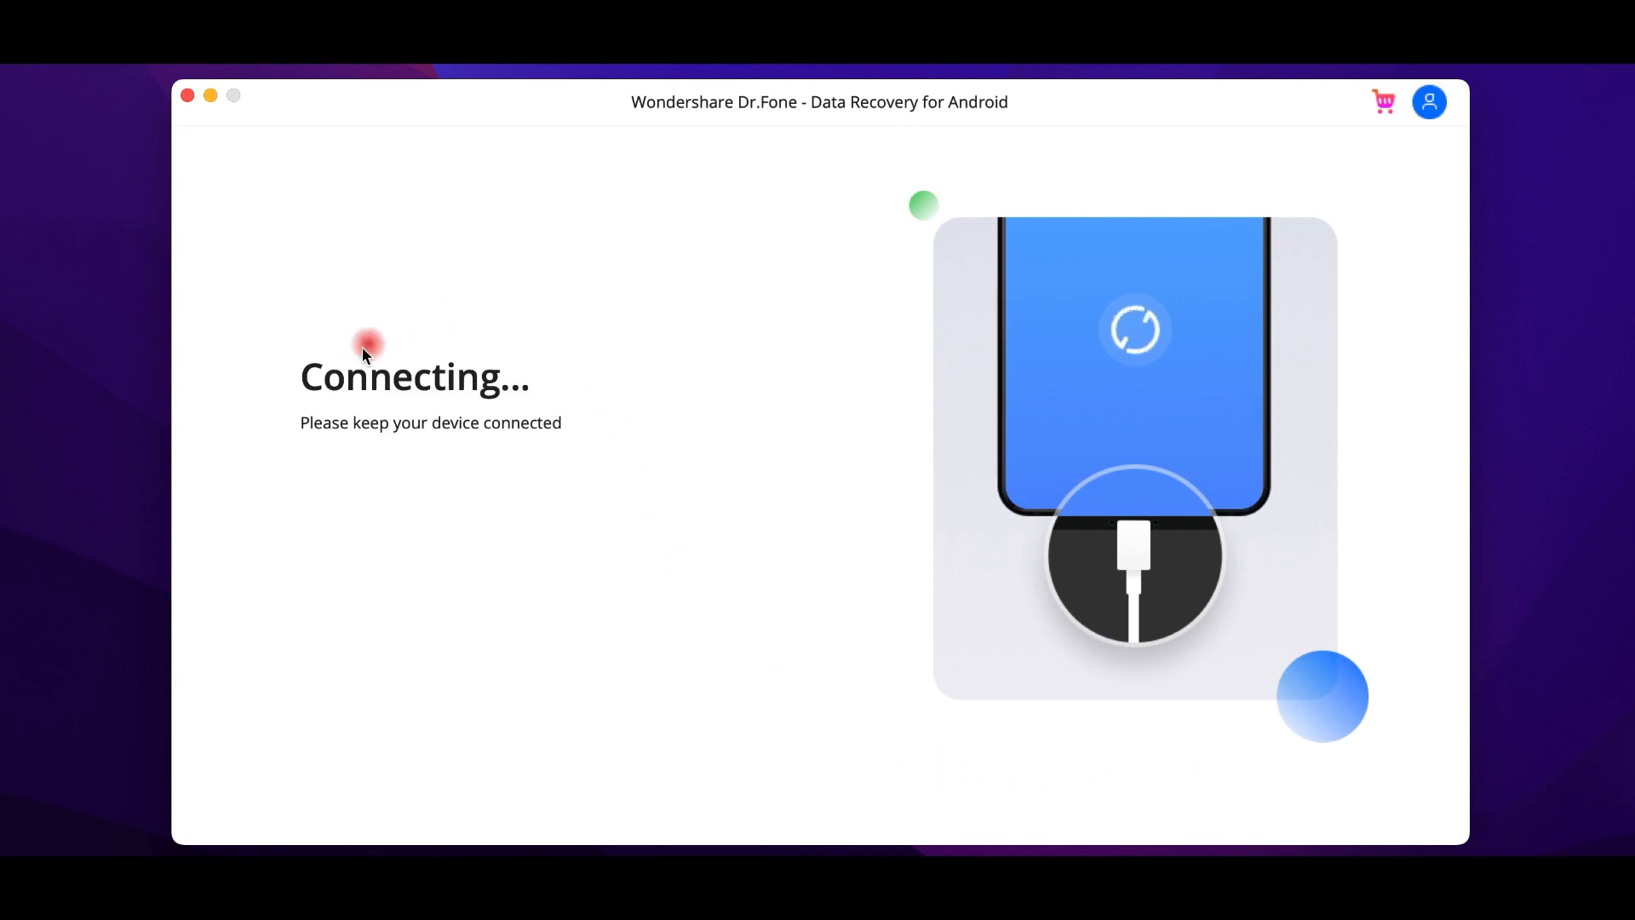
mouse_move(510, 483)
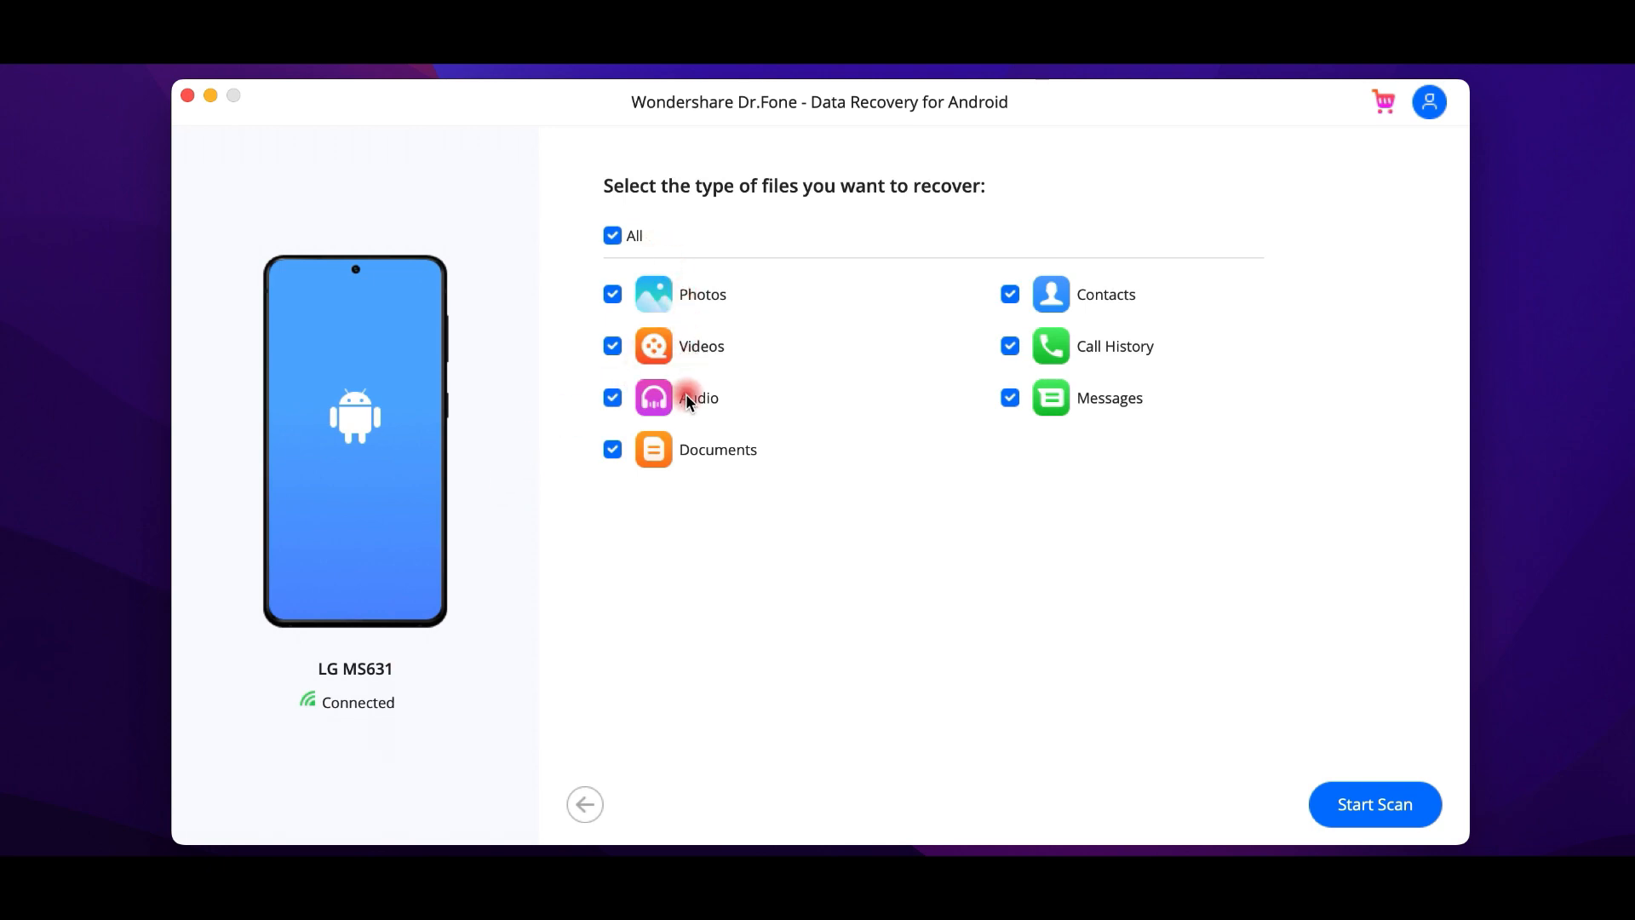
mouse_move(1107, 354)
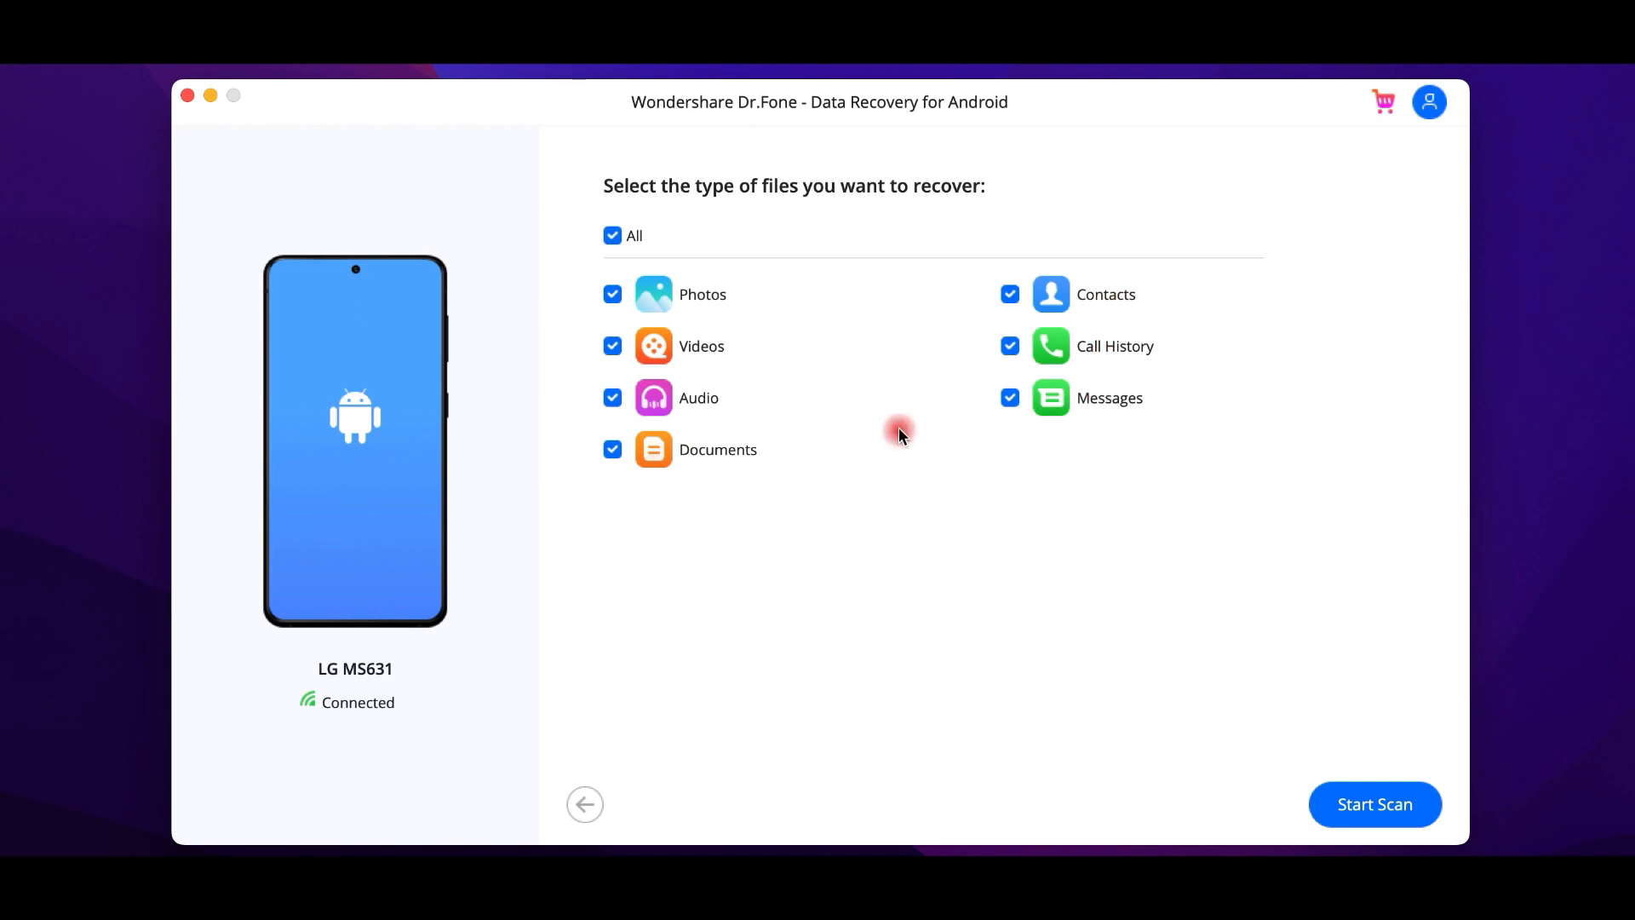
mouse_move(848, 482)
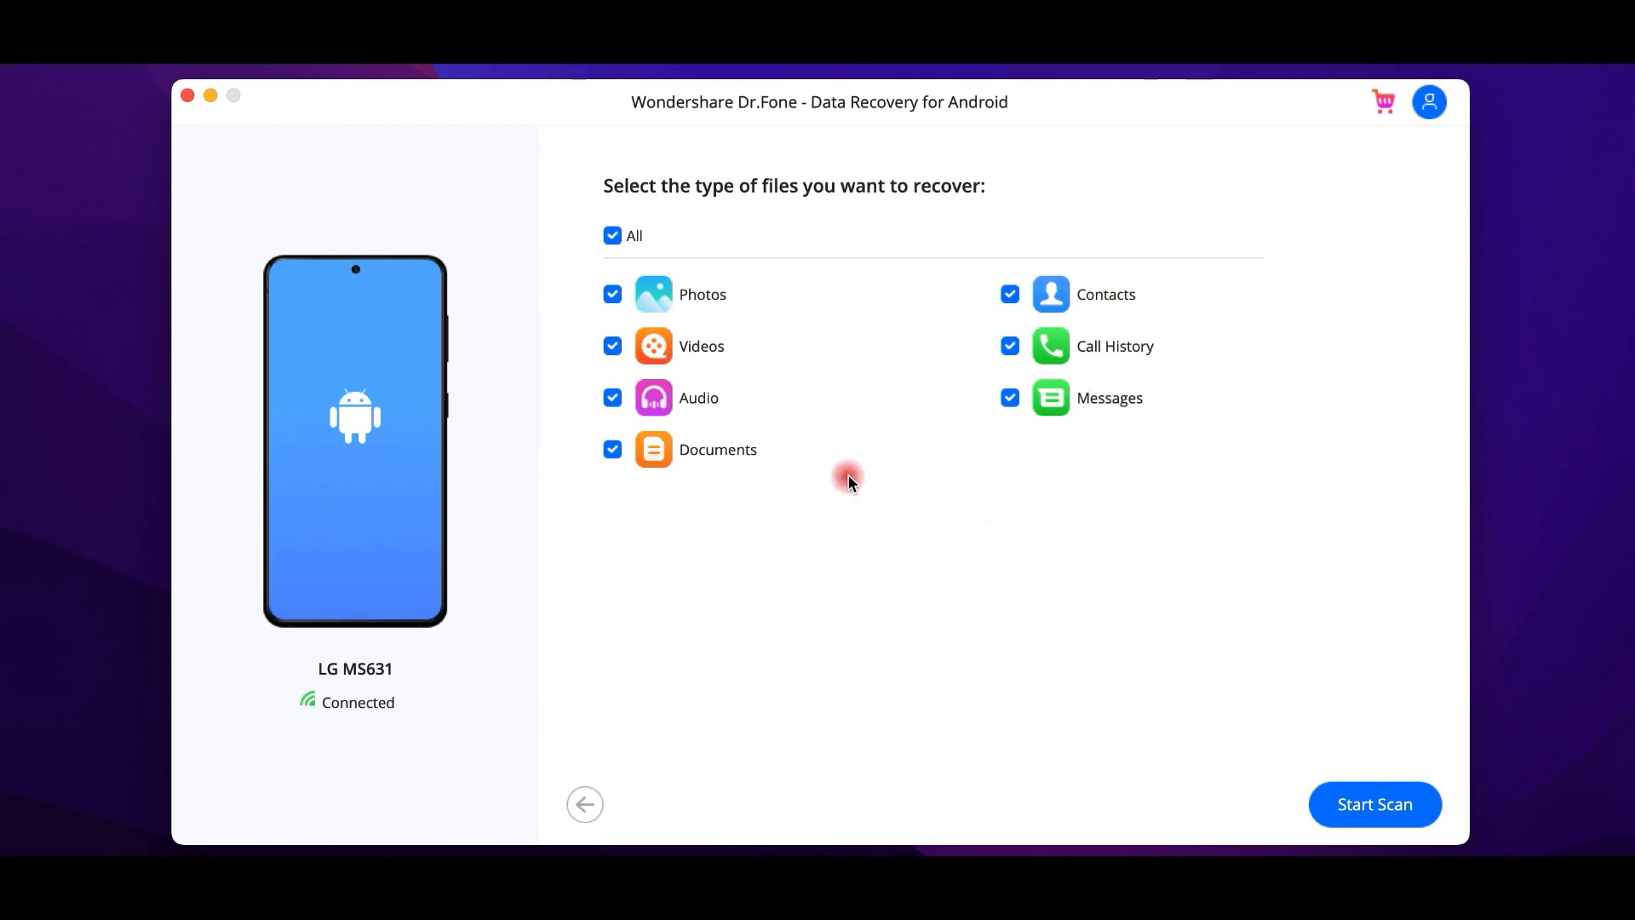
- Exclude Documents from the file types and scan the LG MS631 for lost data
click(611, 450)
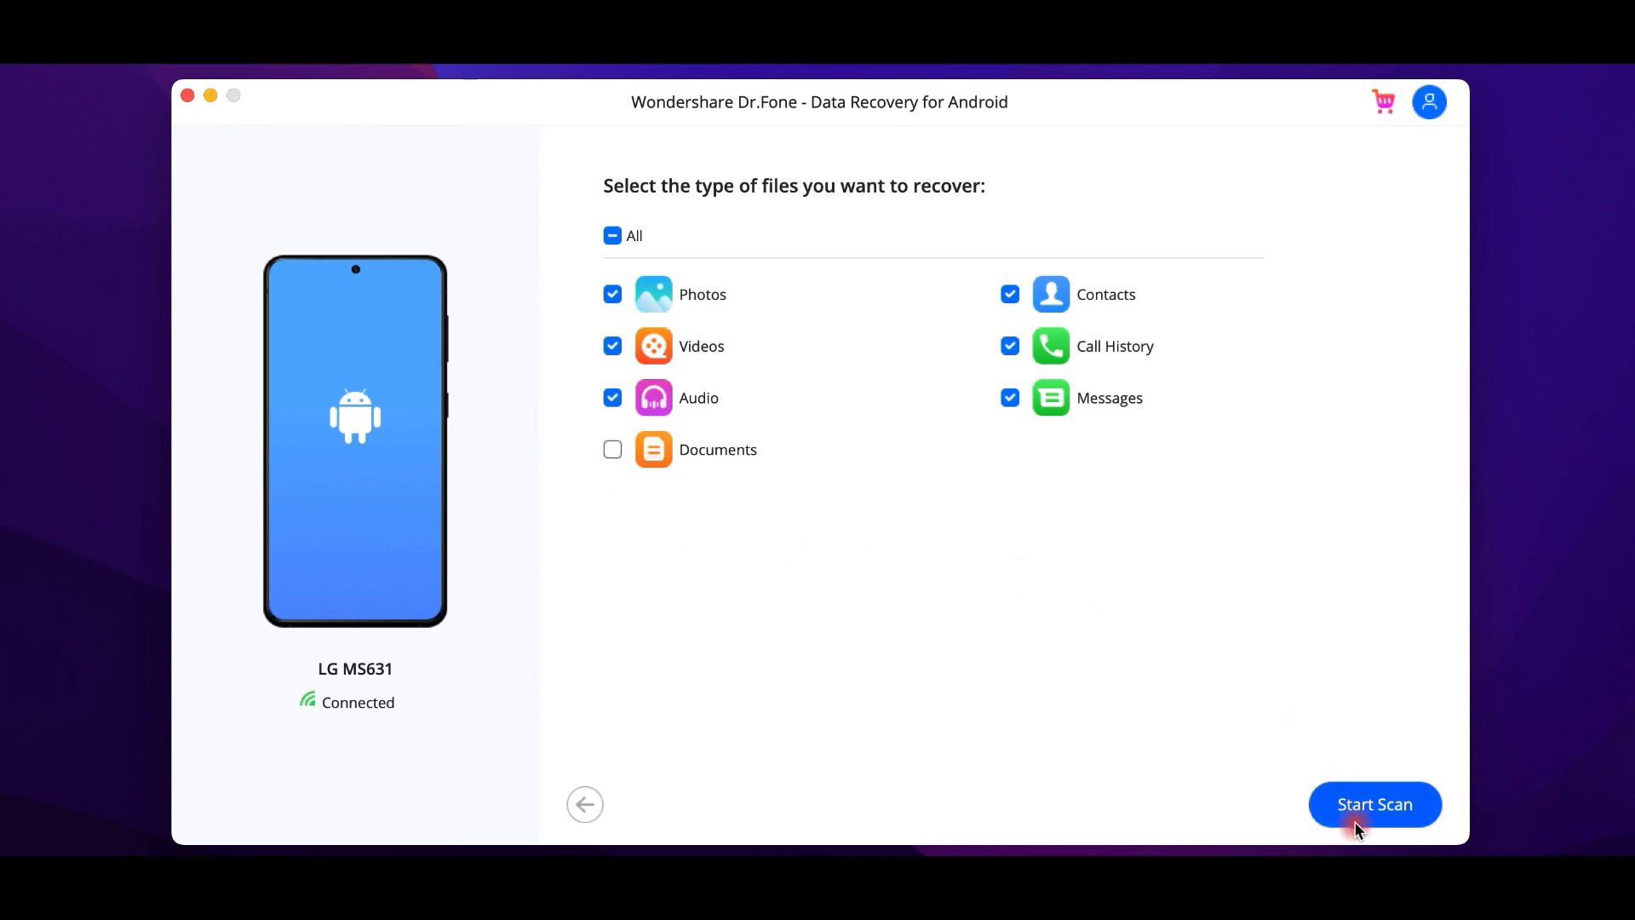
click(1374, 804)
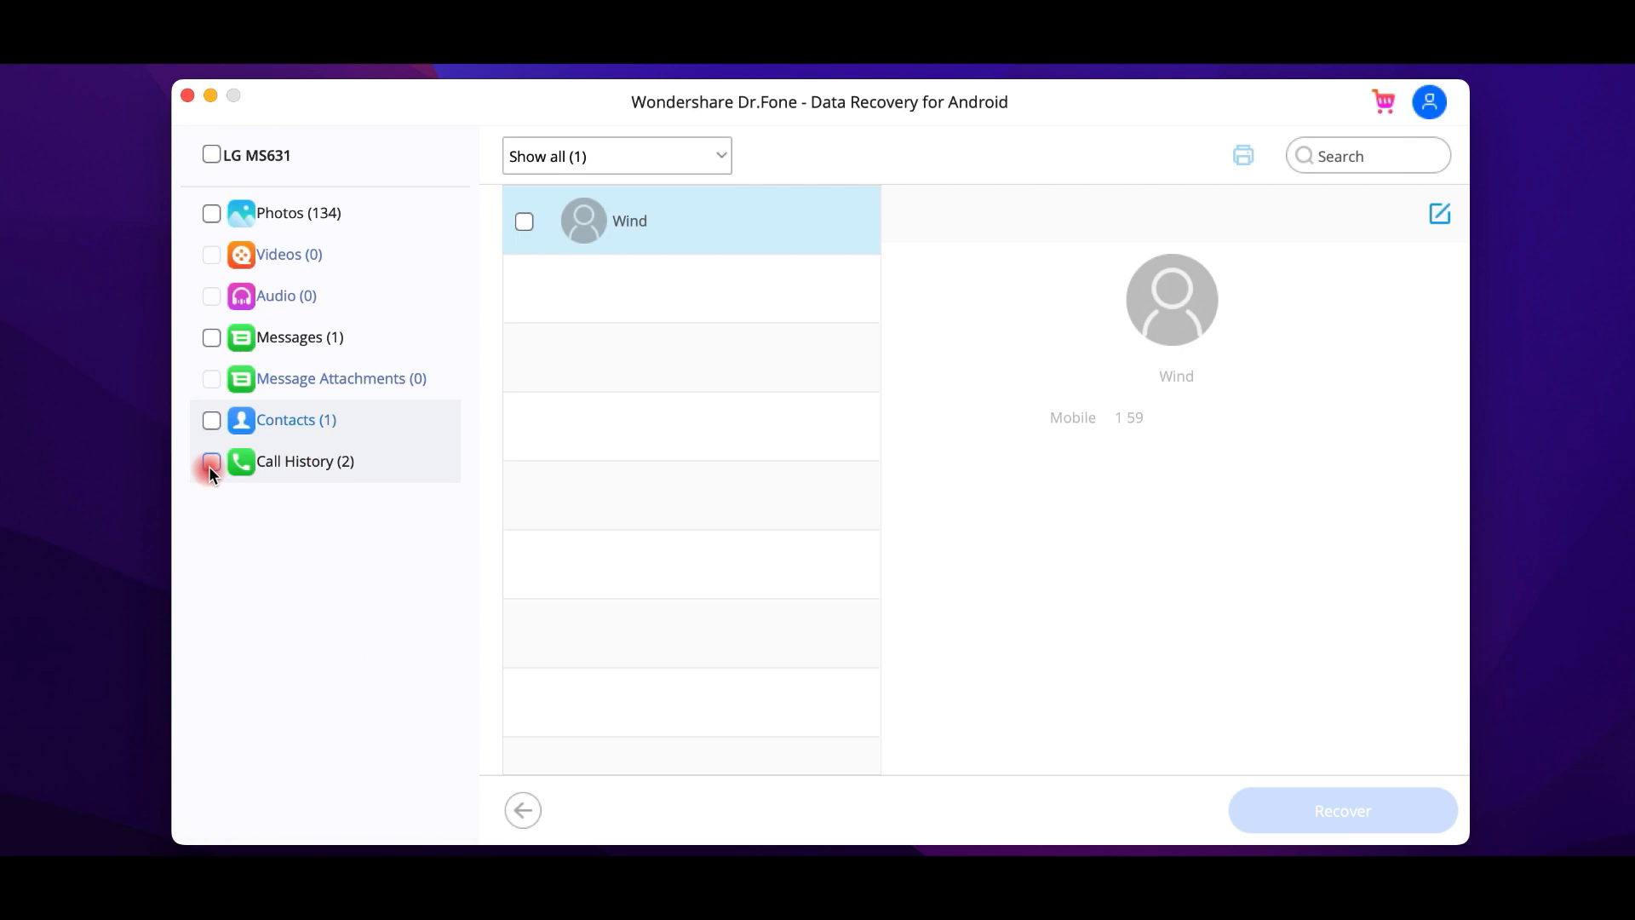
- Select Call History and Messages with Contacts and recover them to the Desktop folder
click(211, 462)
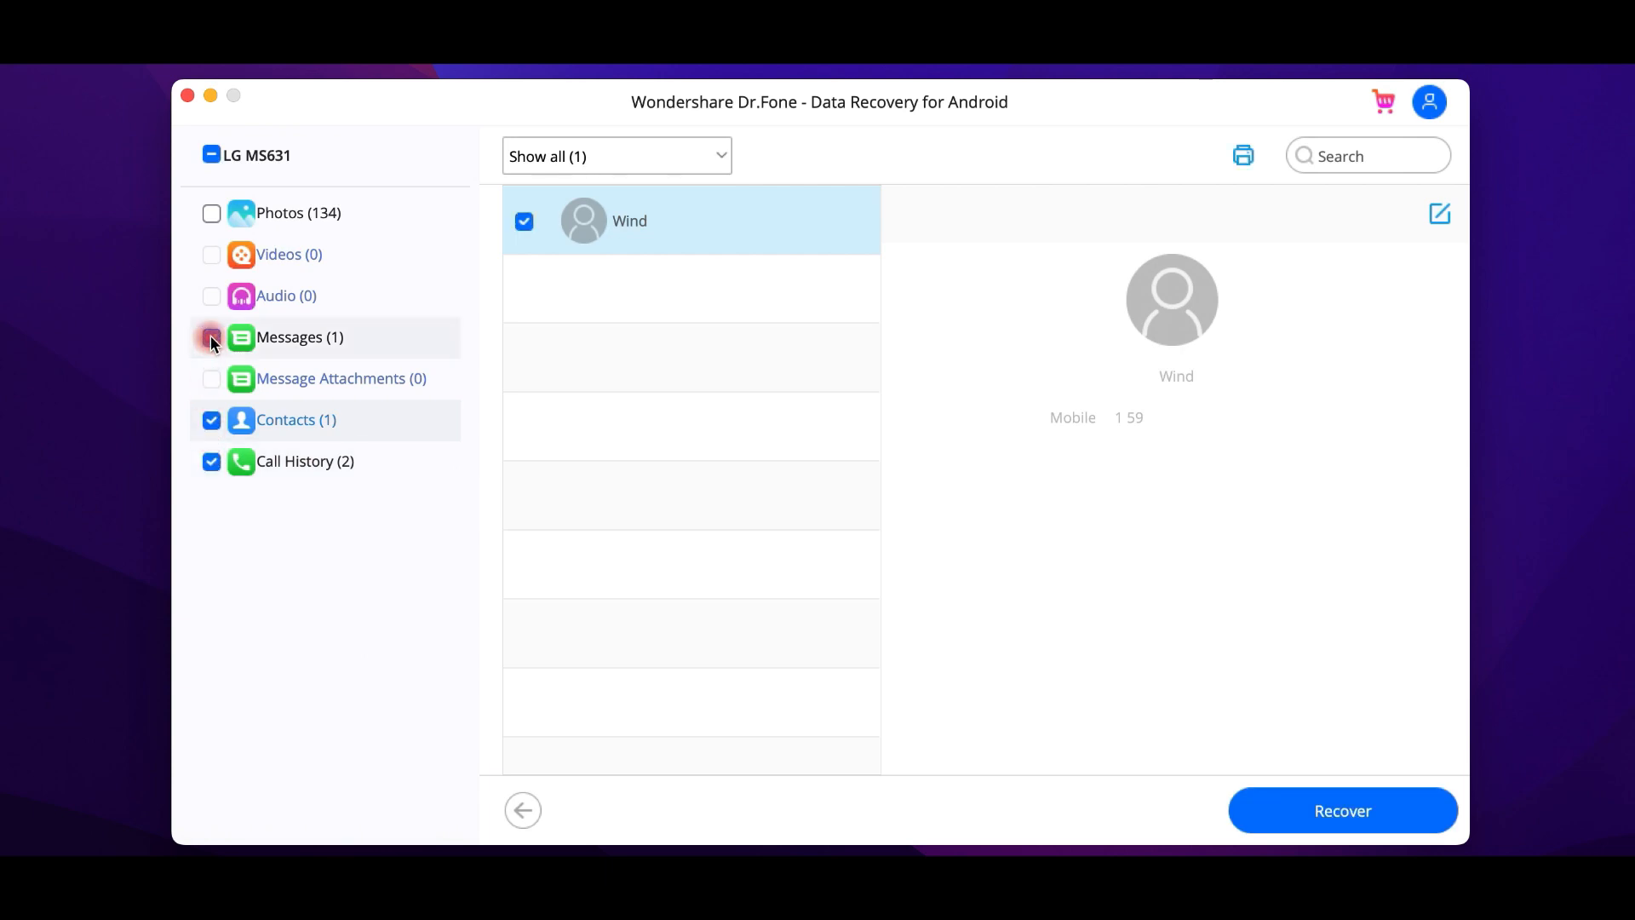
click(211, 337)
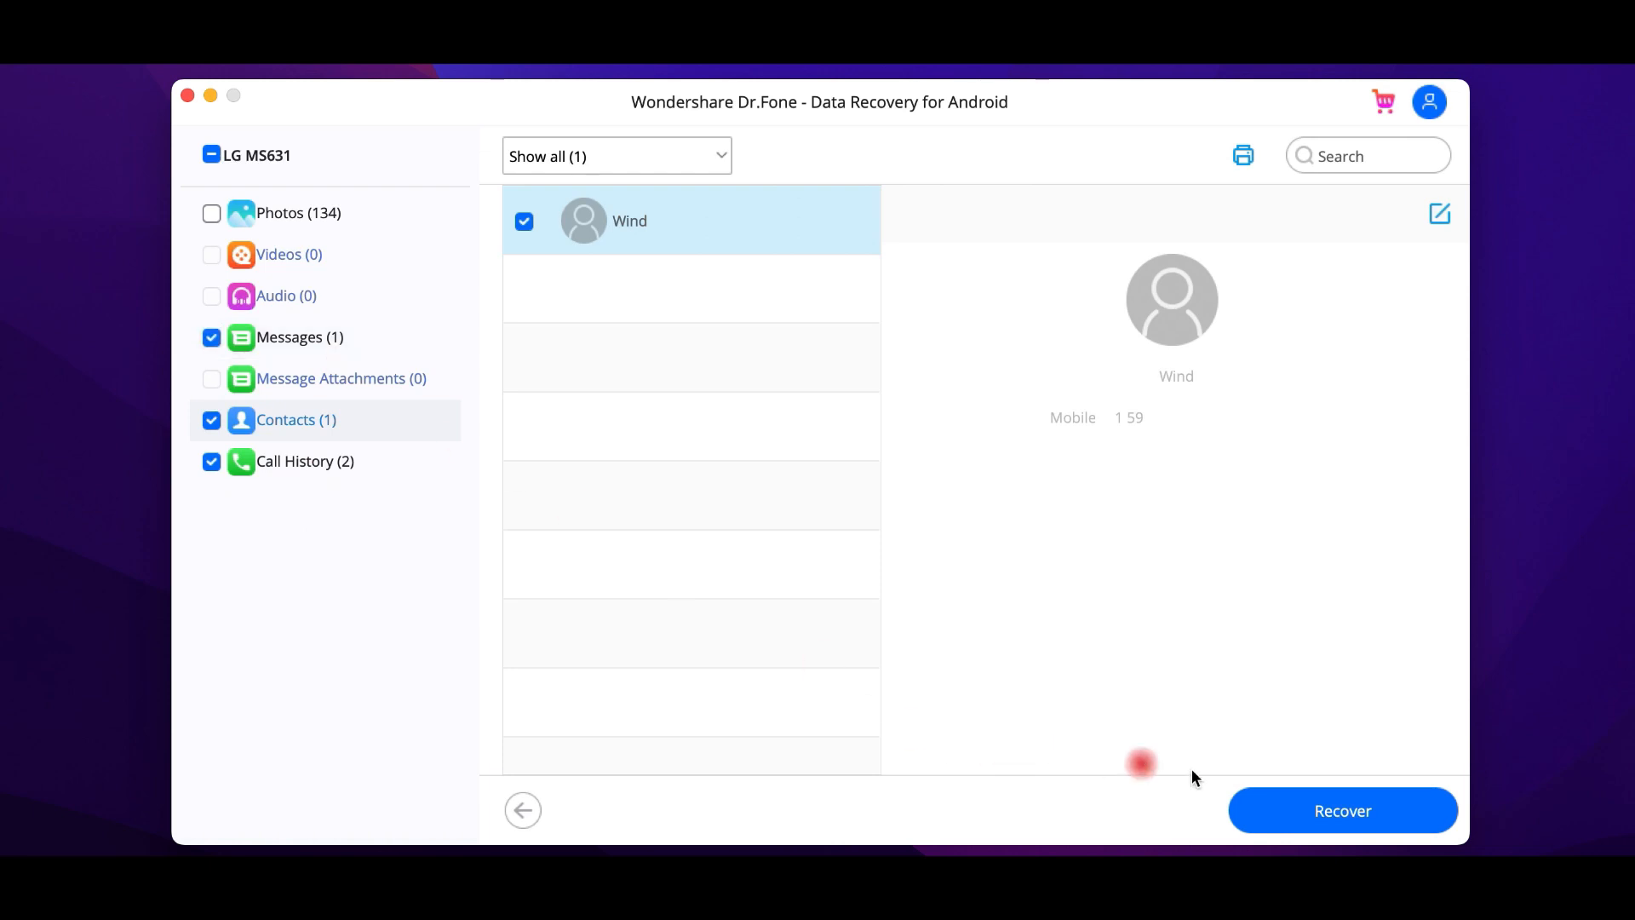
click(1344, 810)
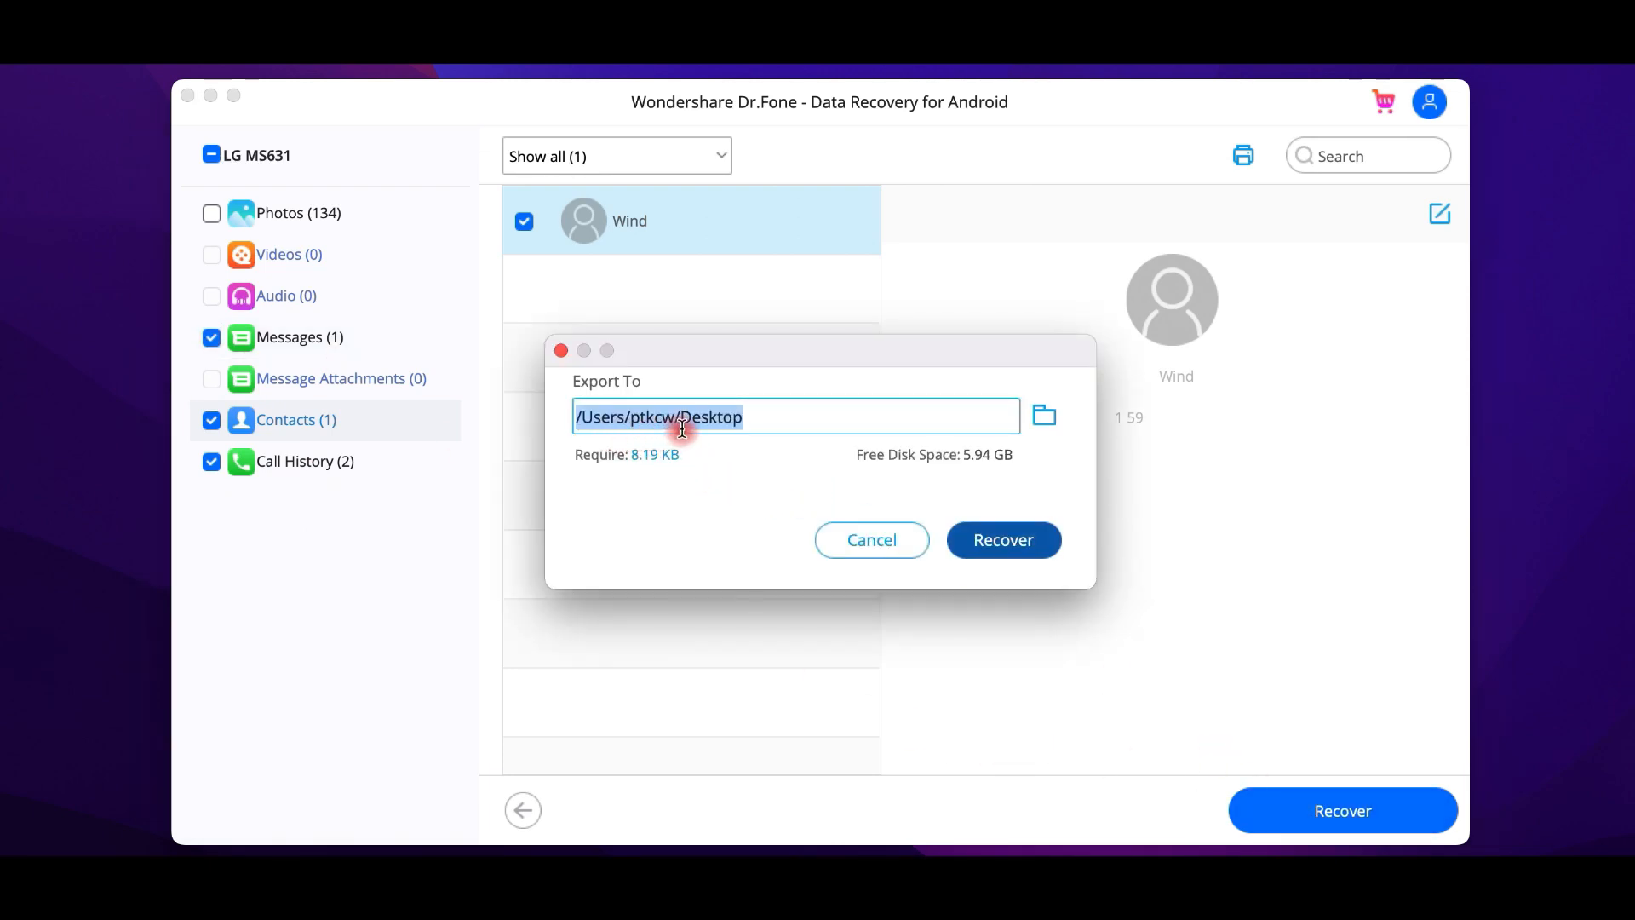
click(1001, 539)
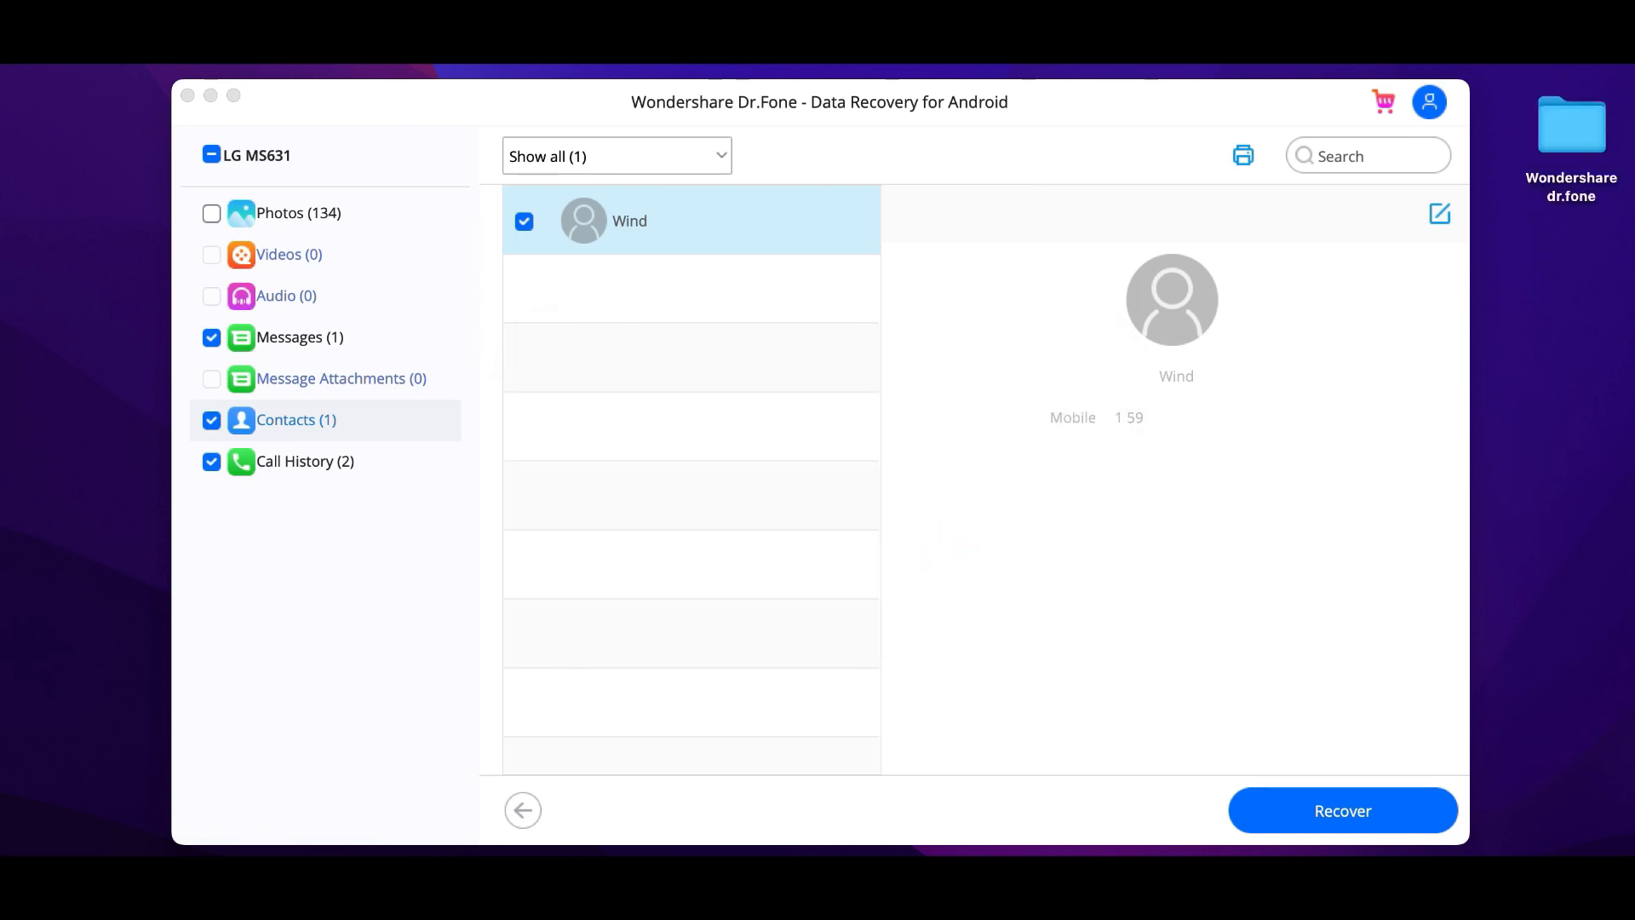
mouse_move(1546, 117)
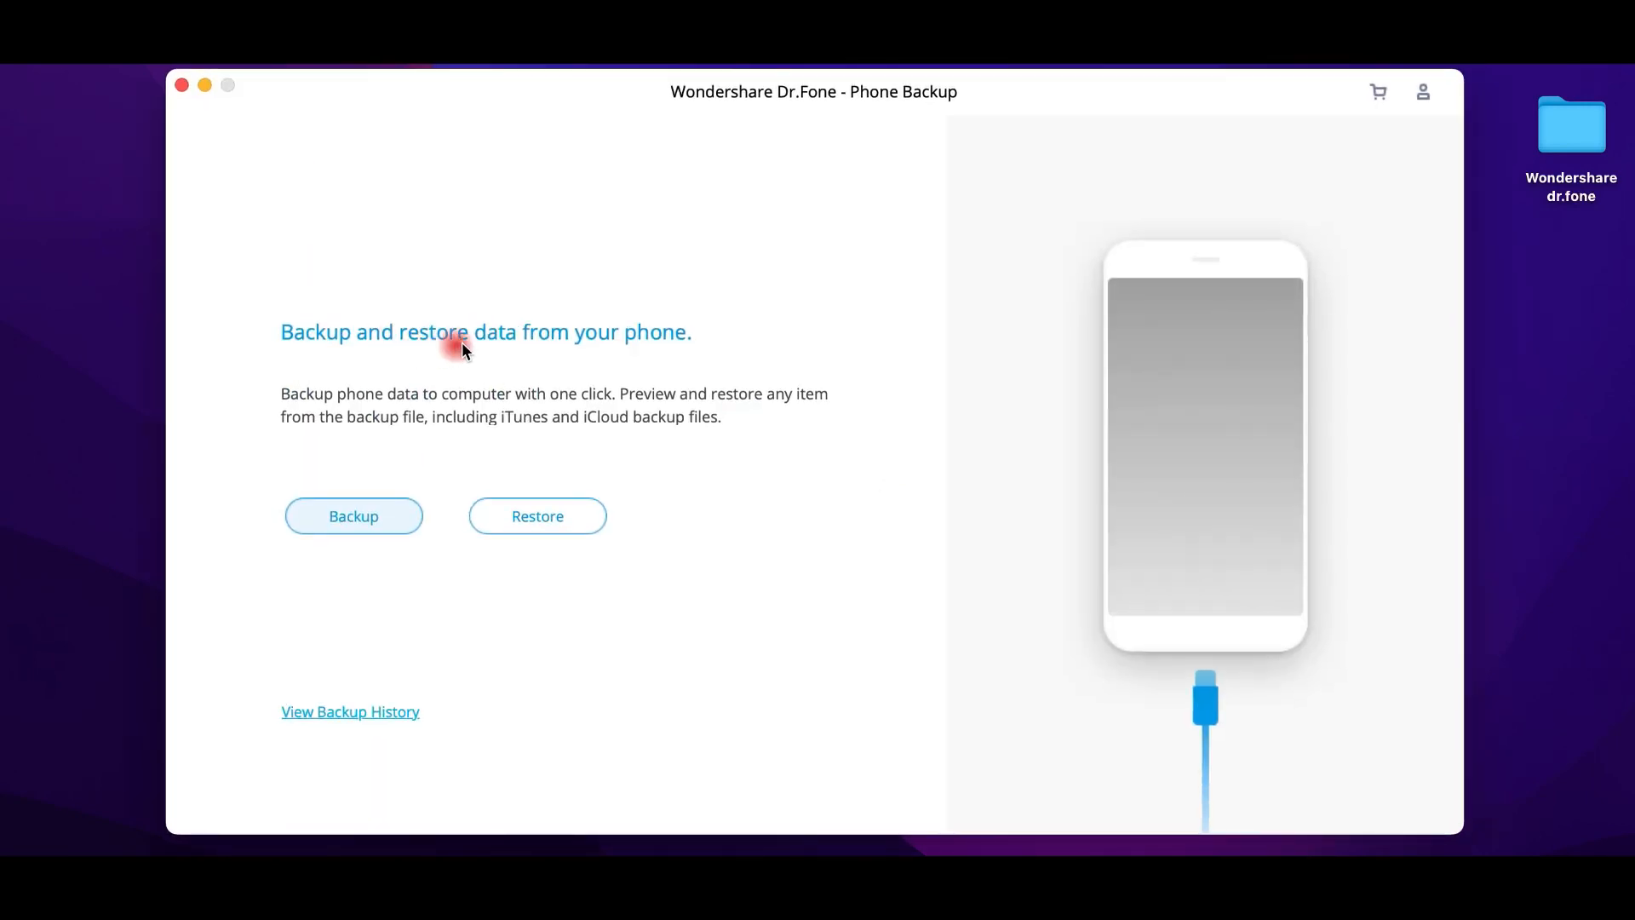
mouse_move(457, 378)
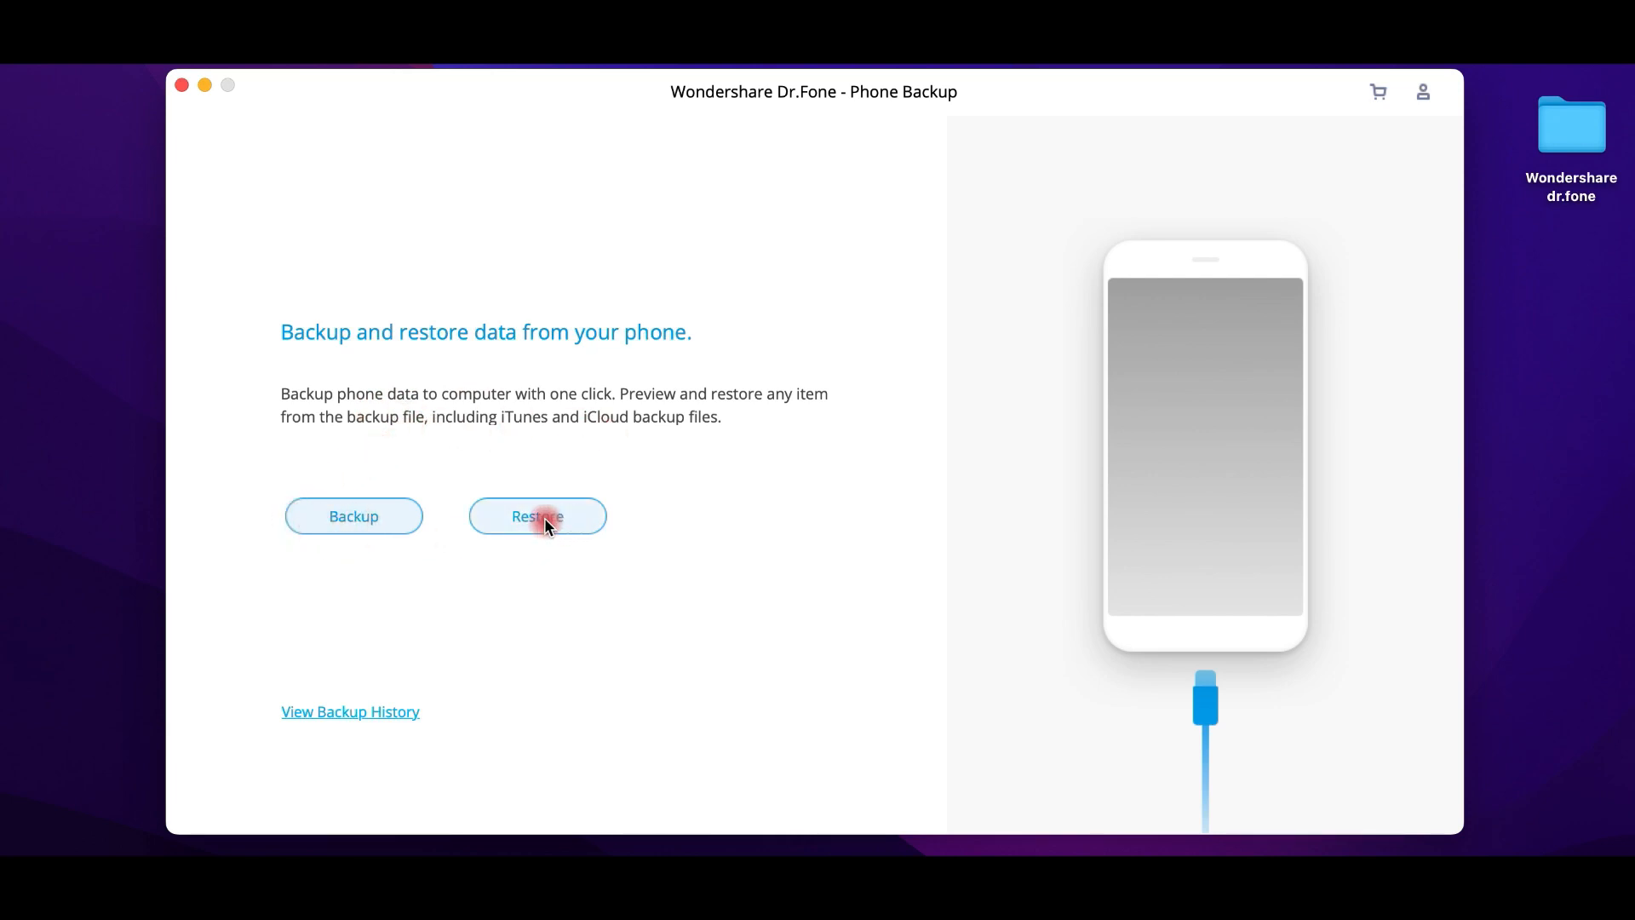
- Back up the LG E Android Phone's default data types: contacts, call history, messages and applications
click(536, 516)
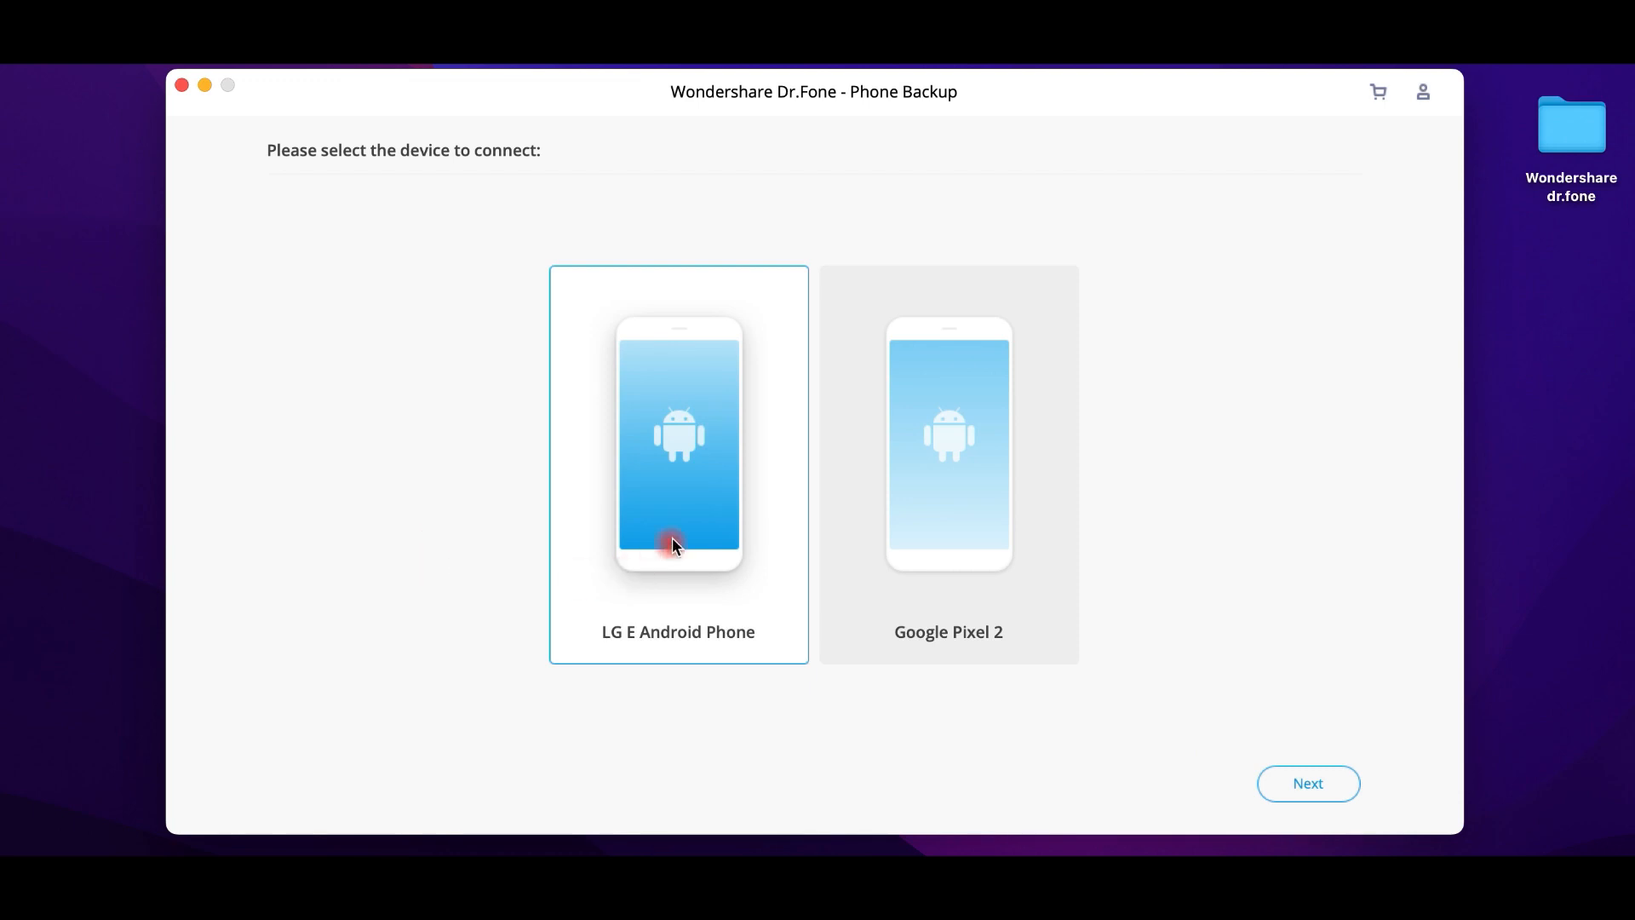
mouse_move(1251, 773)
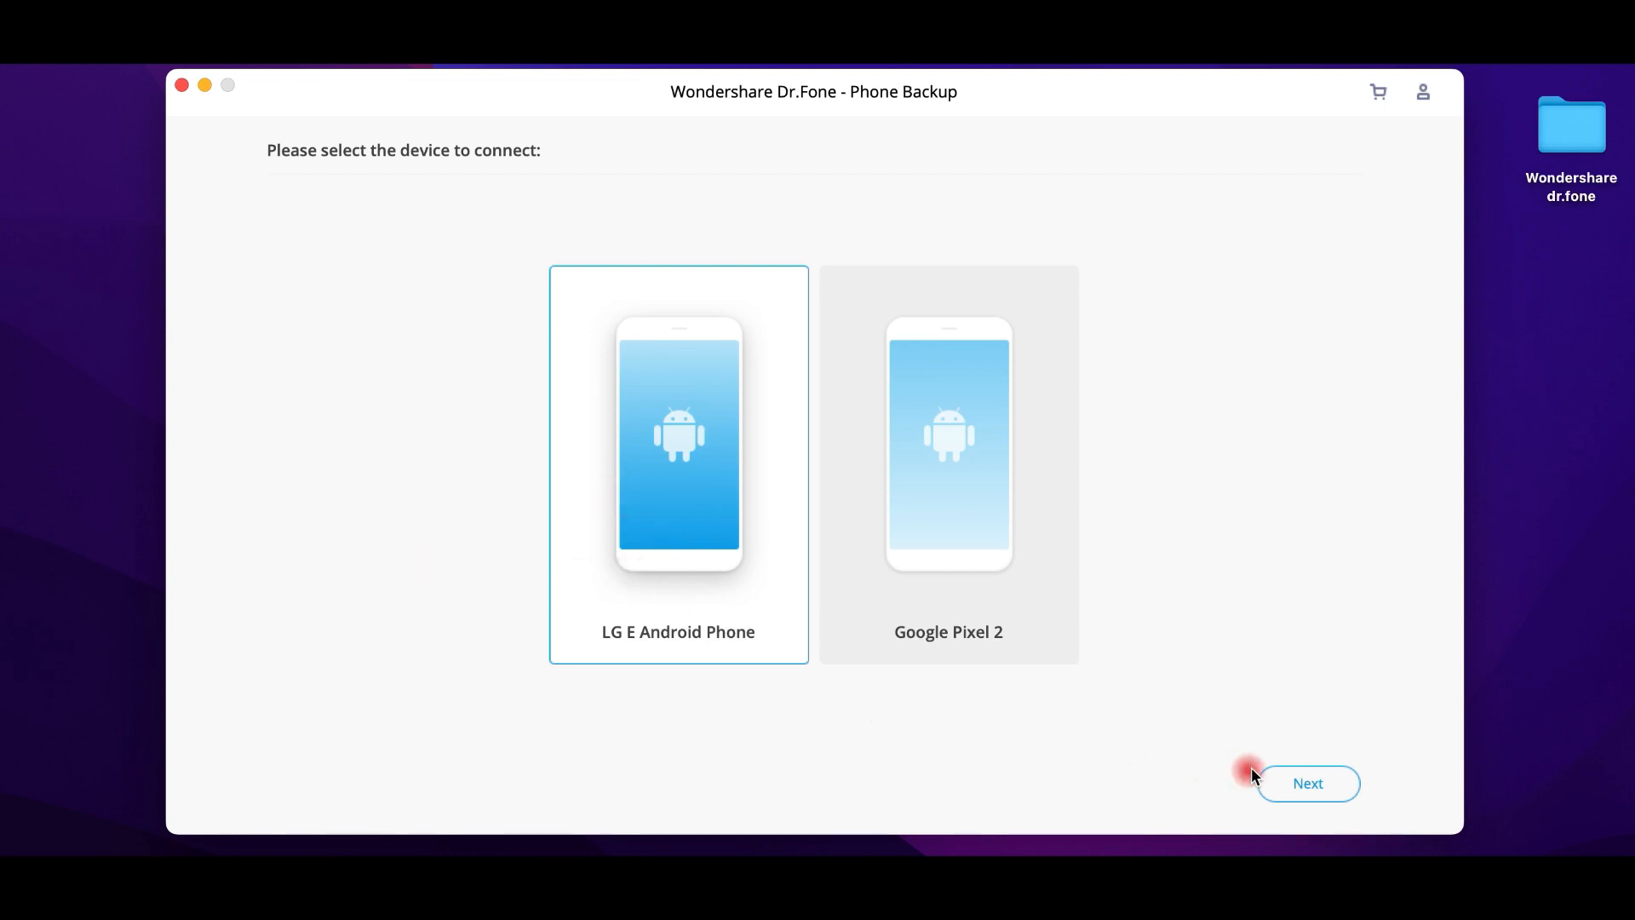
click(1306, 784)
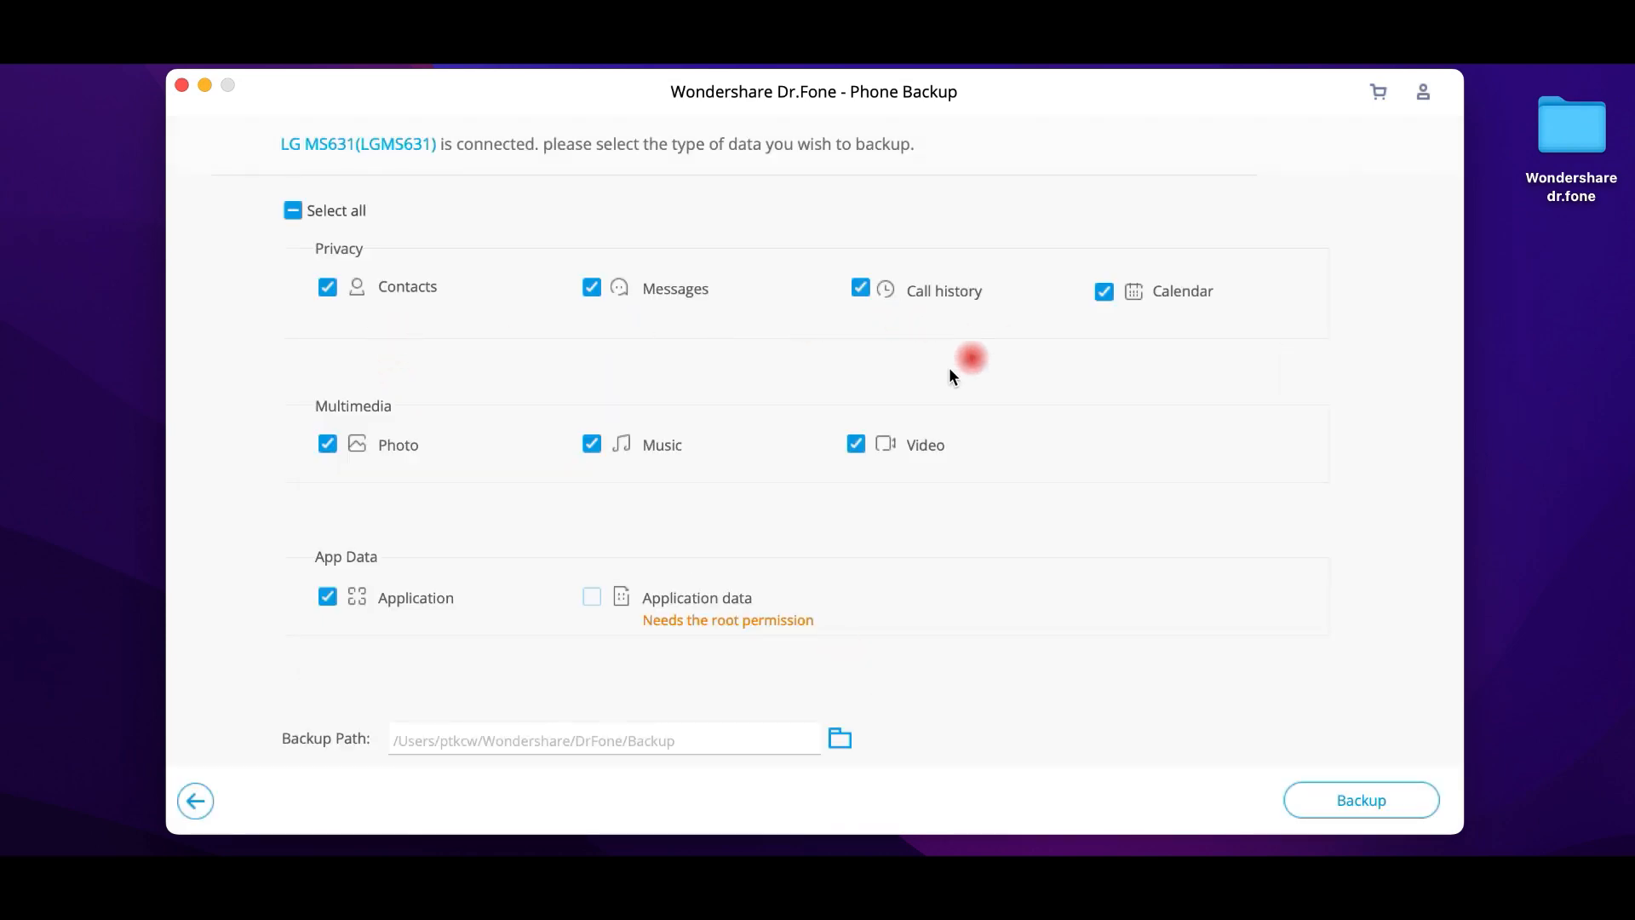
mouse_move(521, 751)
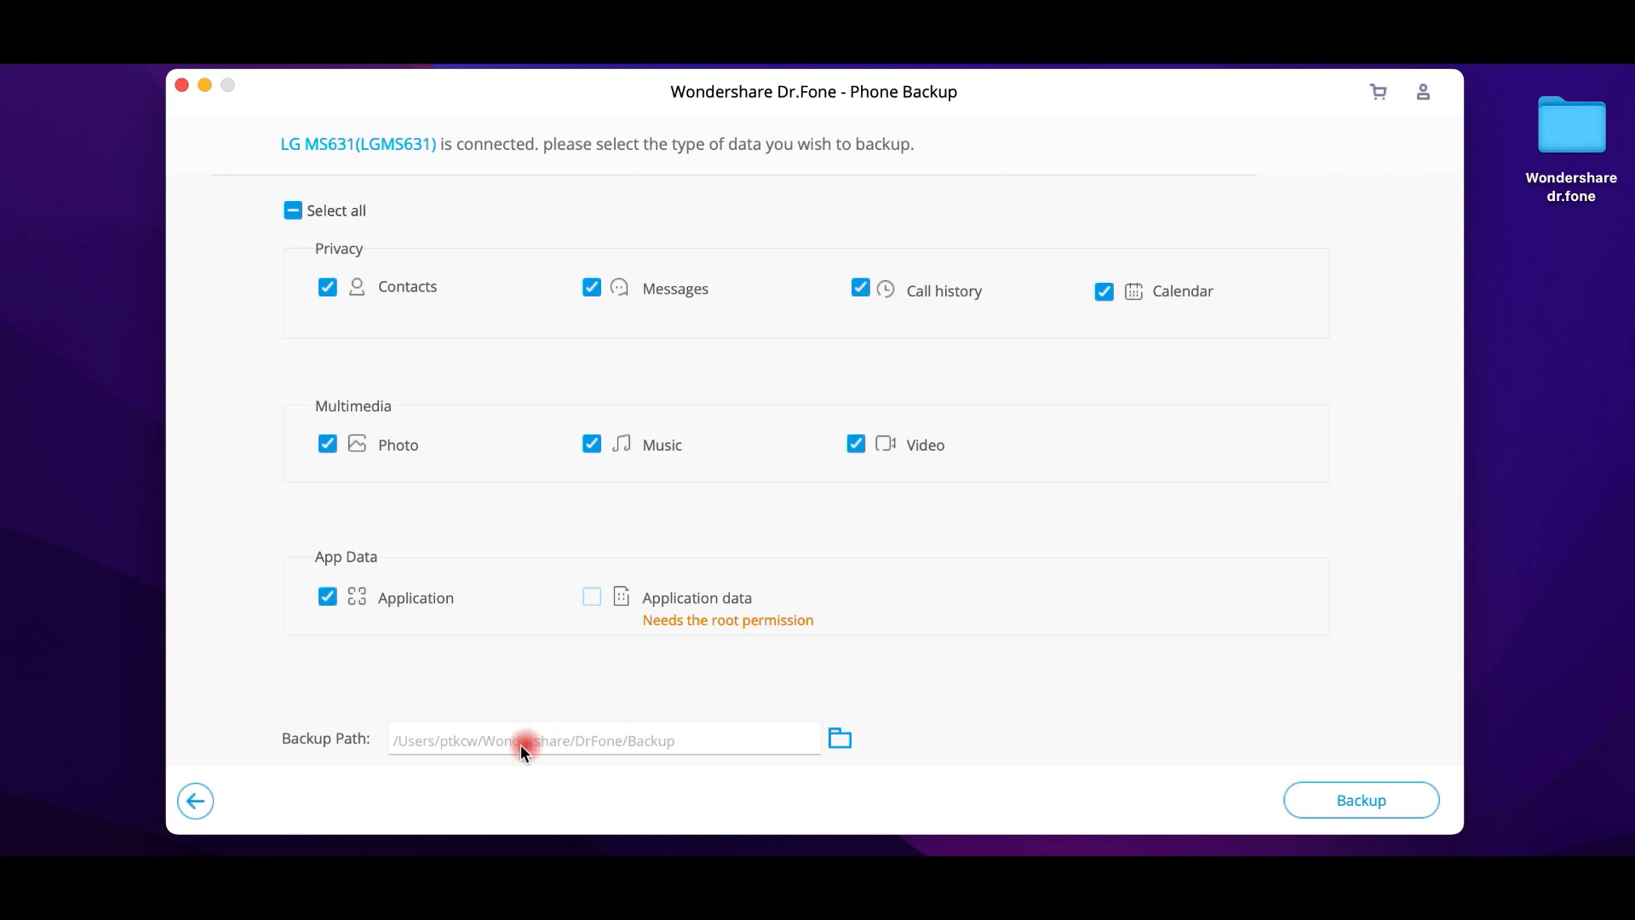
mouse_move(1225, 784)
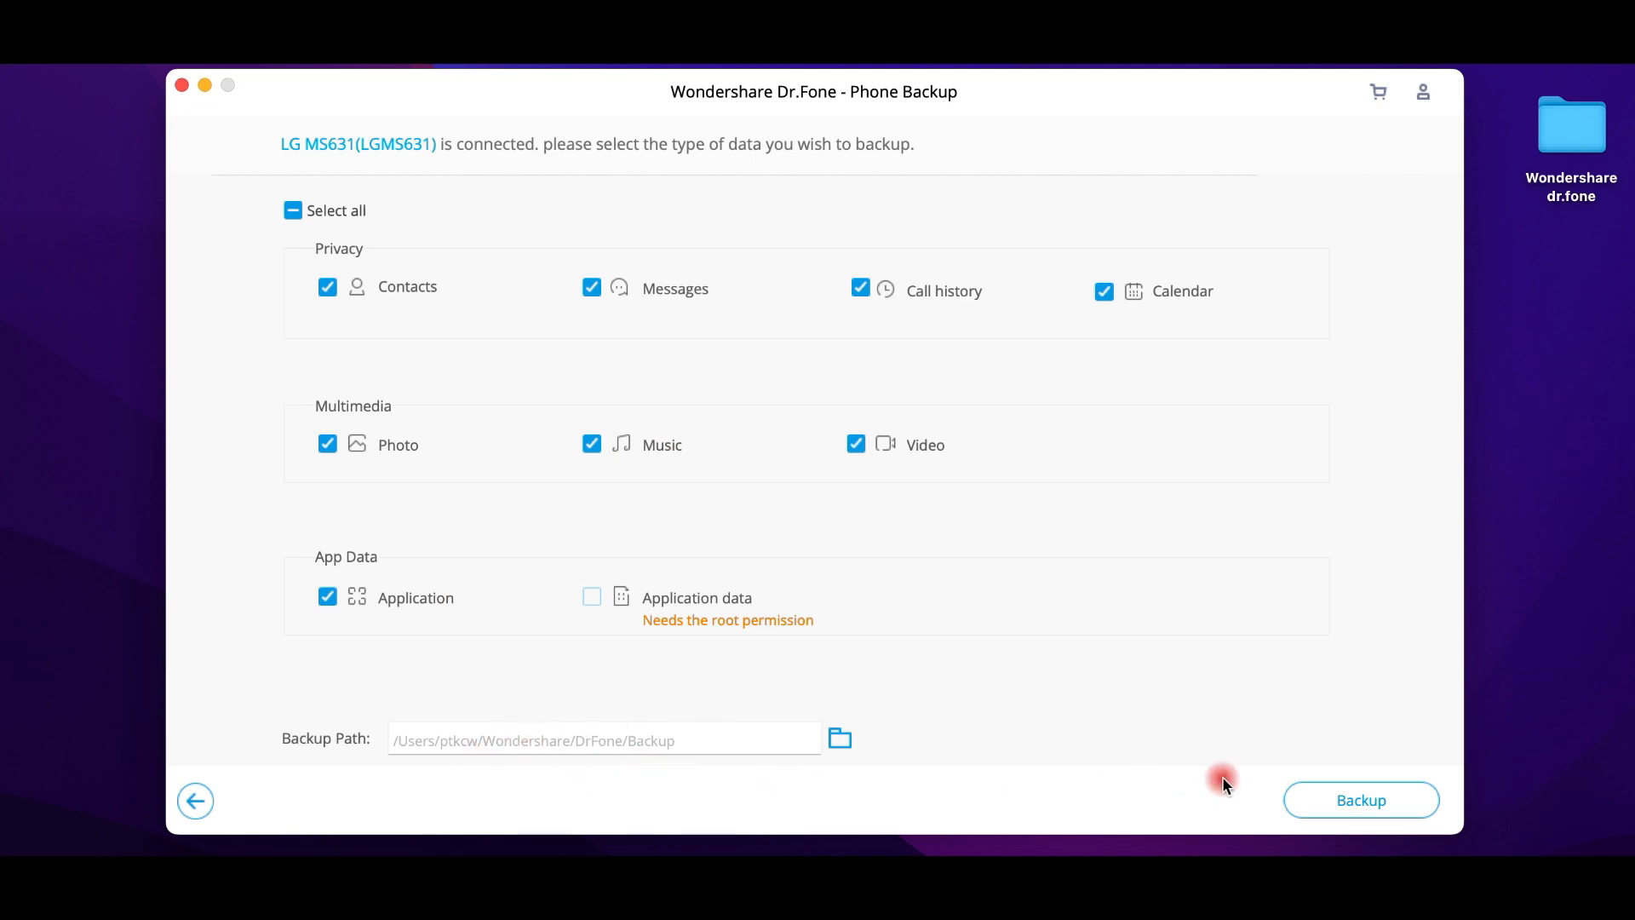
click(1359, 801)
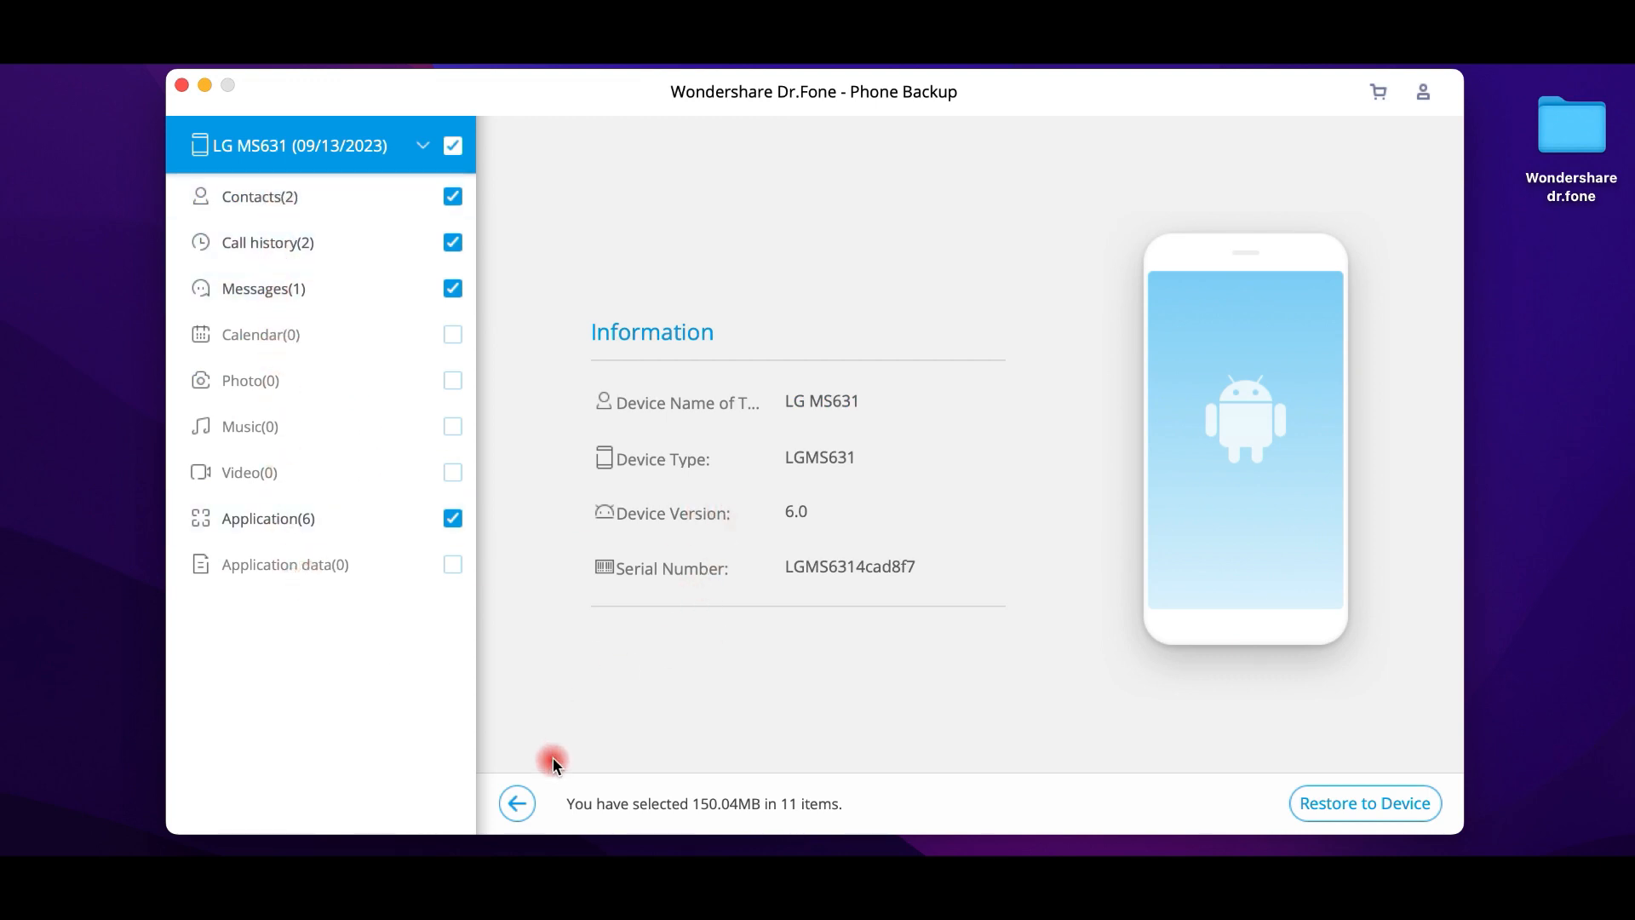
- Browse the saved backup list, then restore the latest backup's items to the LG MS631
click(517, 802)
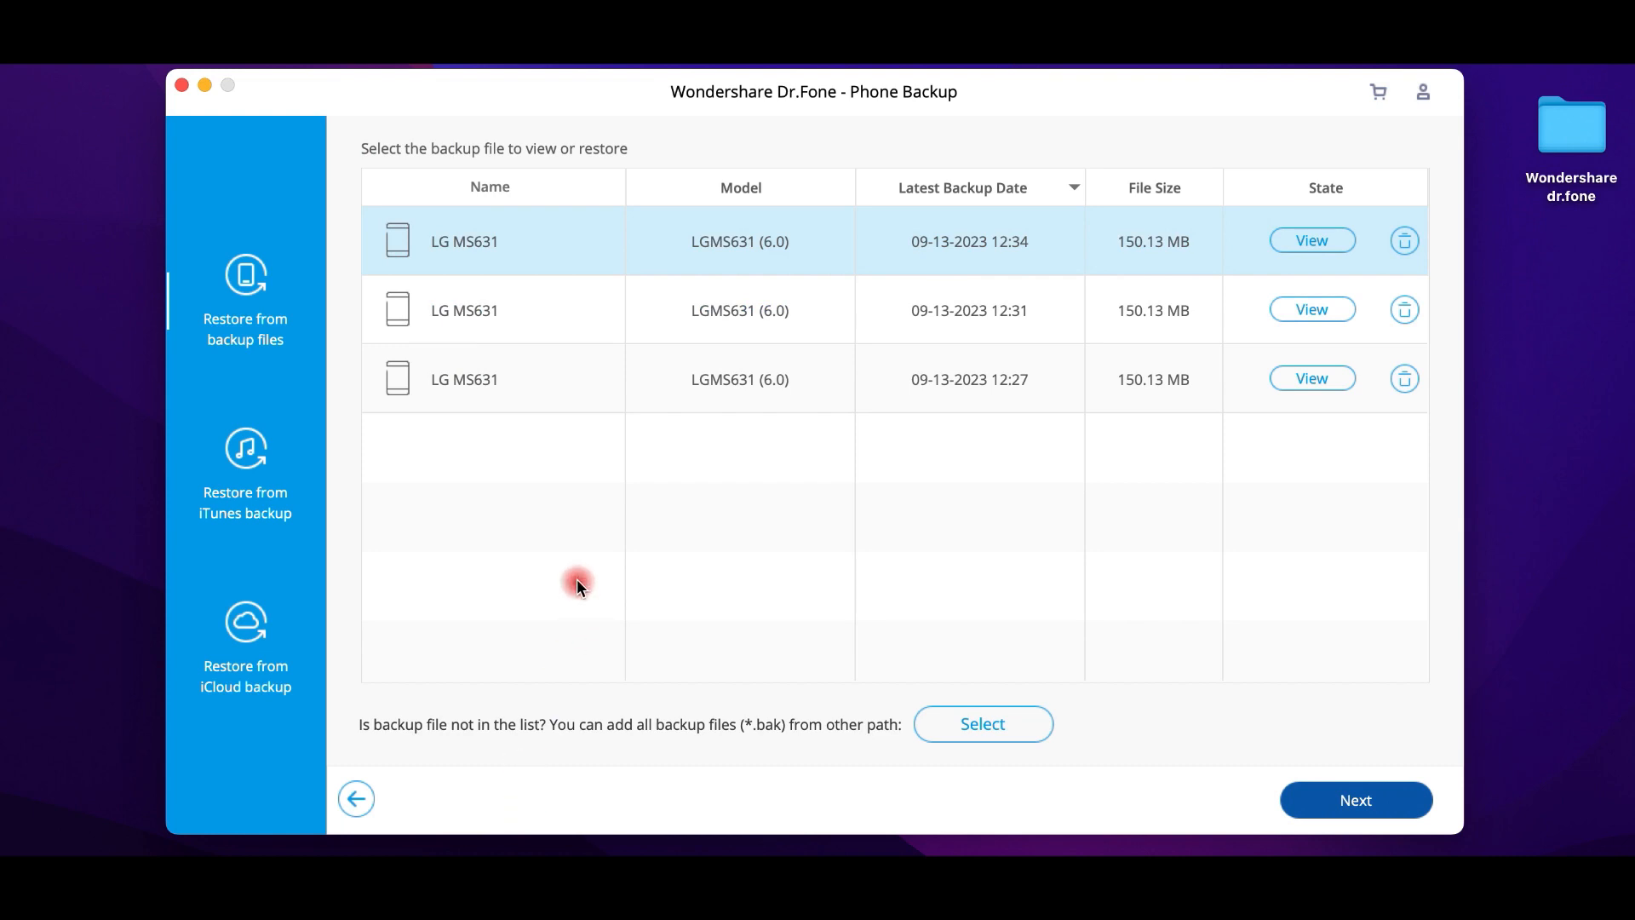
mouse_move(291, 358)
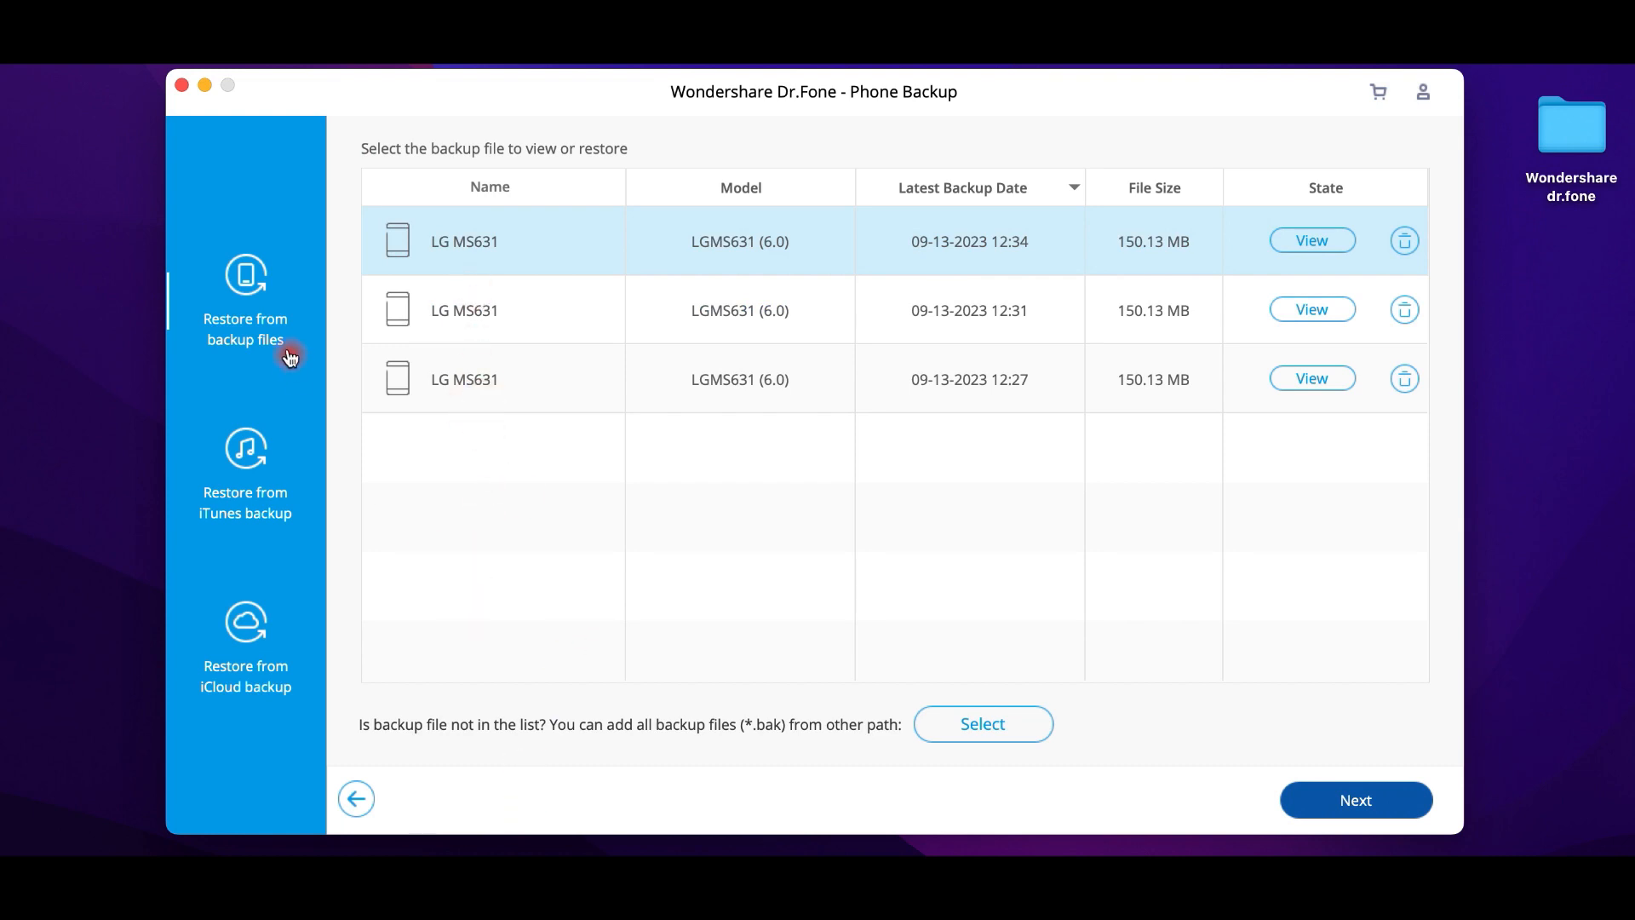
mouse_move(257, 624)
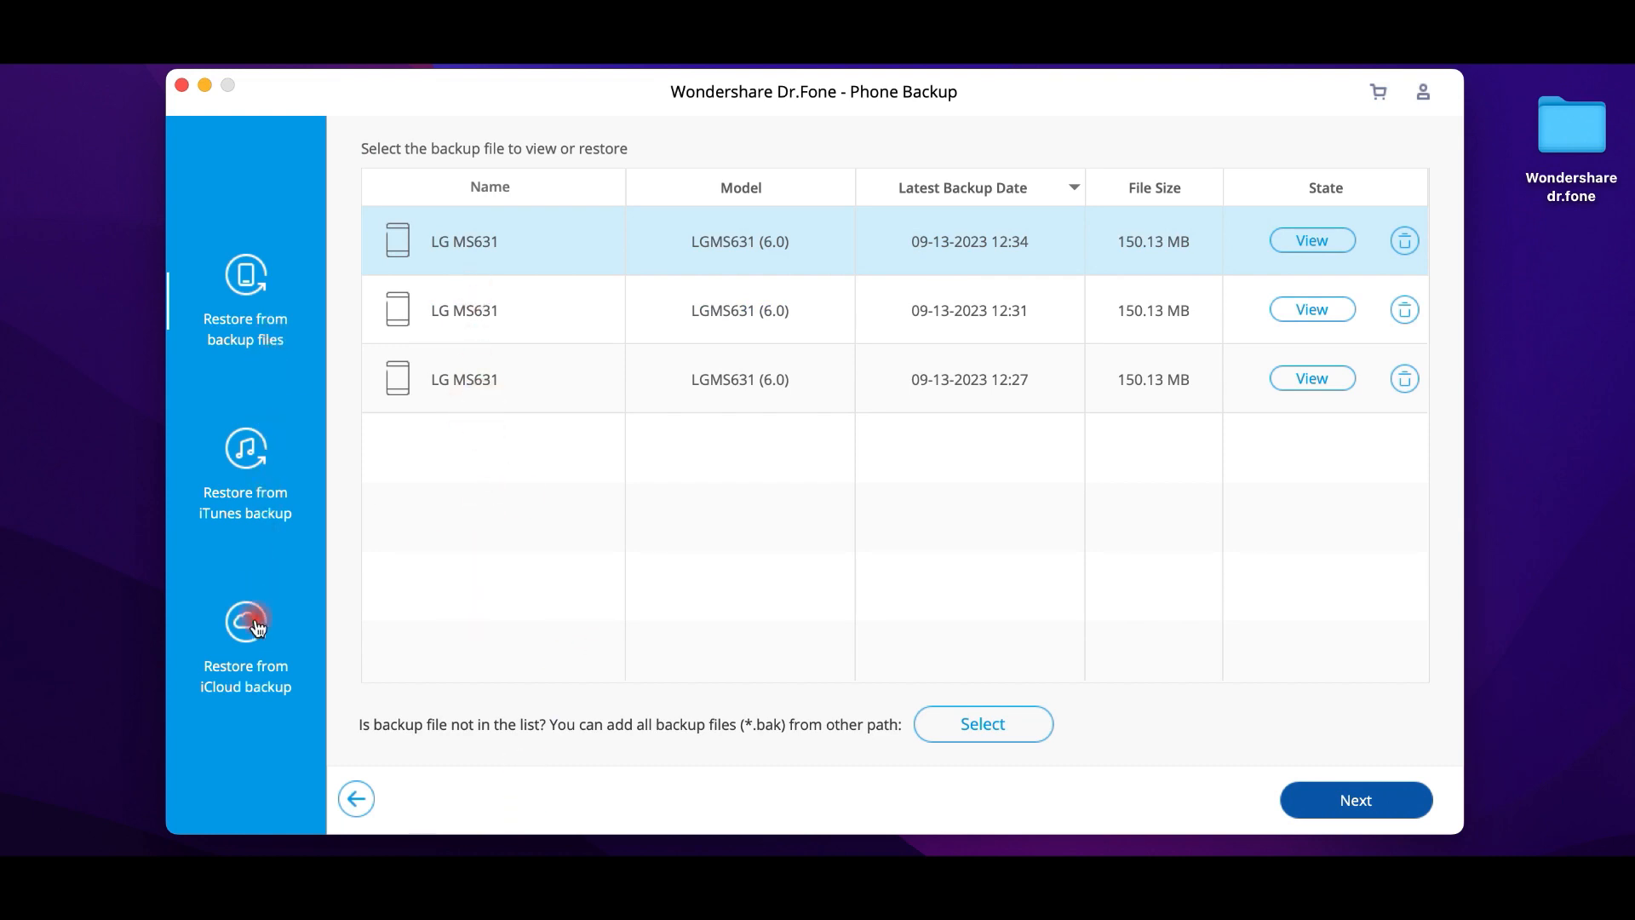
click(356, 798)
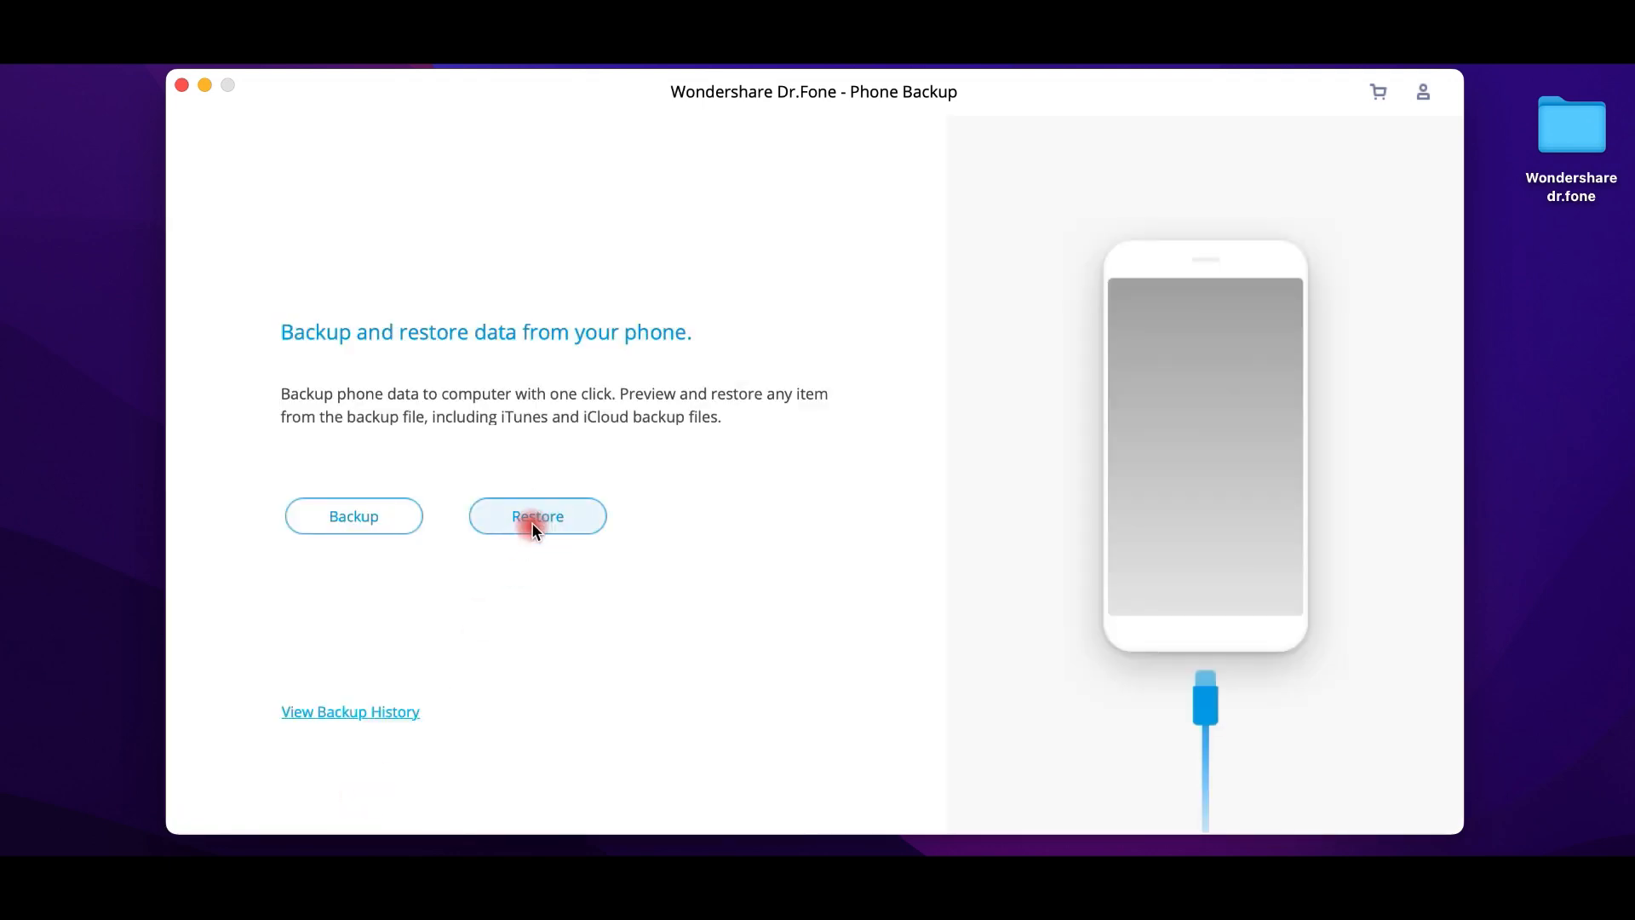
click(536, 516)
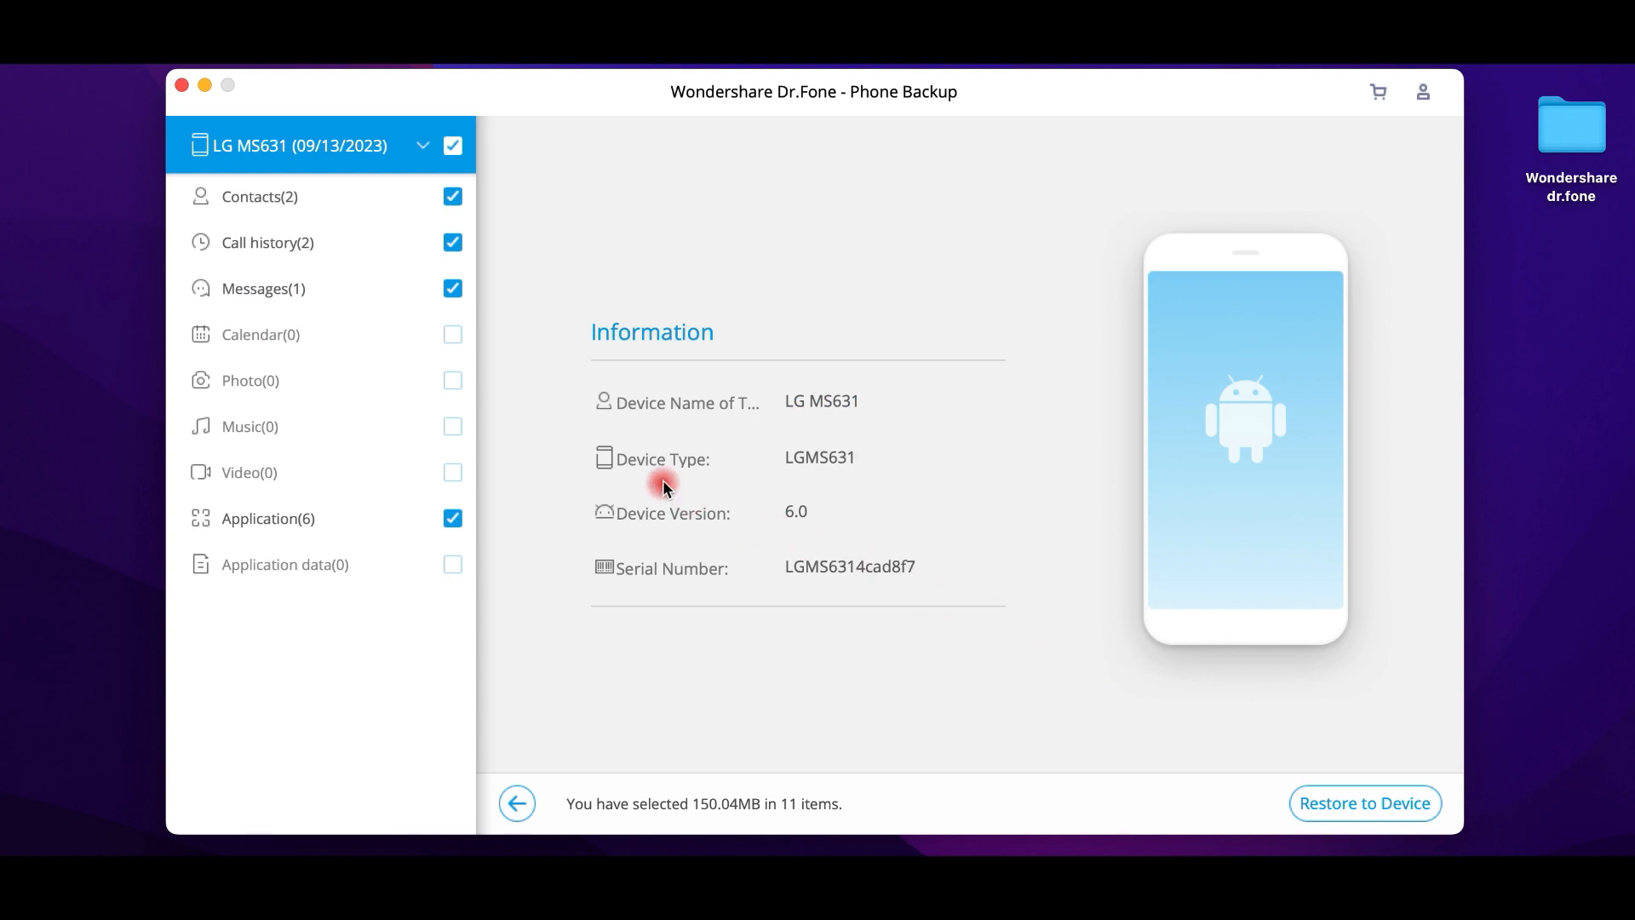
mouse_move(388, 398)
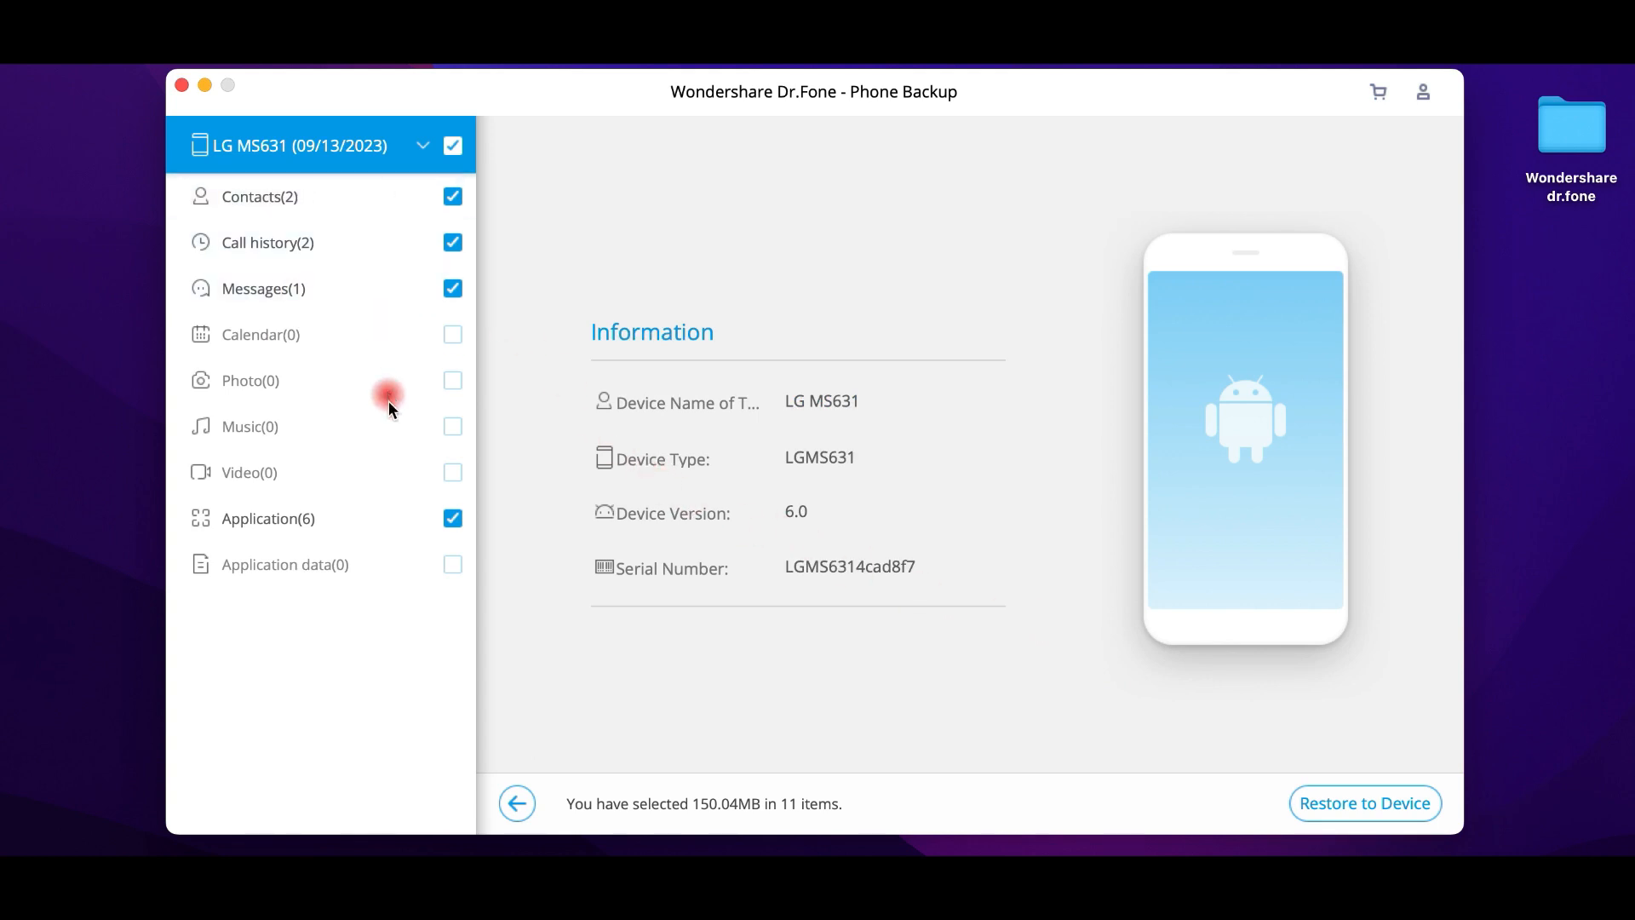
mouse_move(1308, 783)
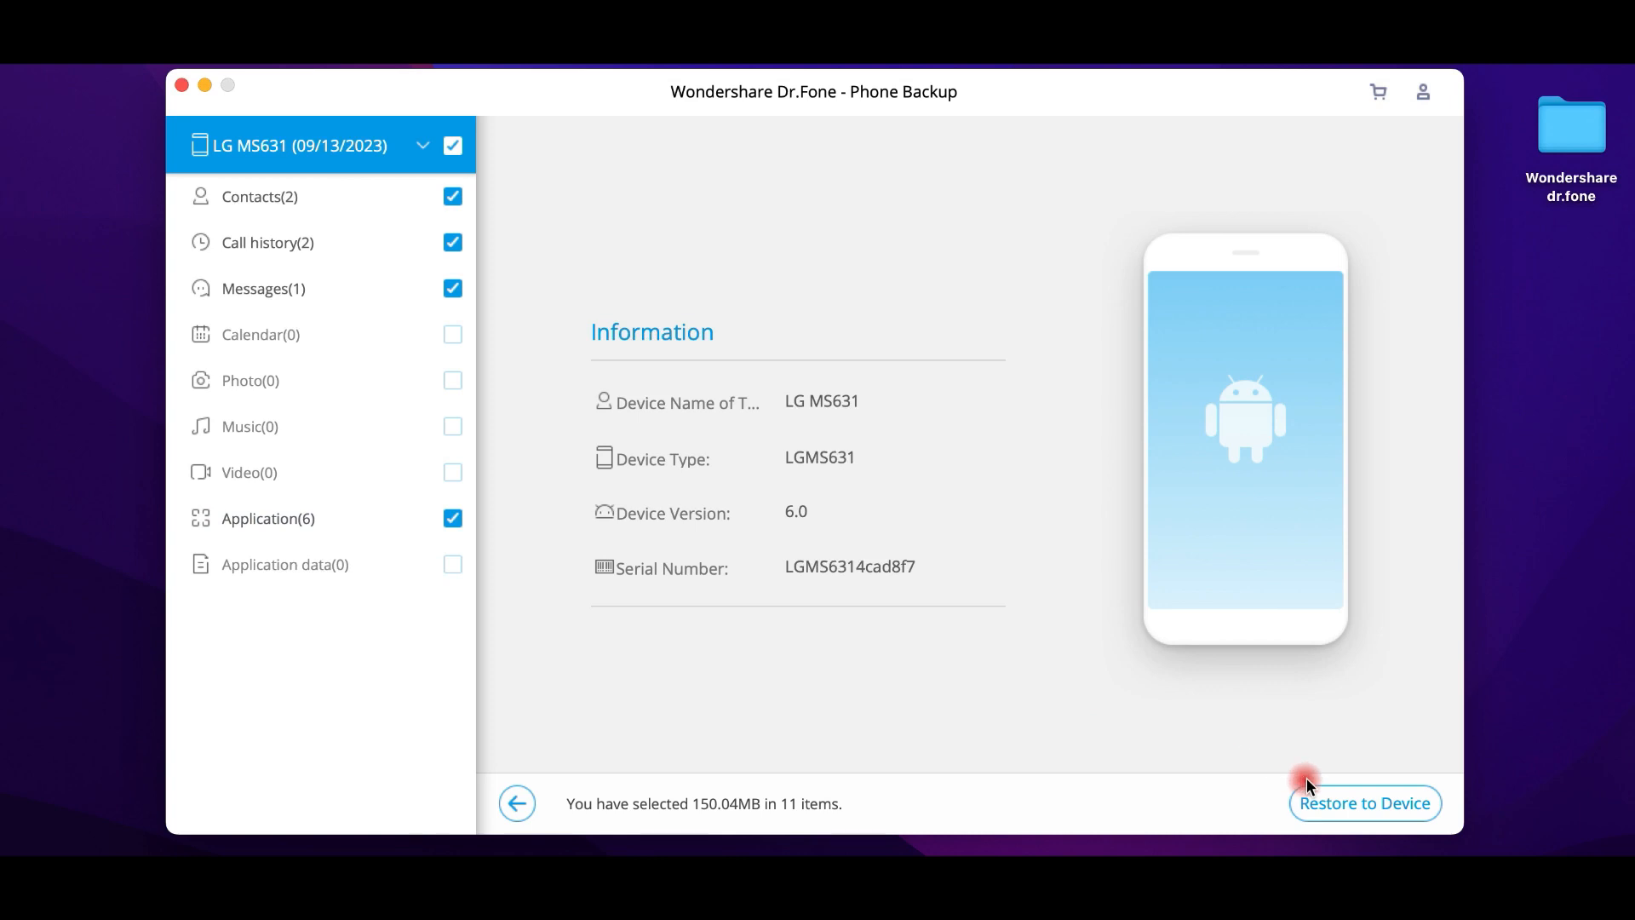
mouse_move(1266, 759)
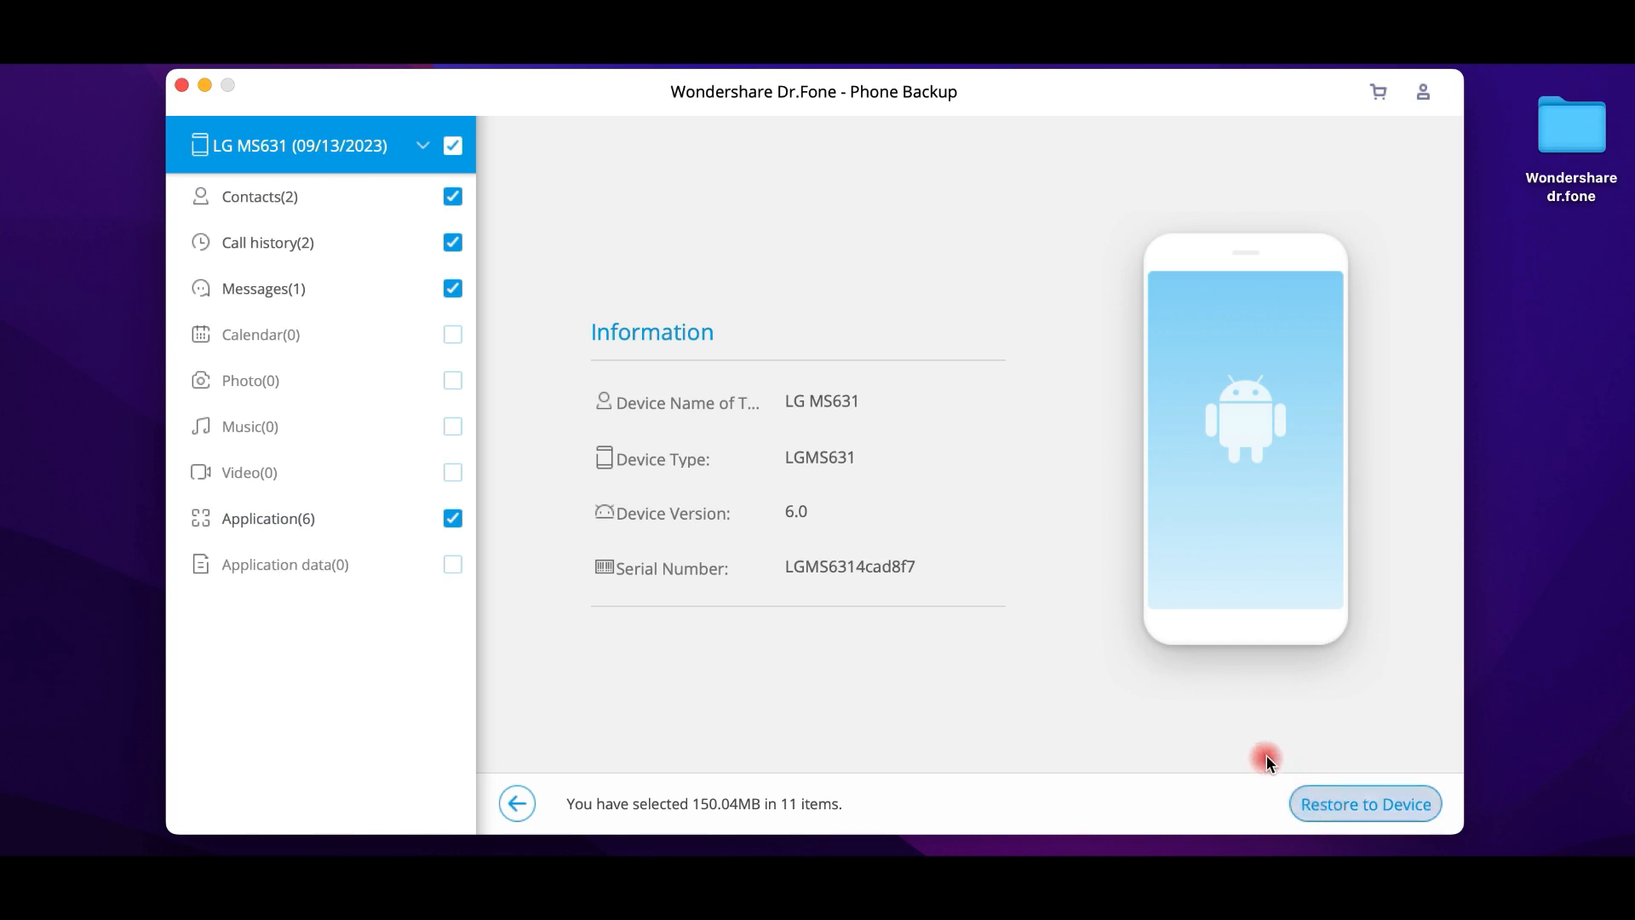
click(1364, 802)
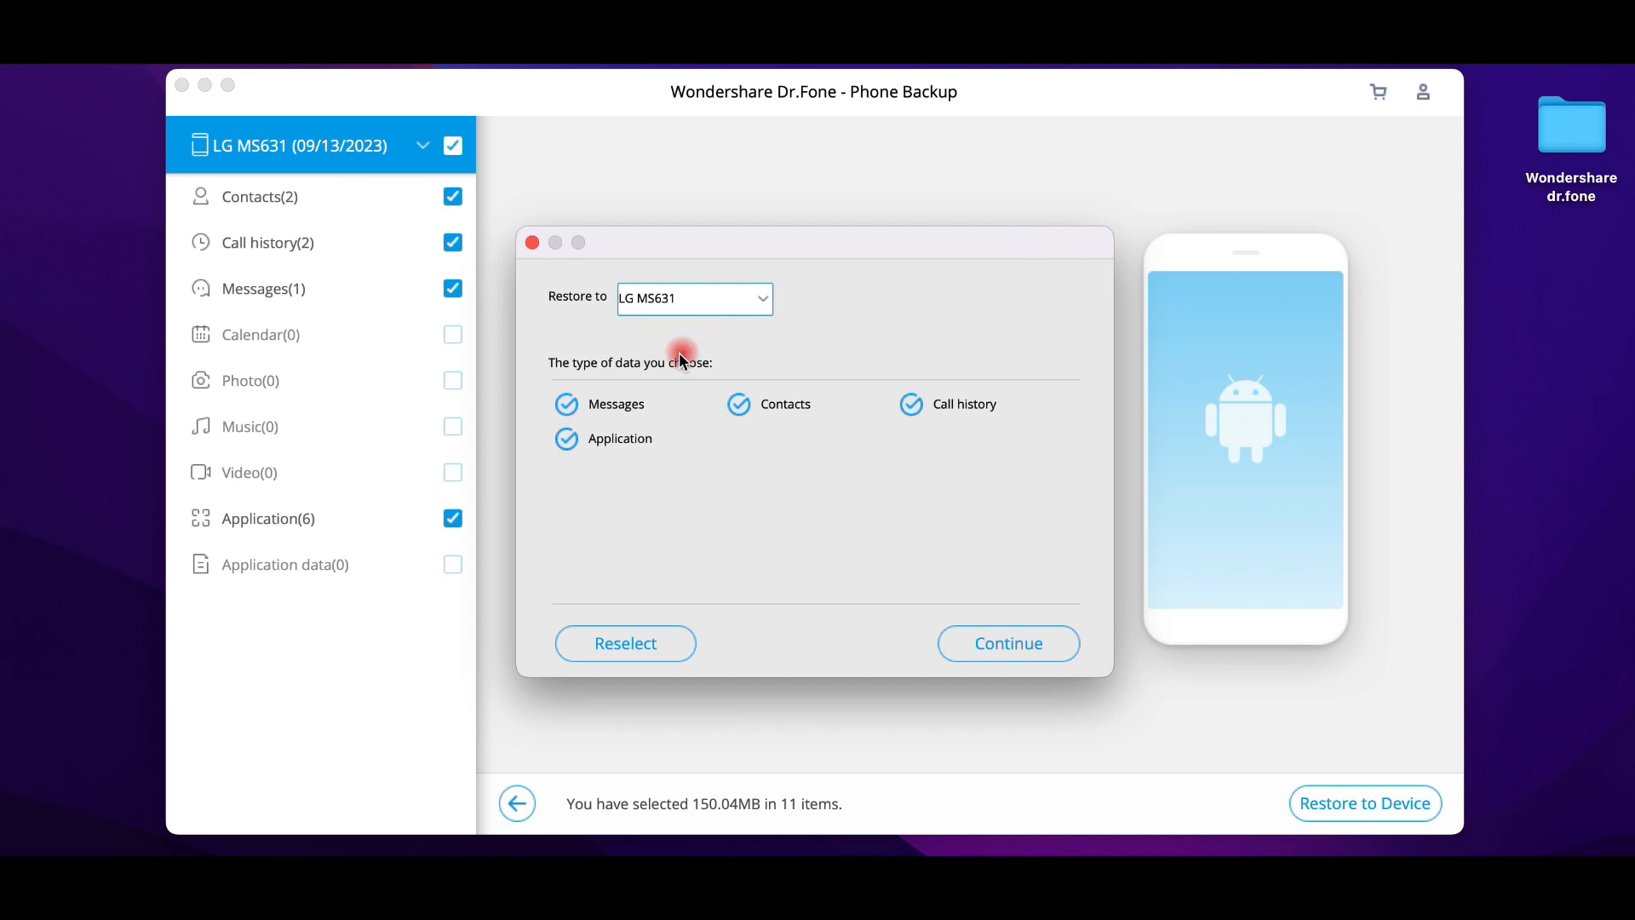
mouse_move(916, 638)
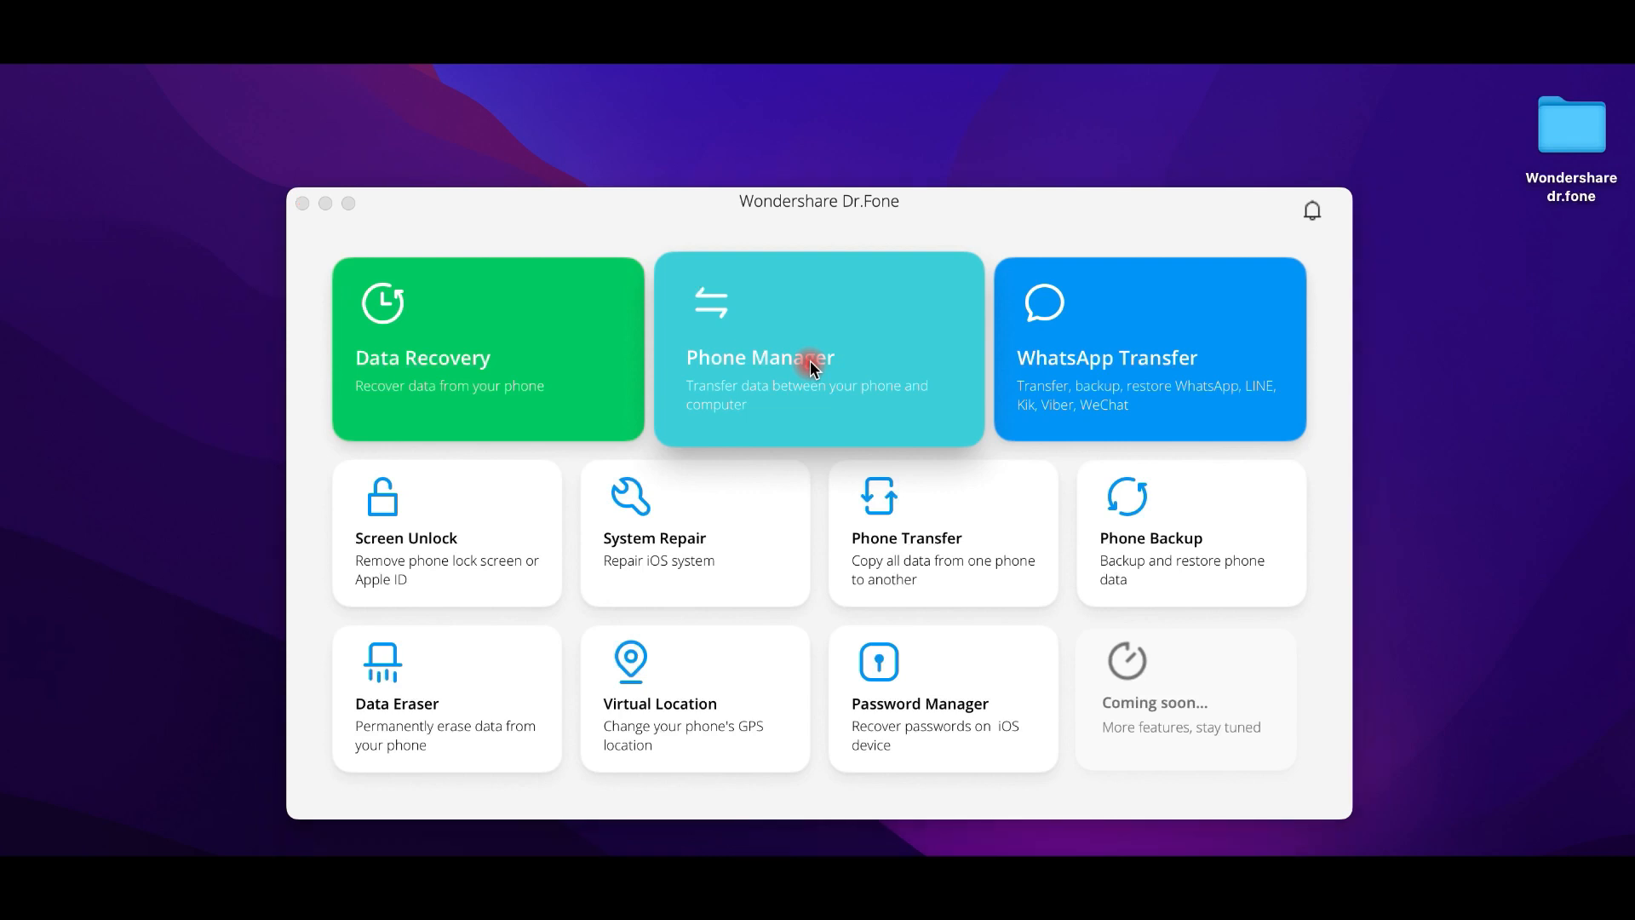
- Manage the LG MS631 as an Android device in Phone Manager and start wireless file transfer
click(817, 347)
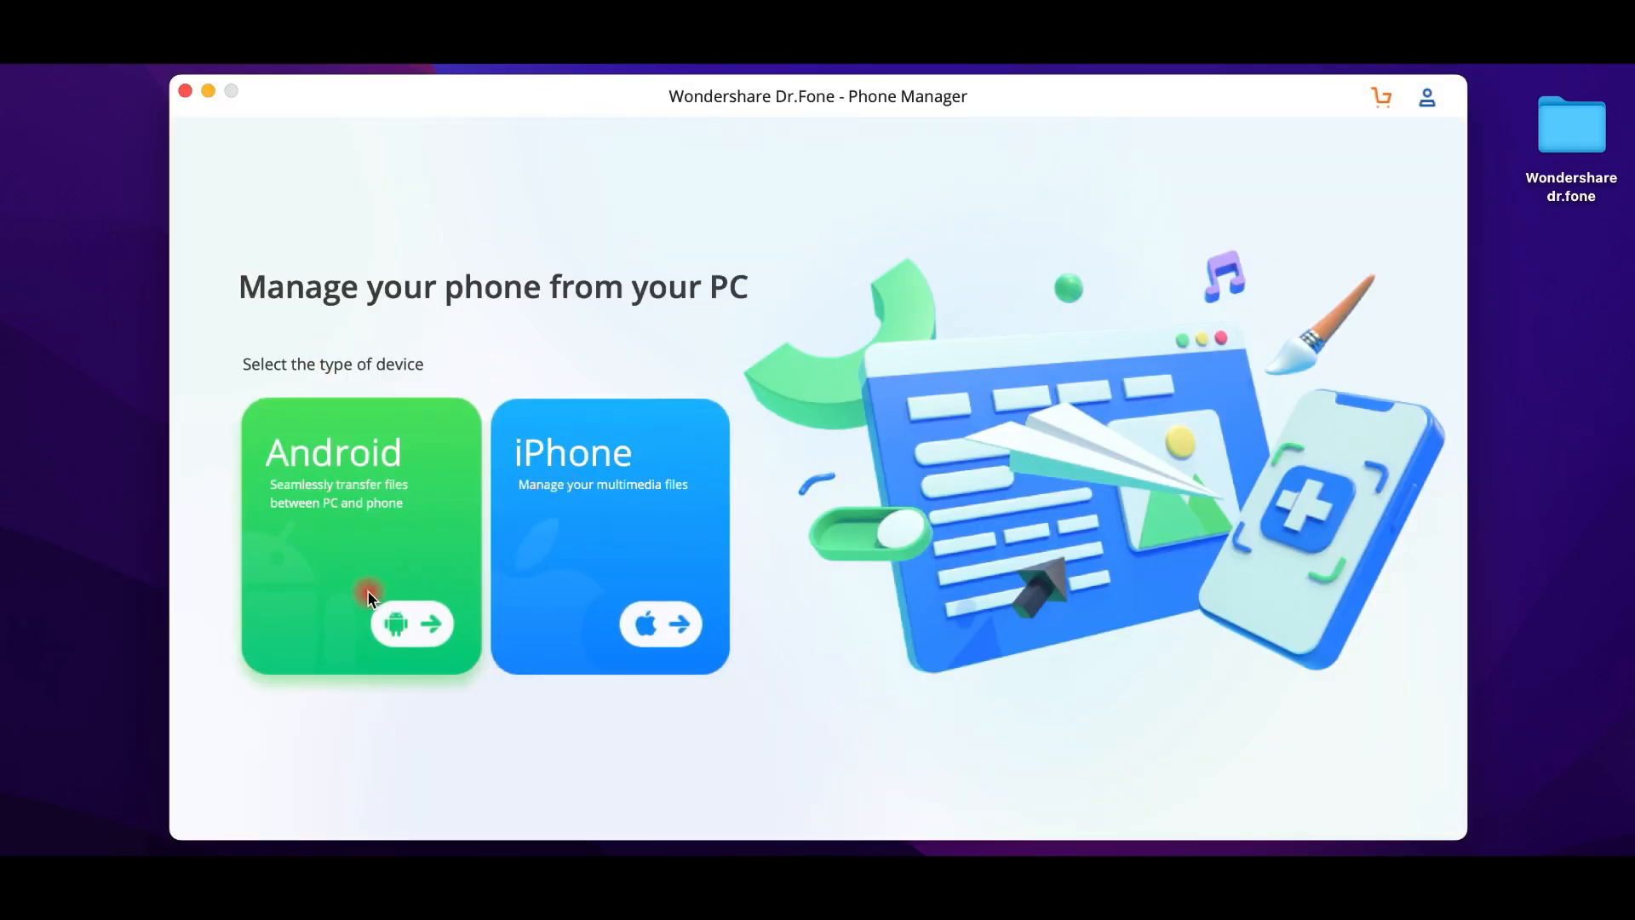
click(360, 534)
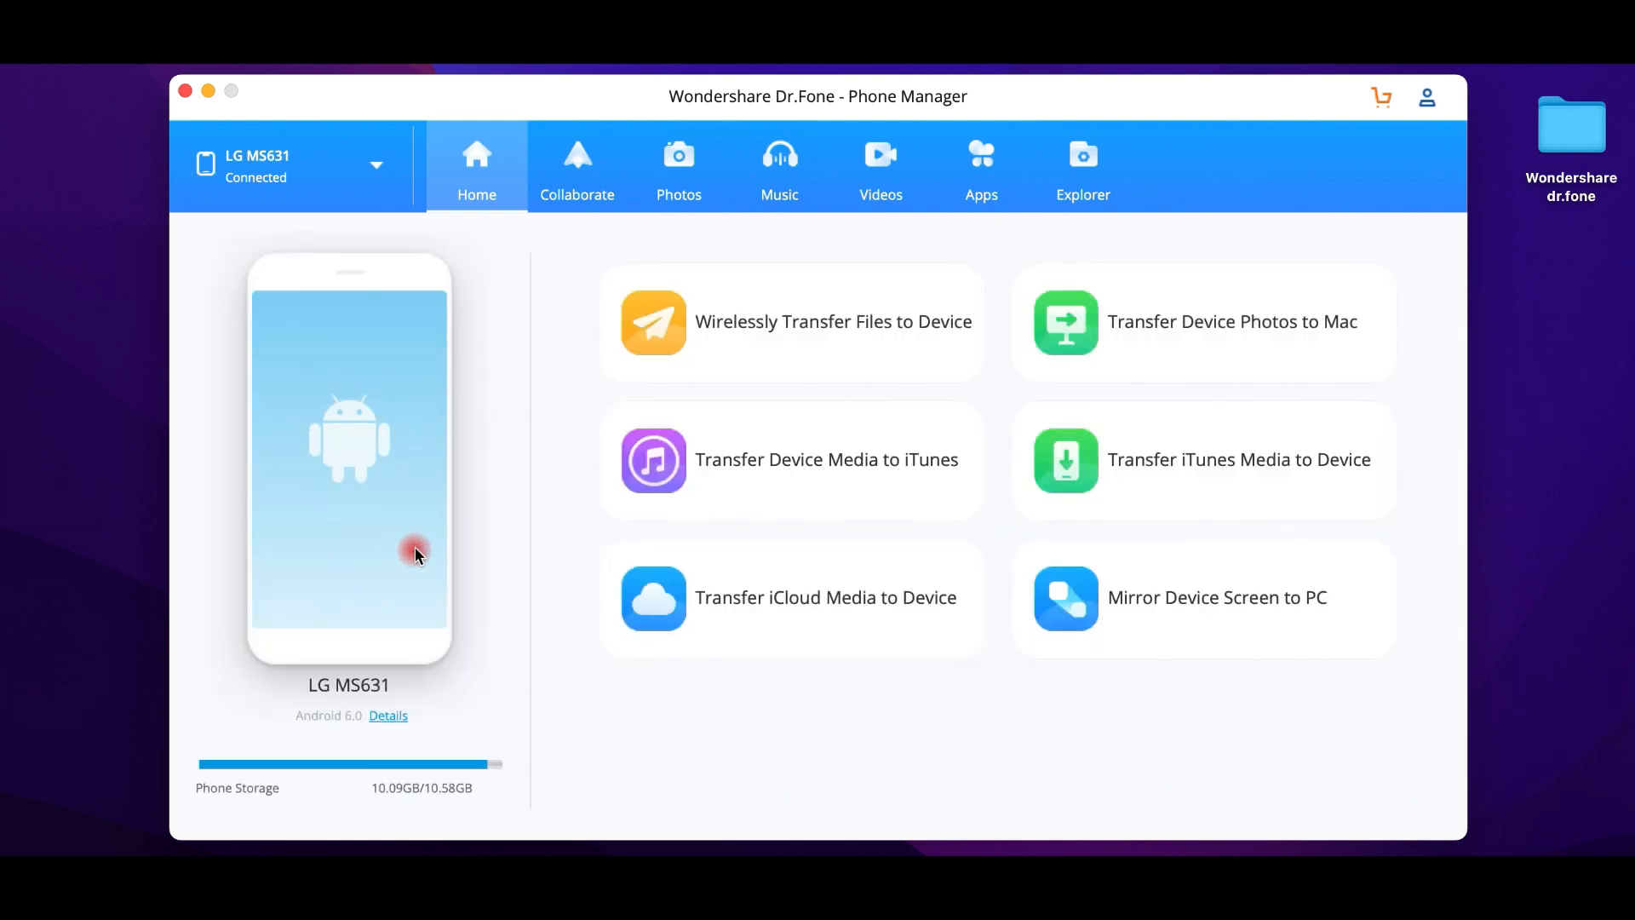
mouse_move(859, 332)
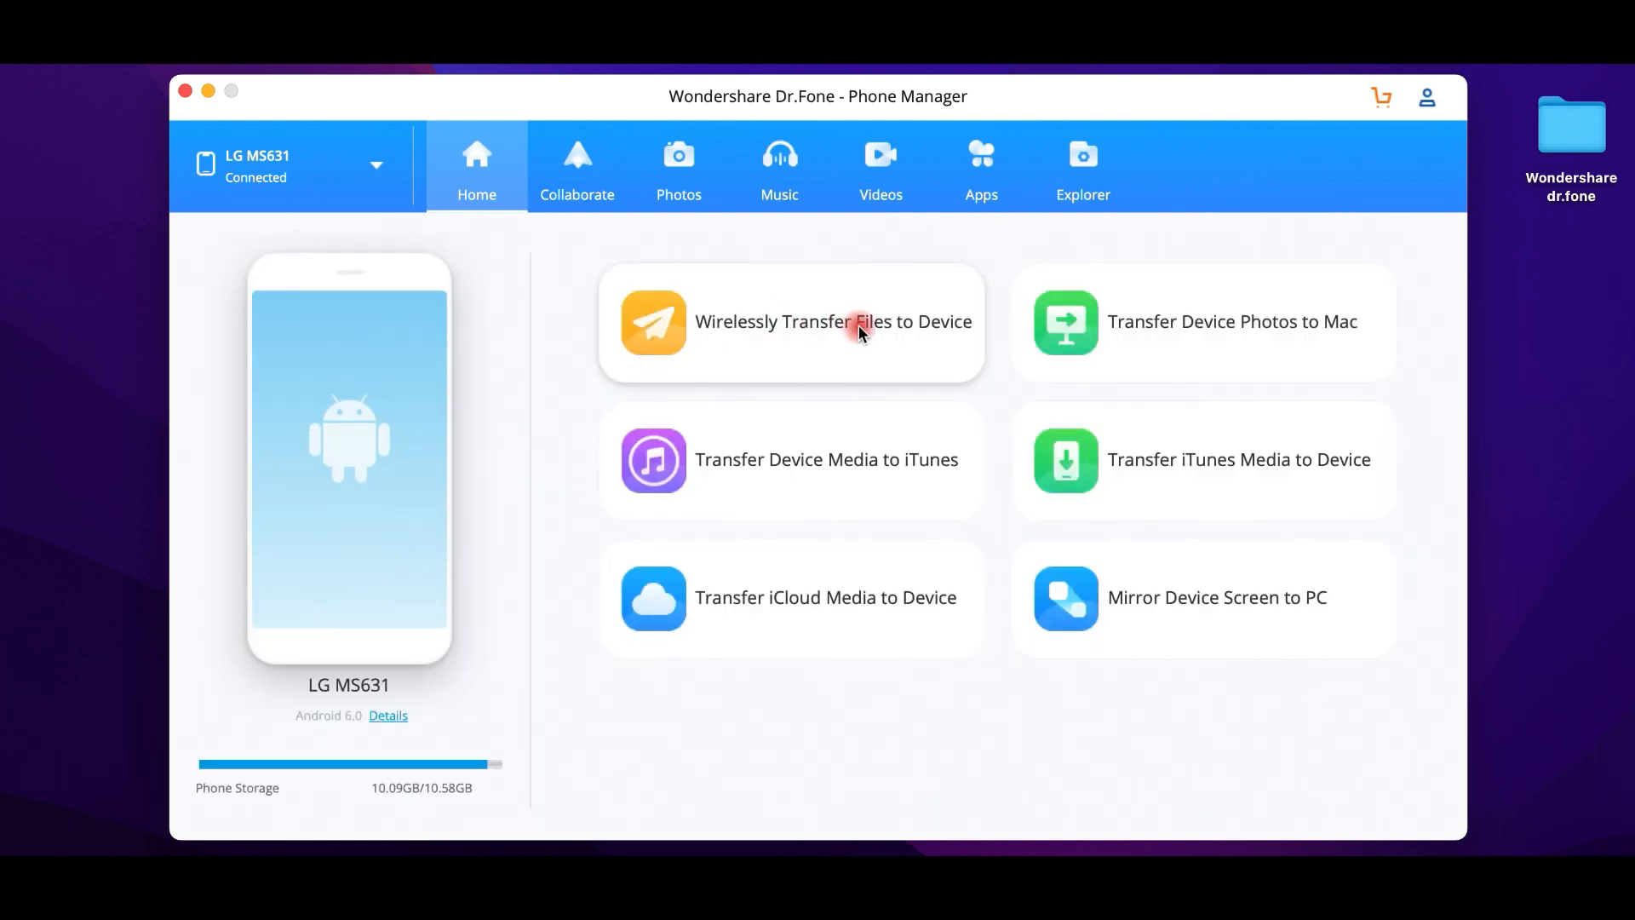
click(832, 322)
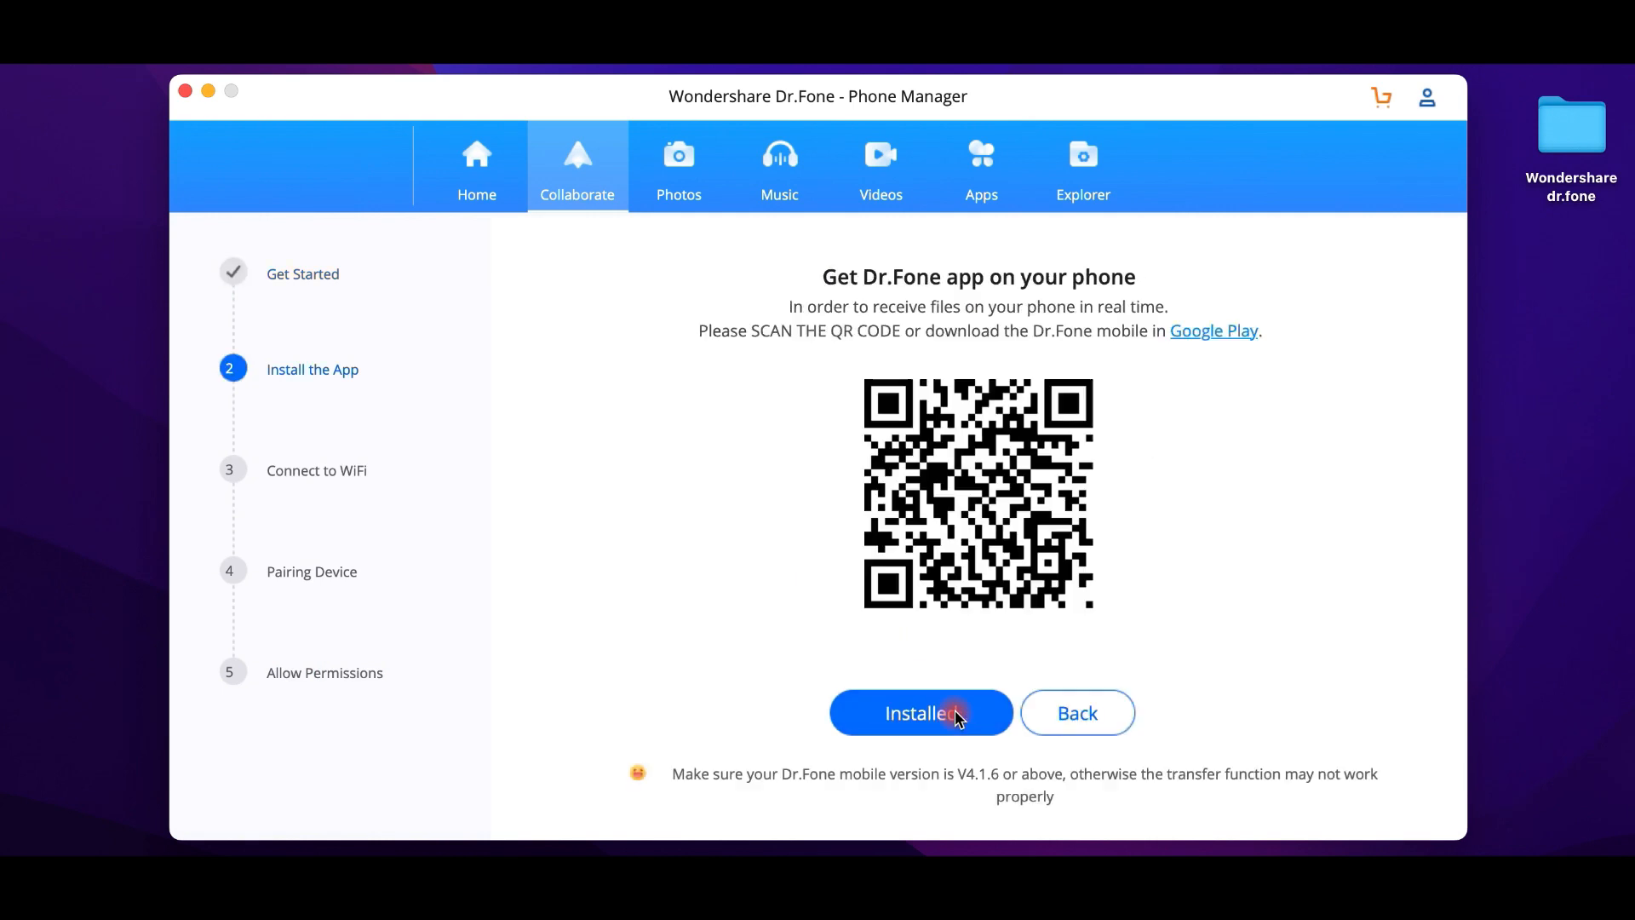
- Step through the Installed, Continue and Completed pairing steps back to the phone overview
click(920, 712)
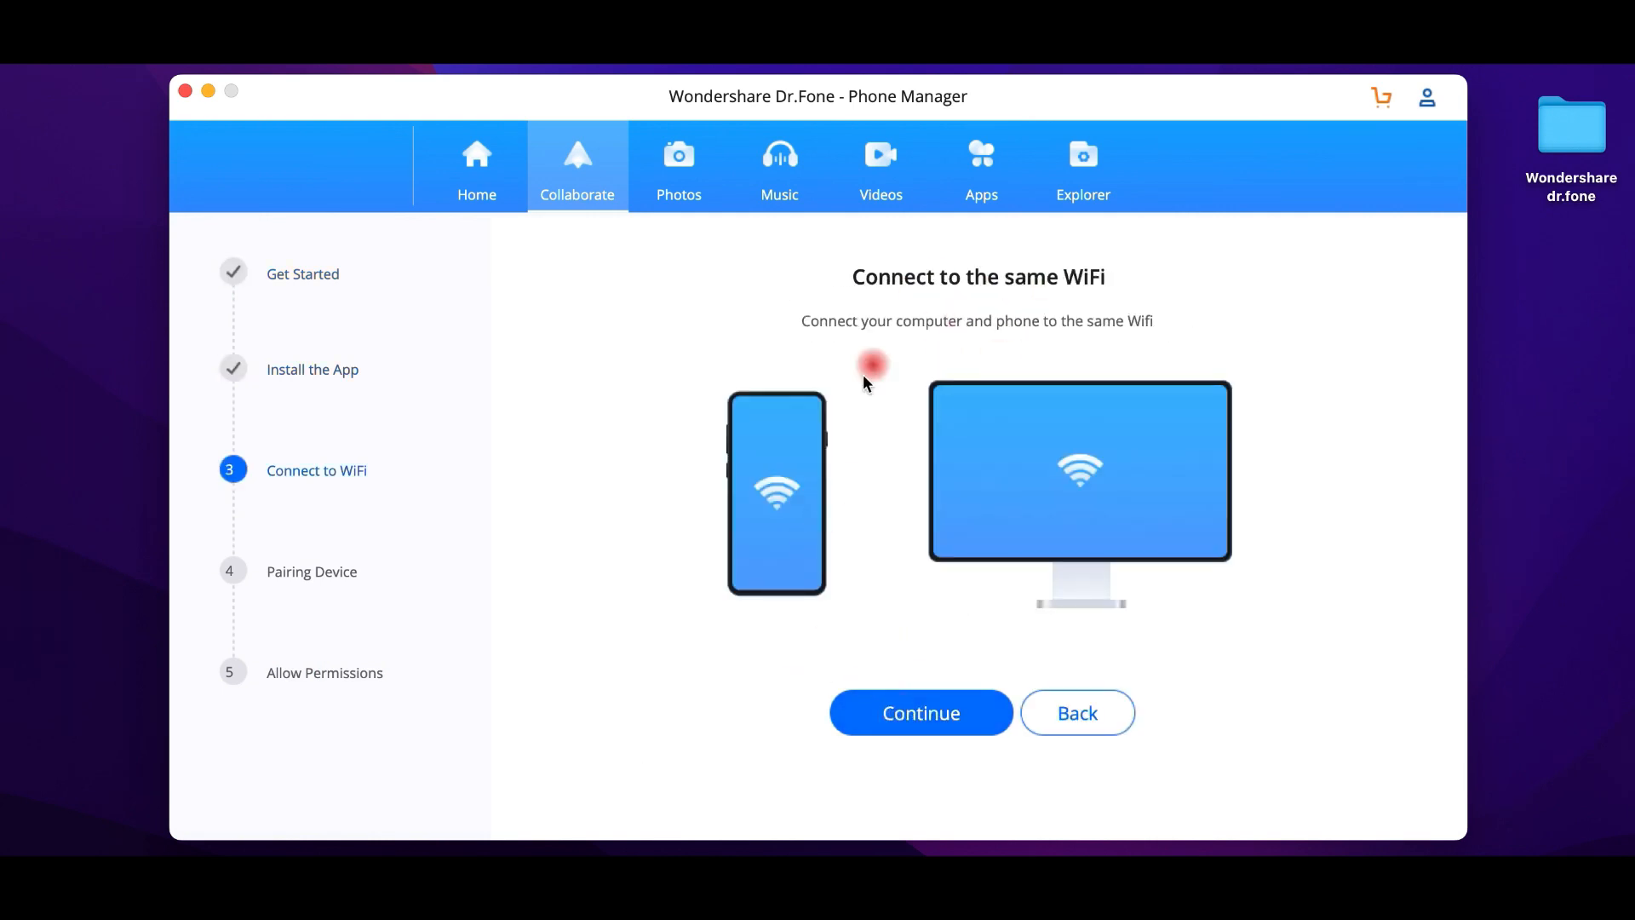
click(921, 712)
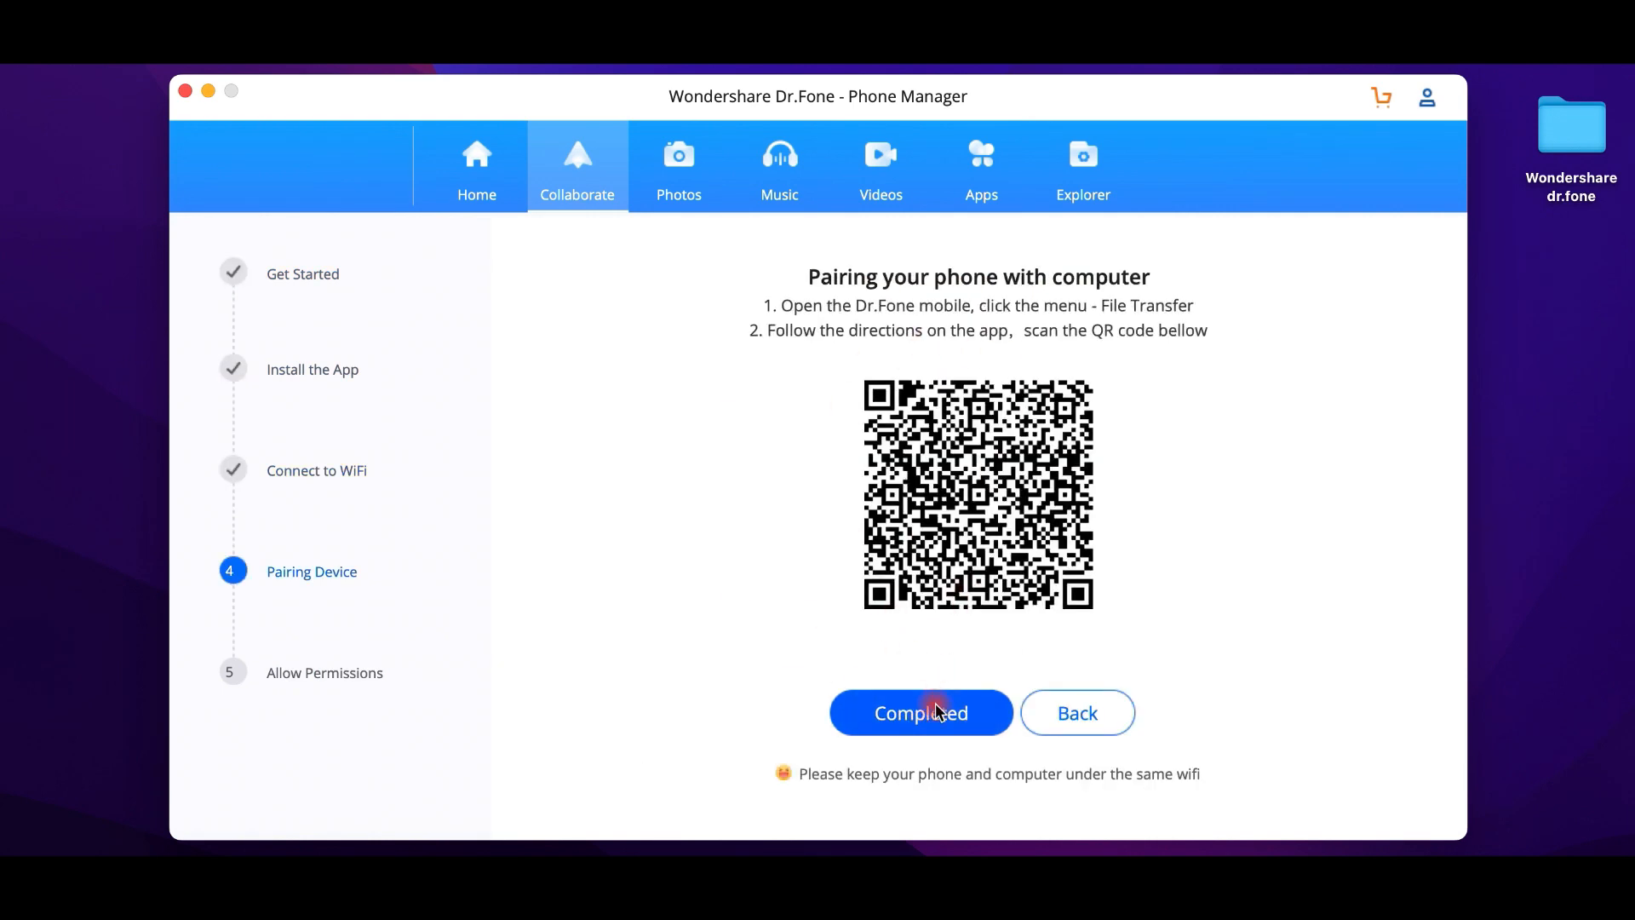
click(920, 711)
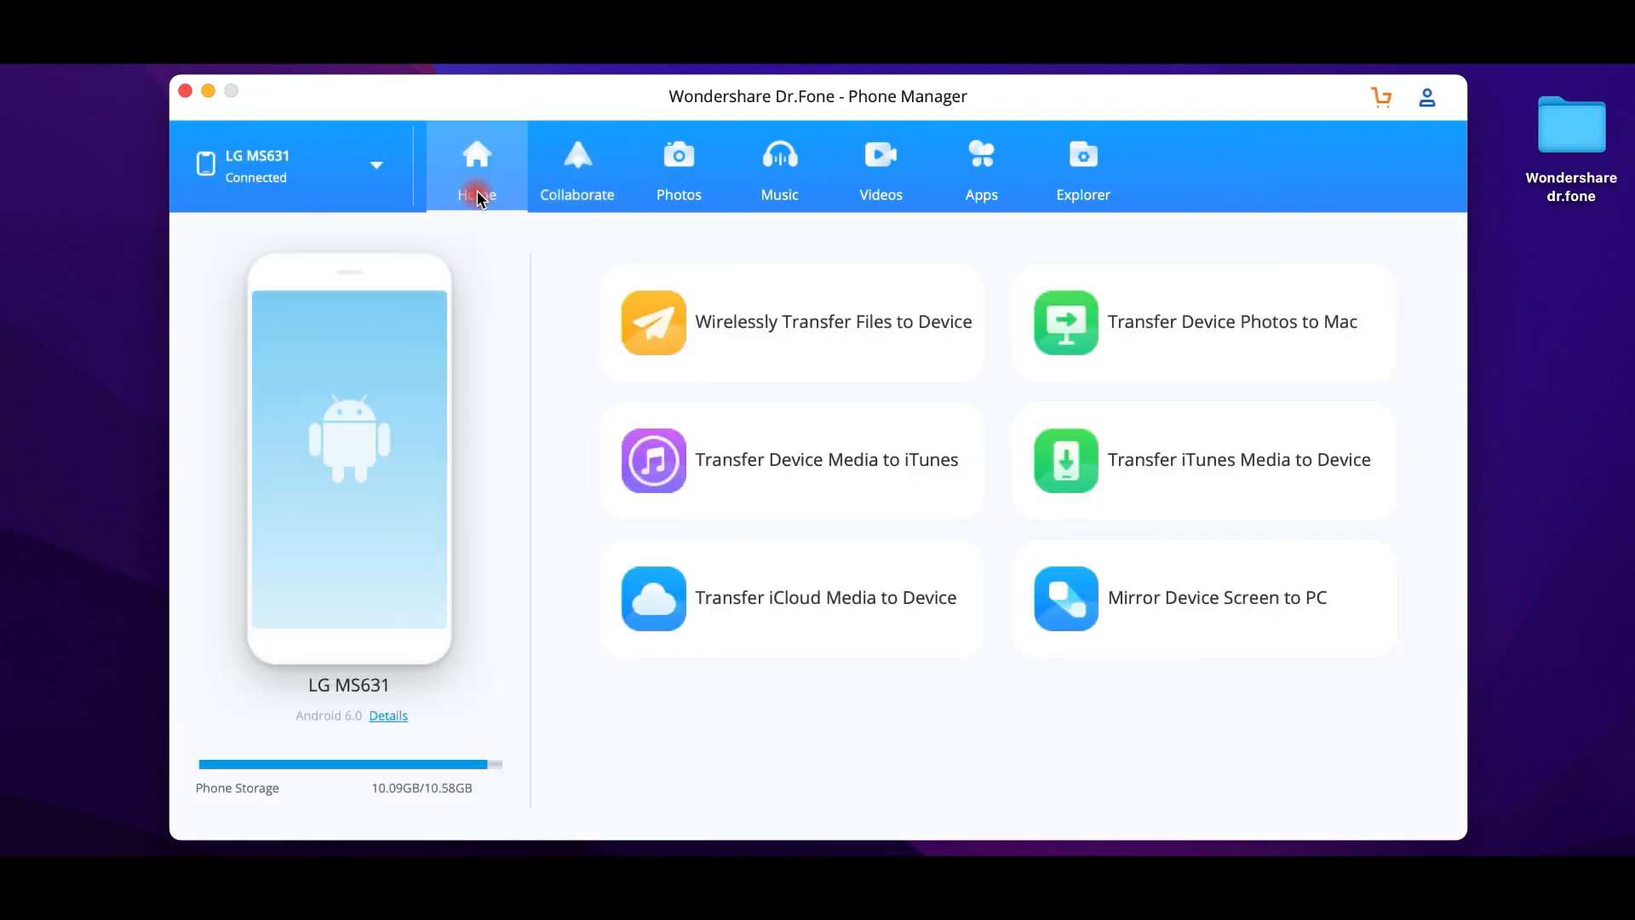
- Preview the Transfer Device Media to iTunes window and leave without transferring
click(1201, 322)
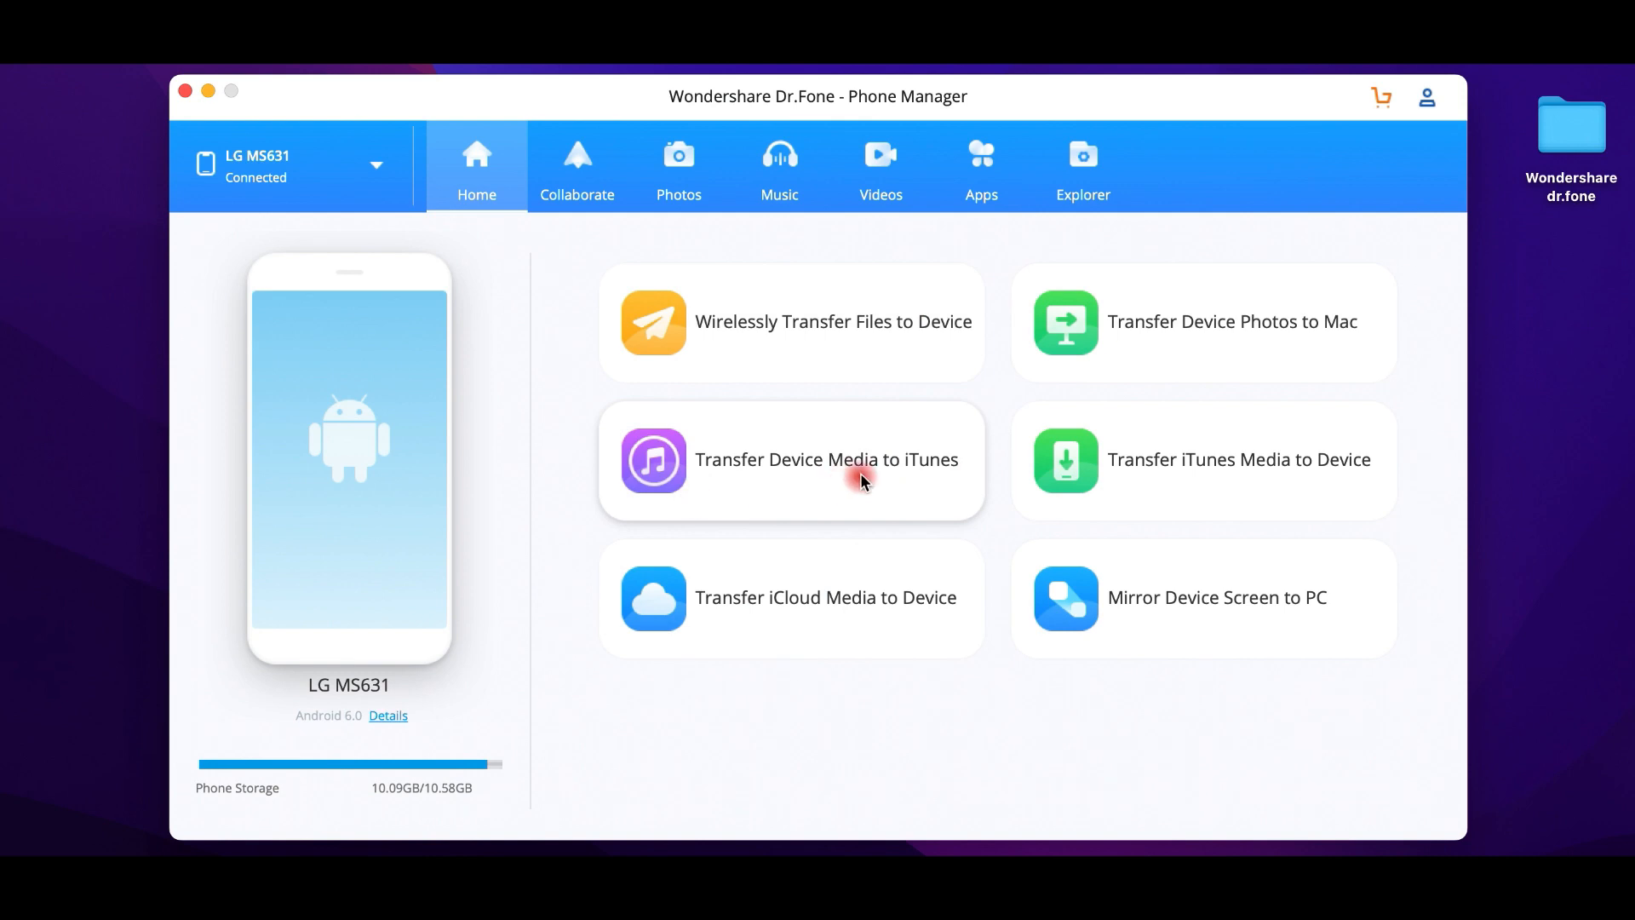
click(825, 458)
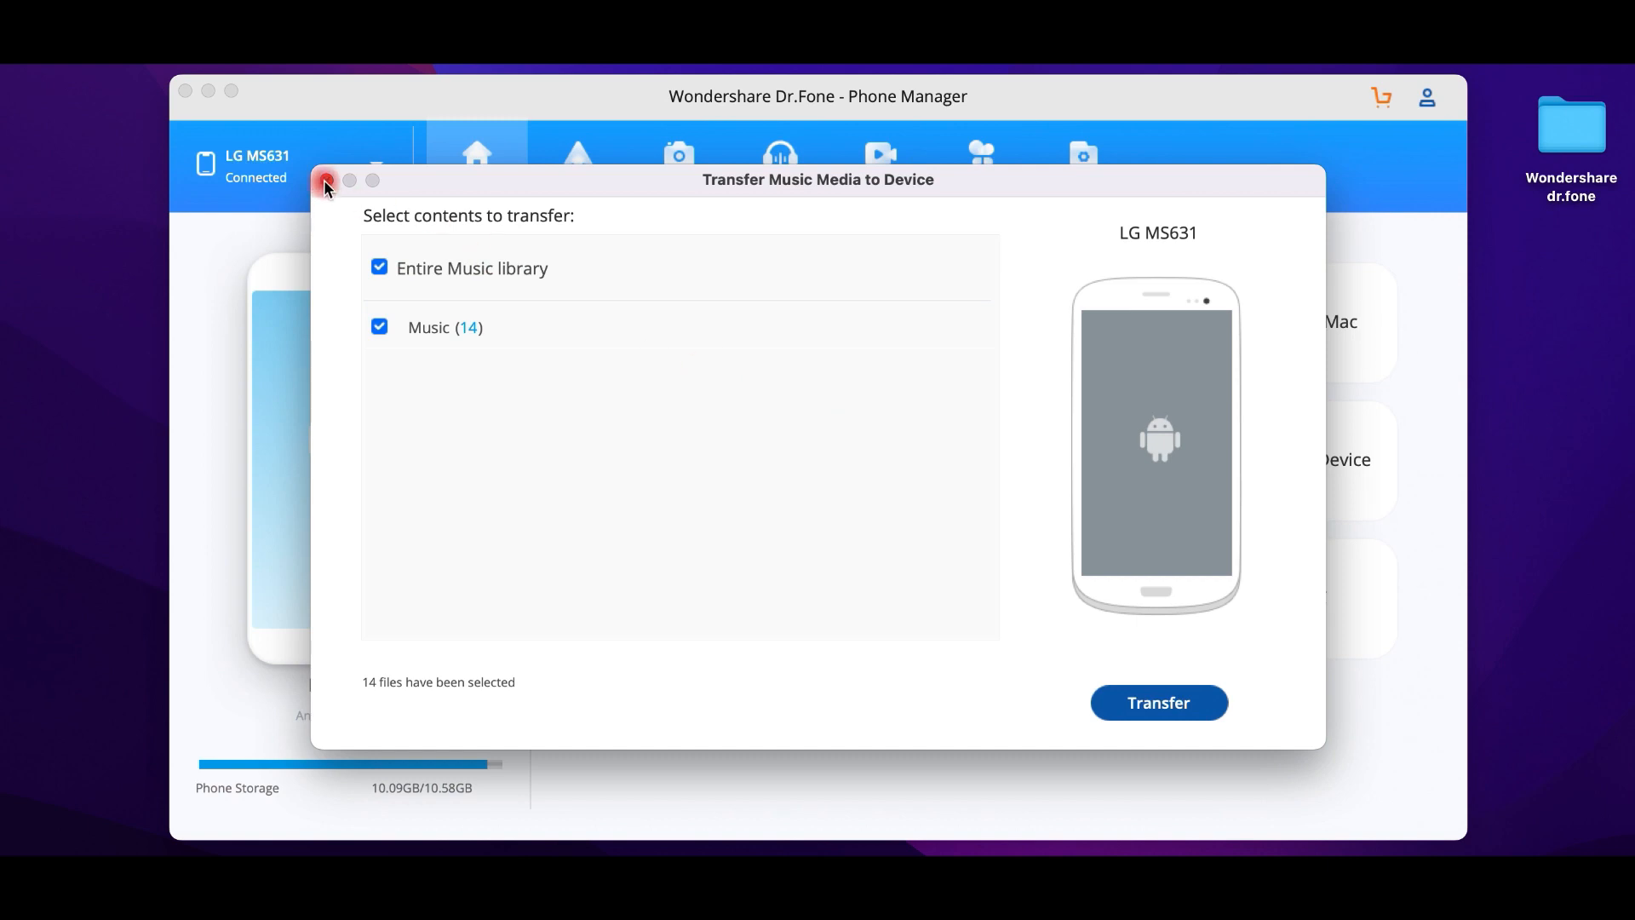
click(327, 180)
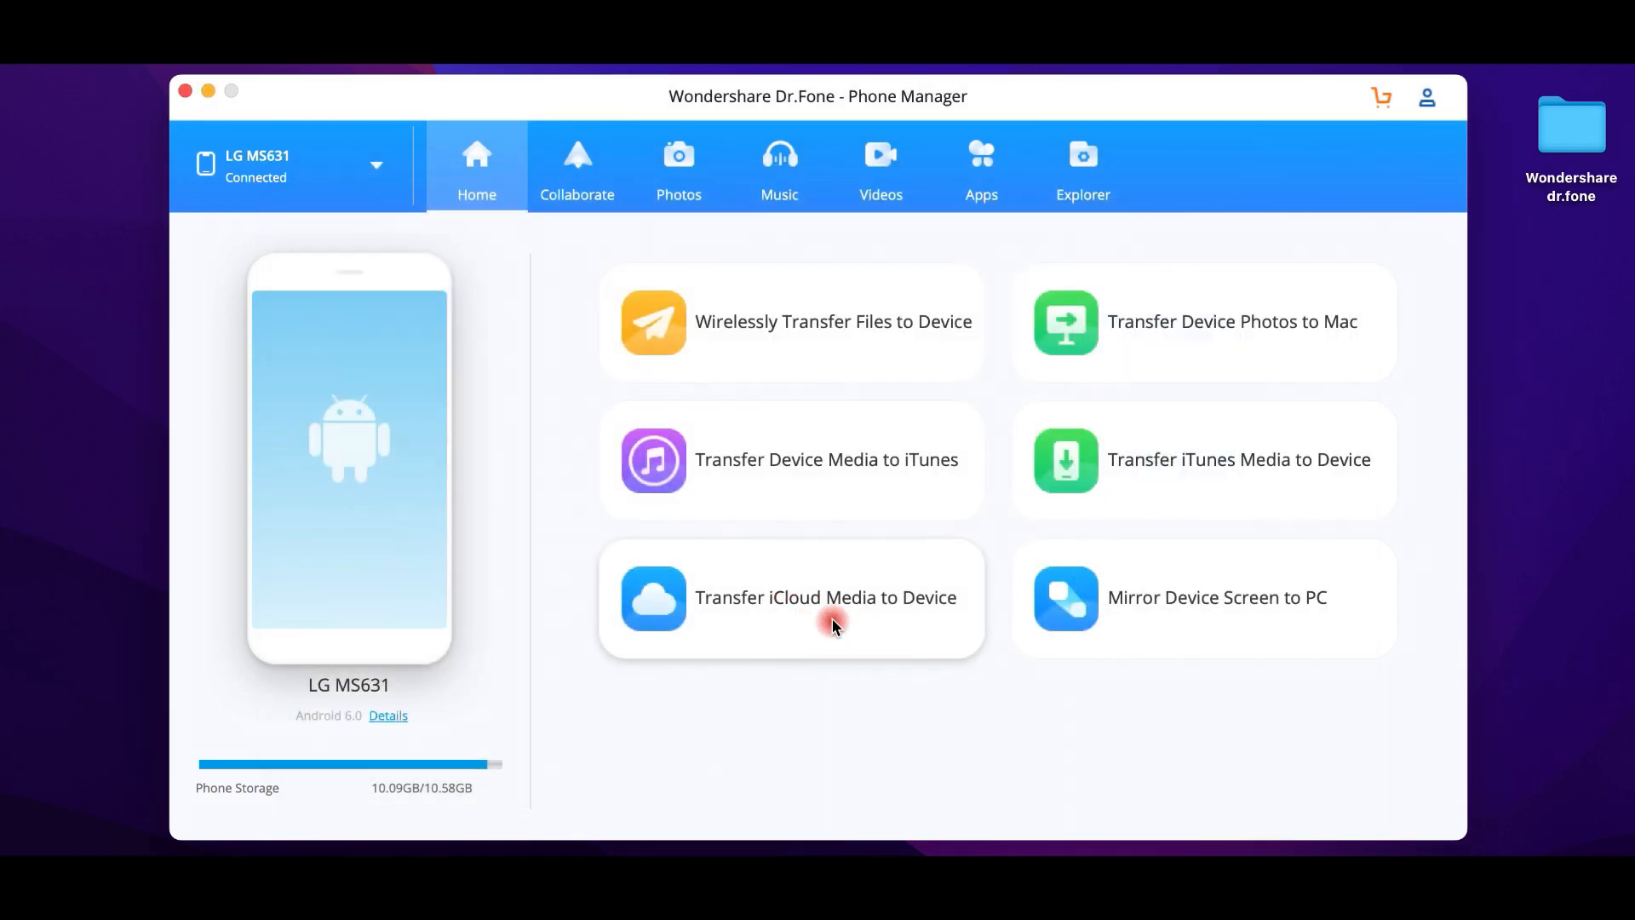
- Visit the Collaborate, Music, Apps and Explorer sections, then close Phone Manager to the toolkit
click(577, 167)
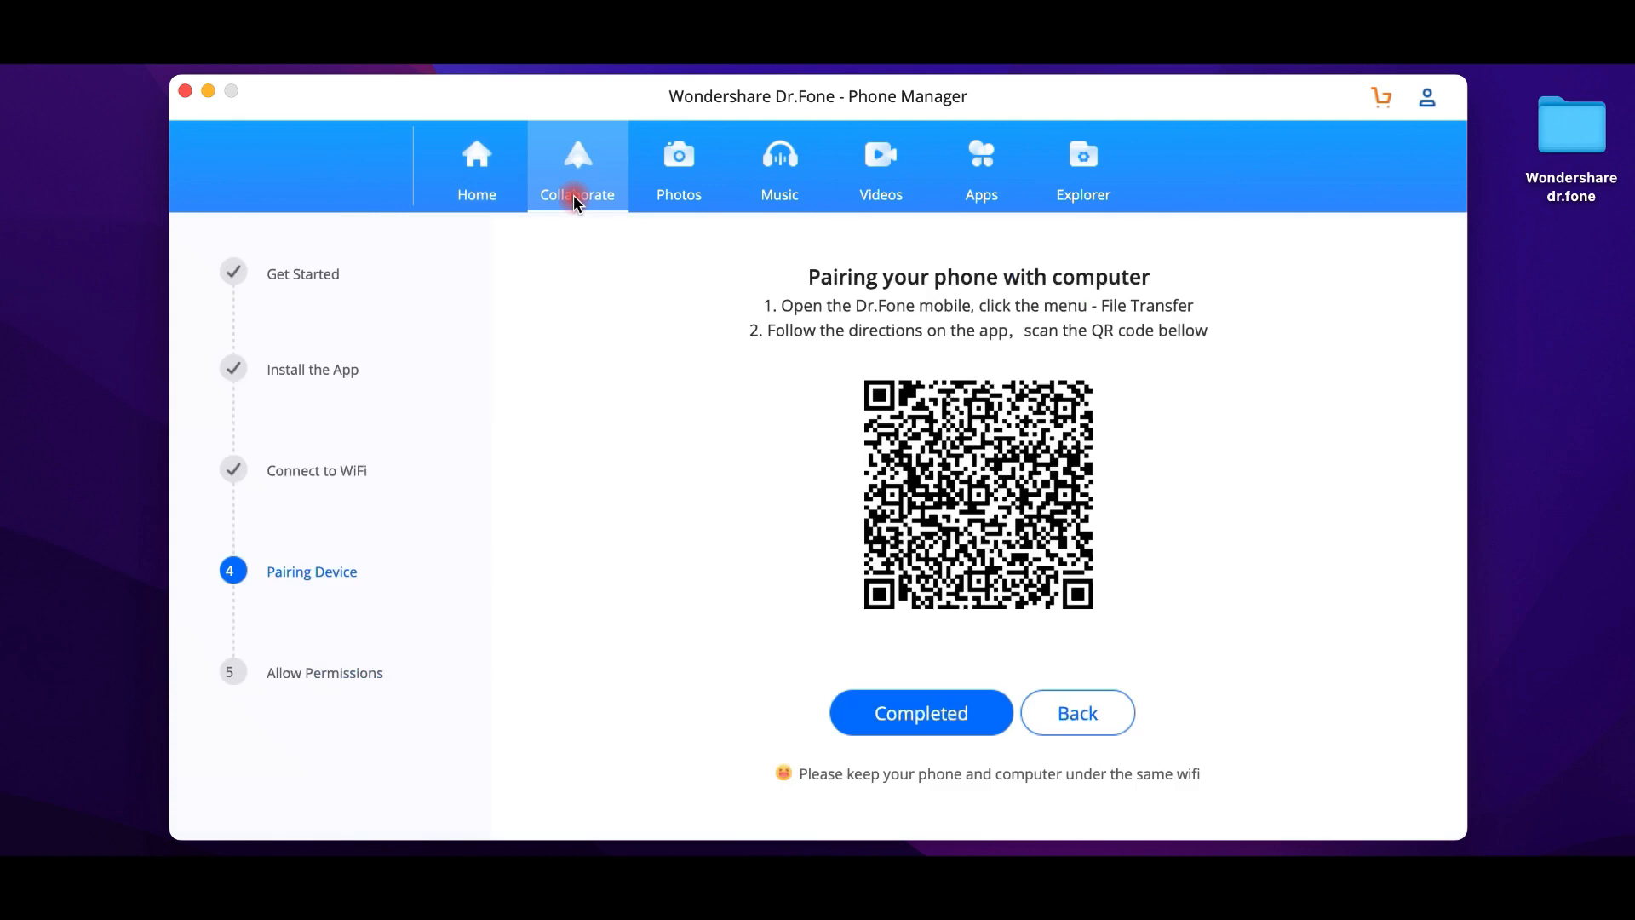
click(779, 167)
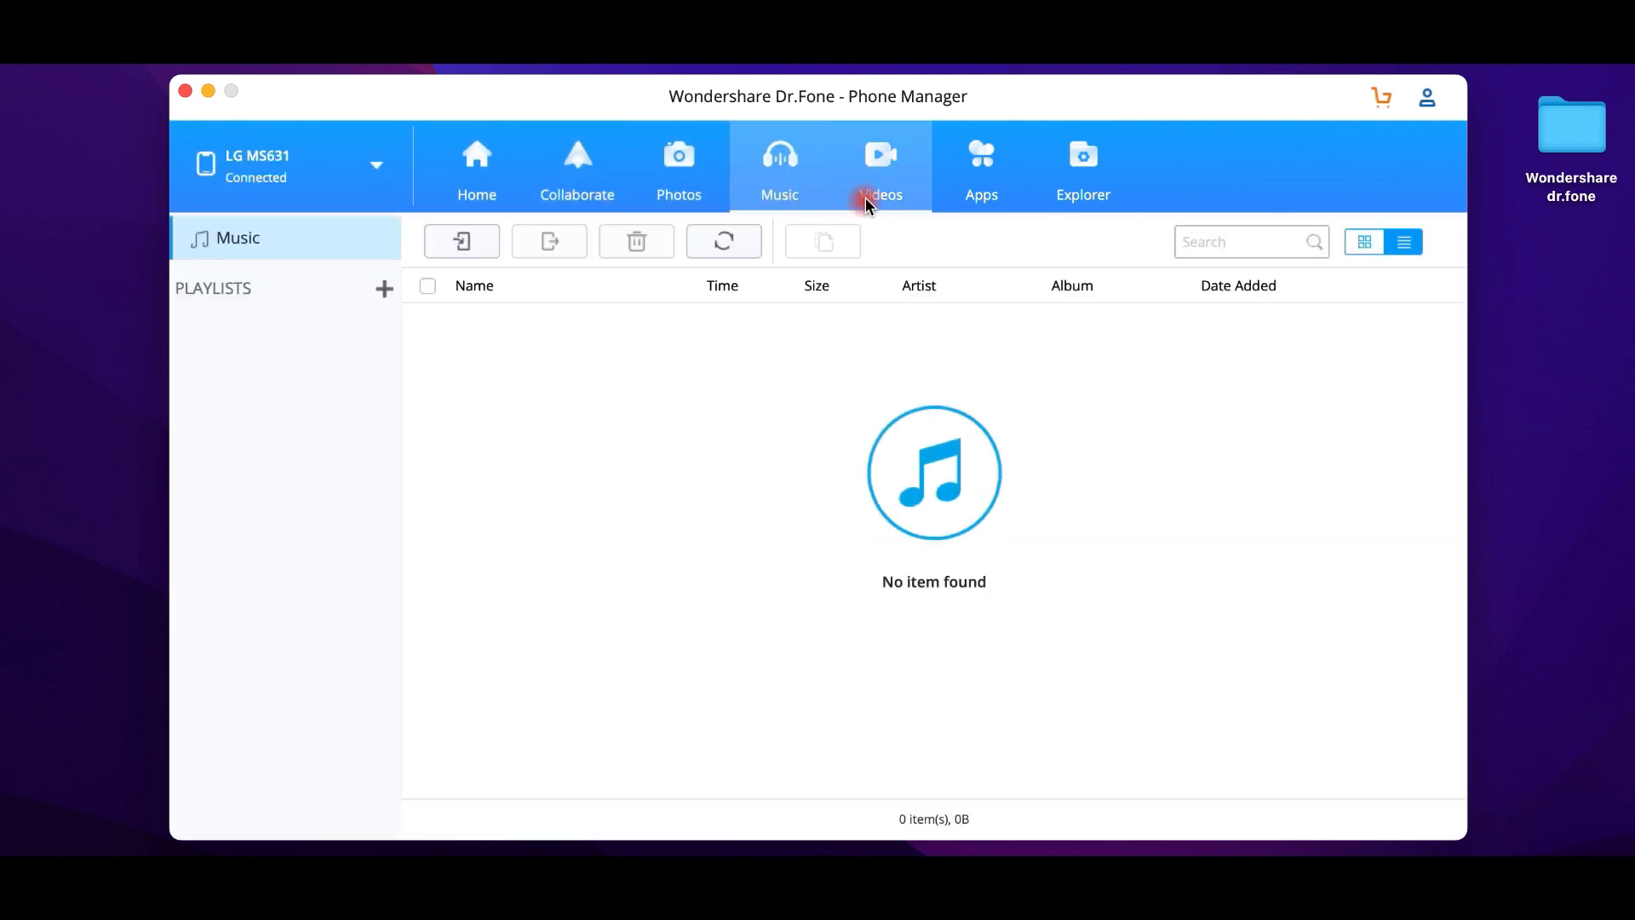
click(981, 167)
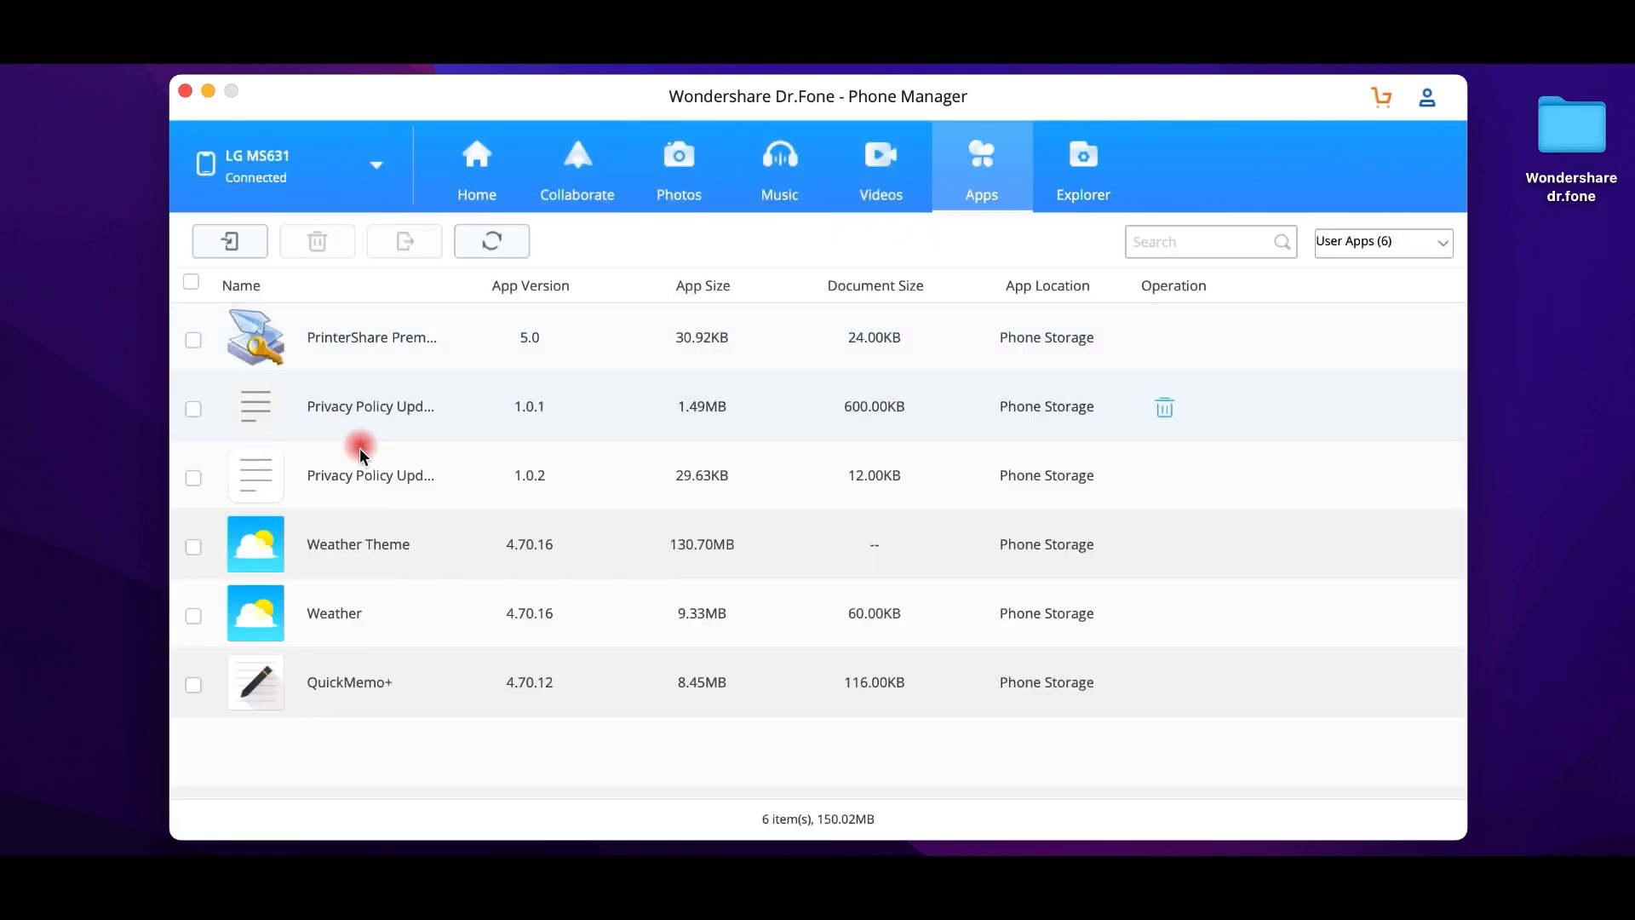
click(1083, 166)
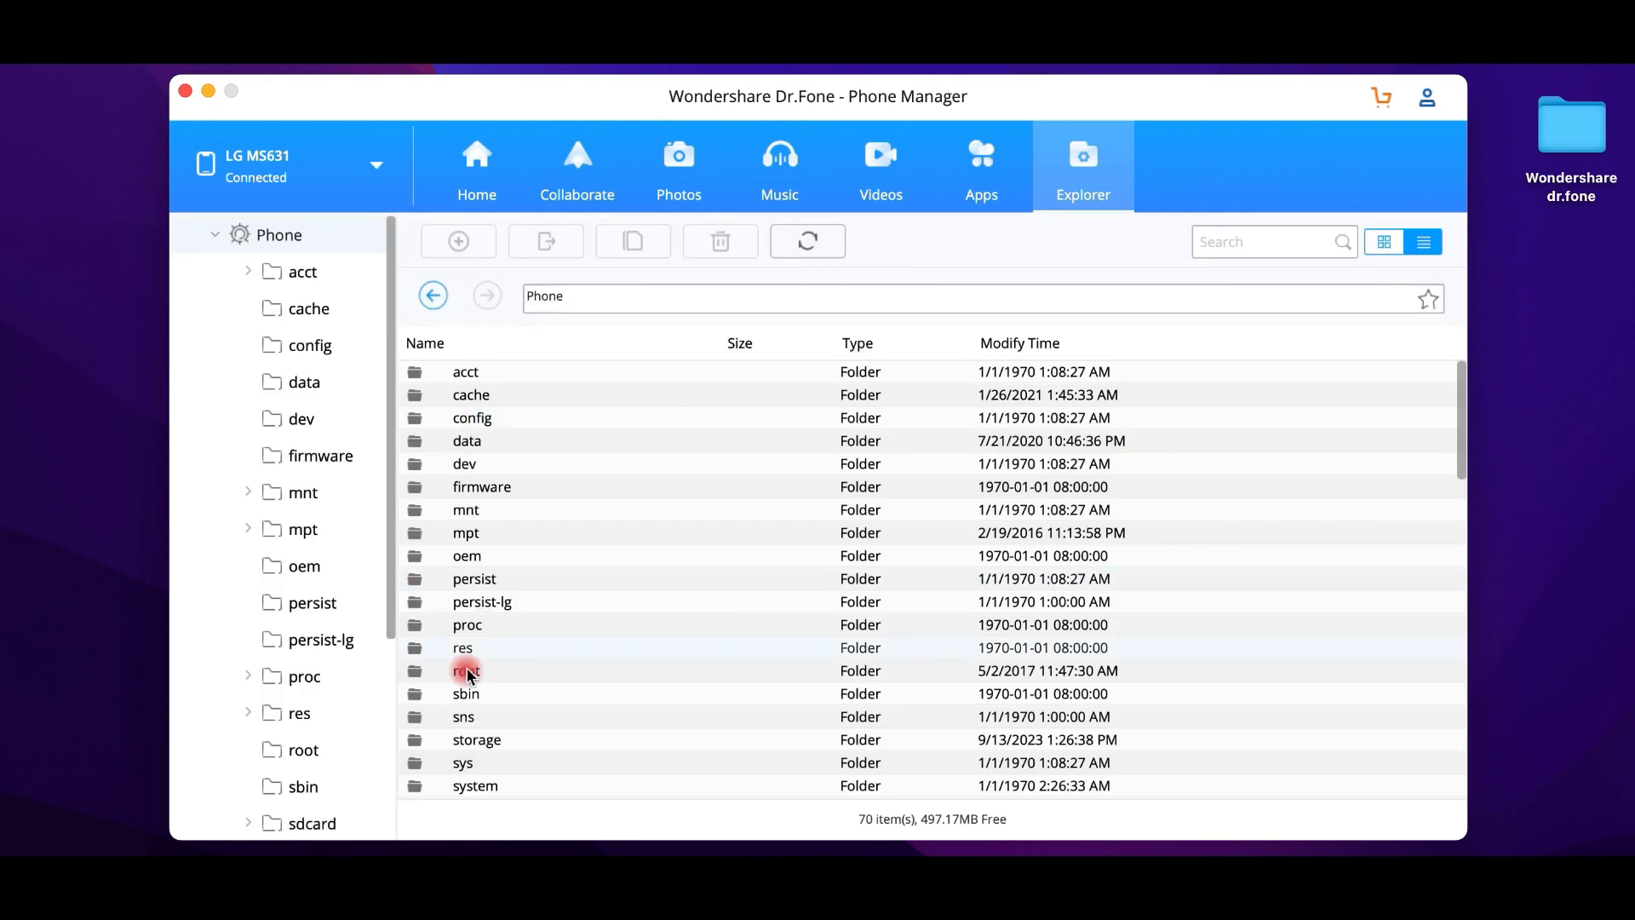
click(475, 167)
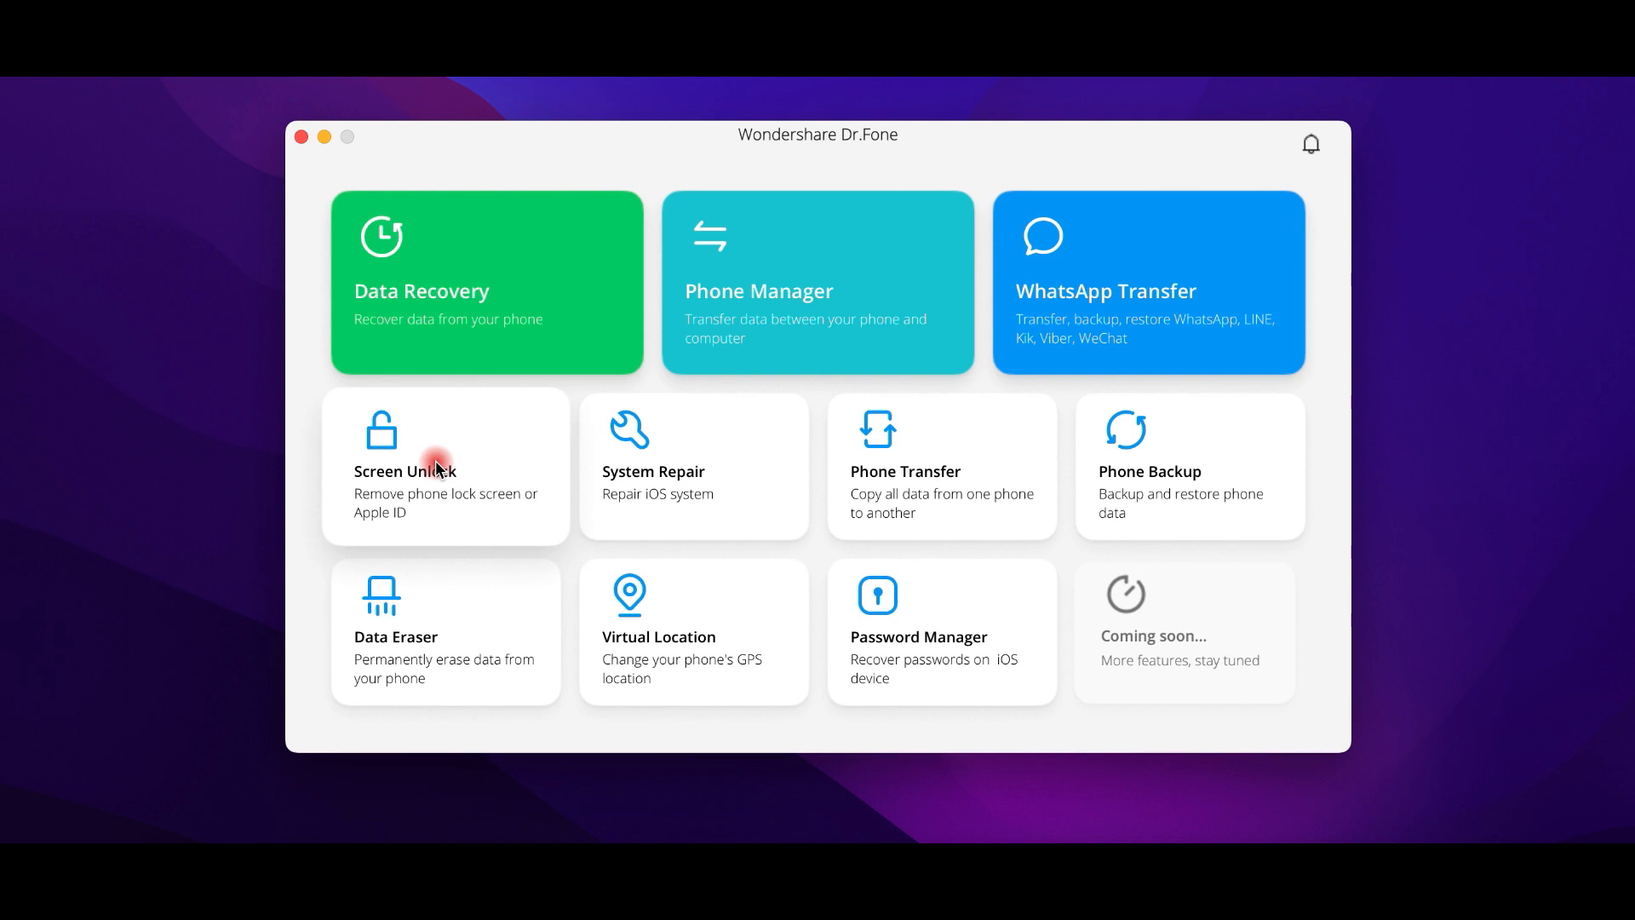
click(444, 463)
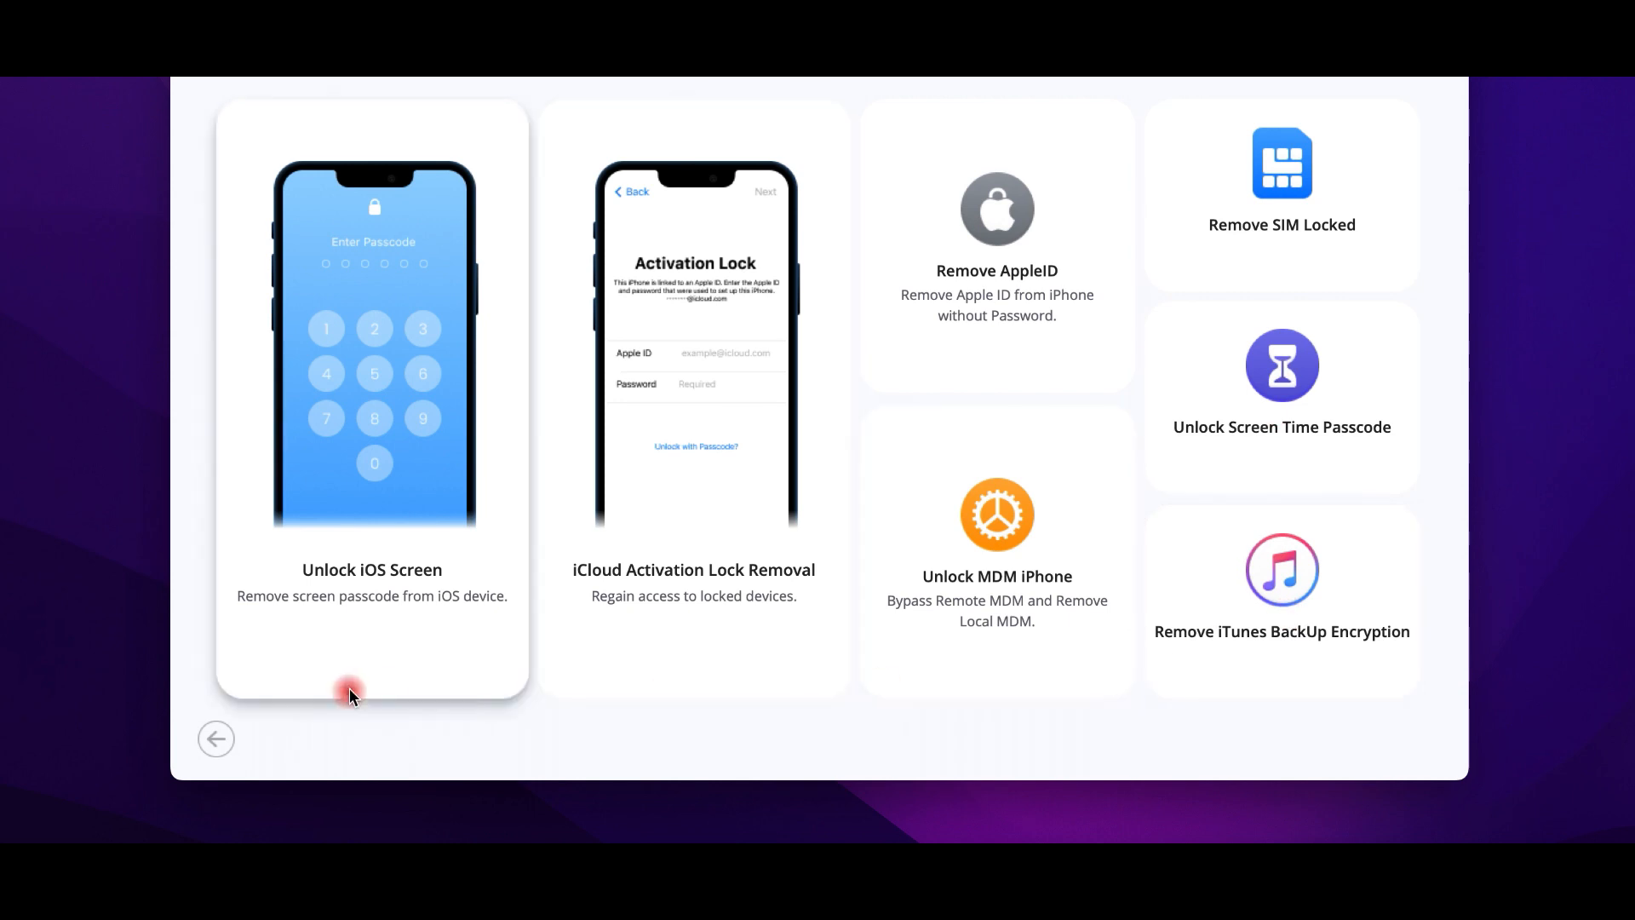
click(216, 737)
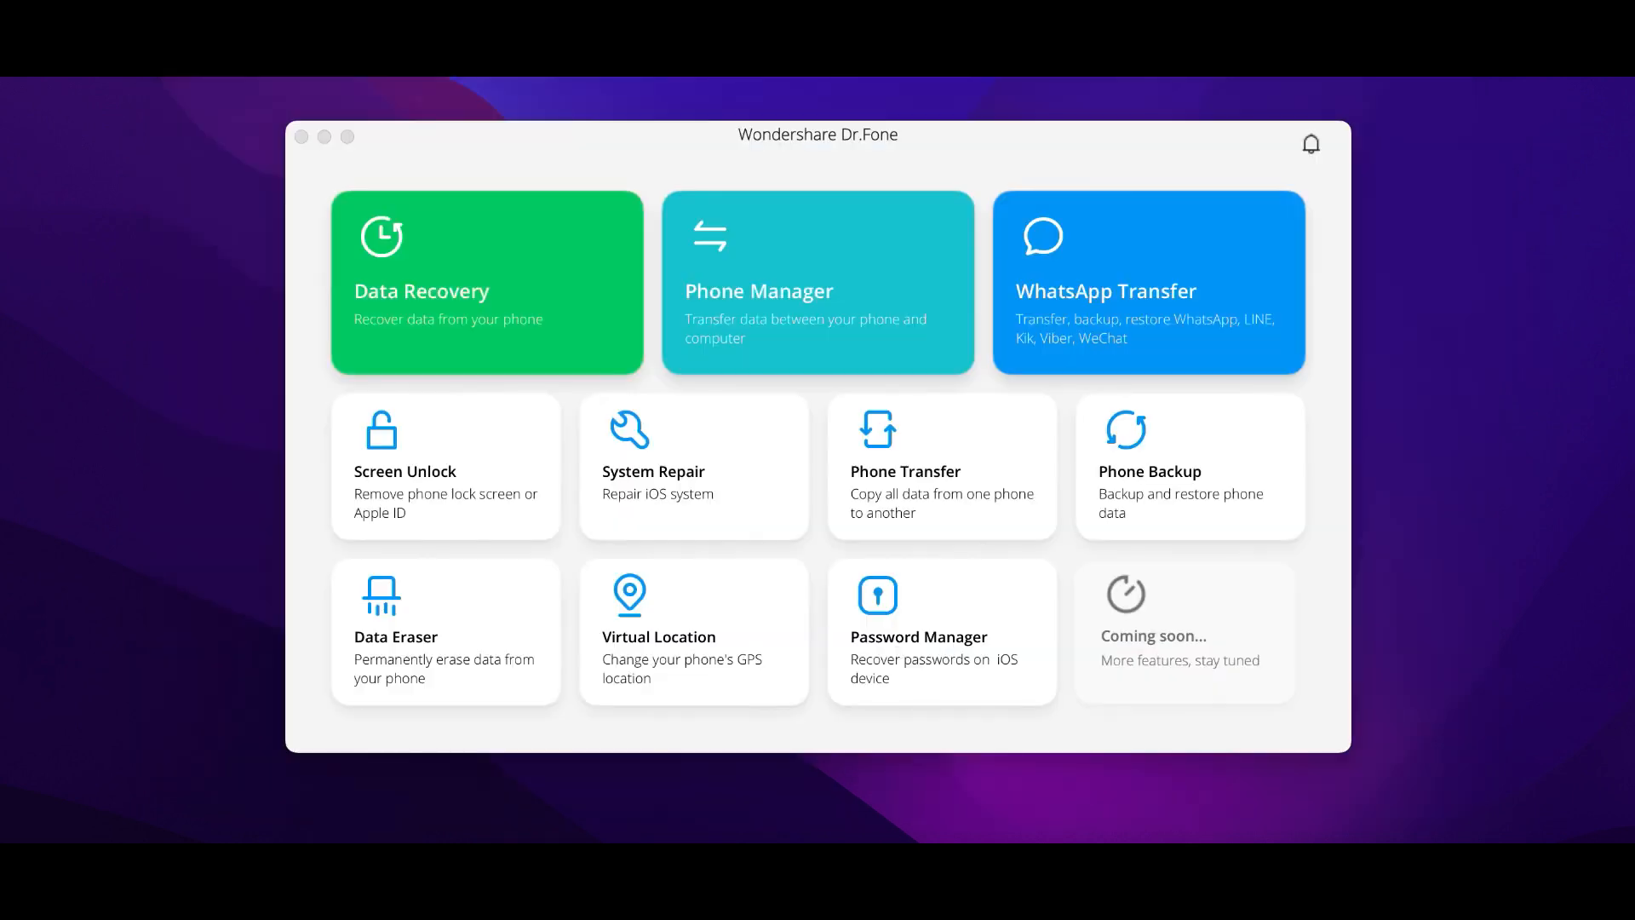
click(693, 466)
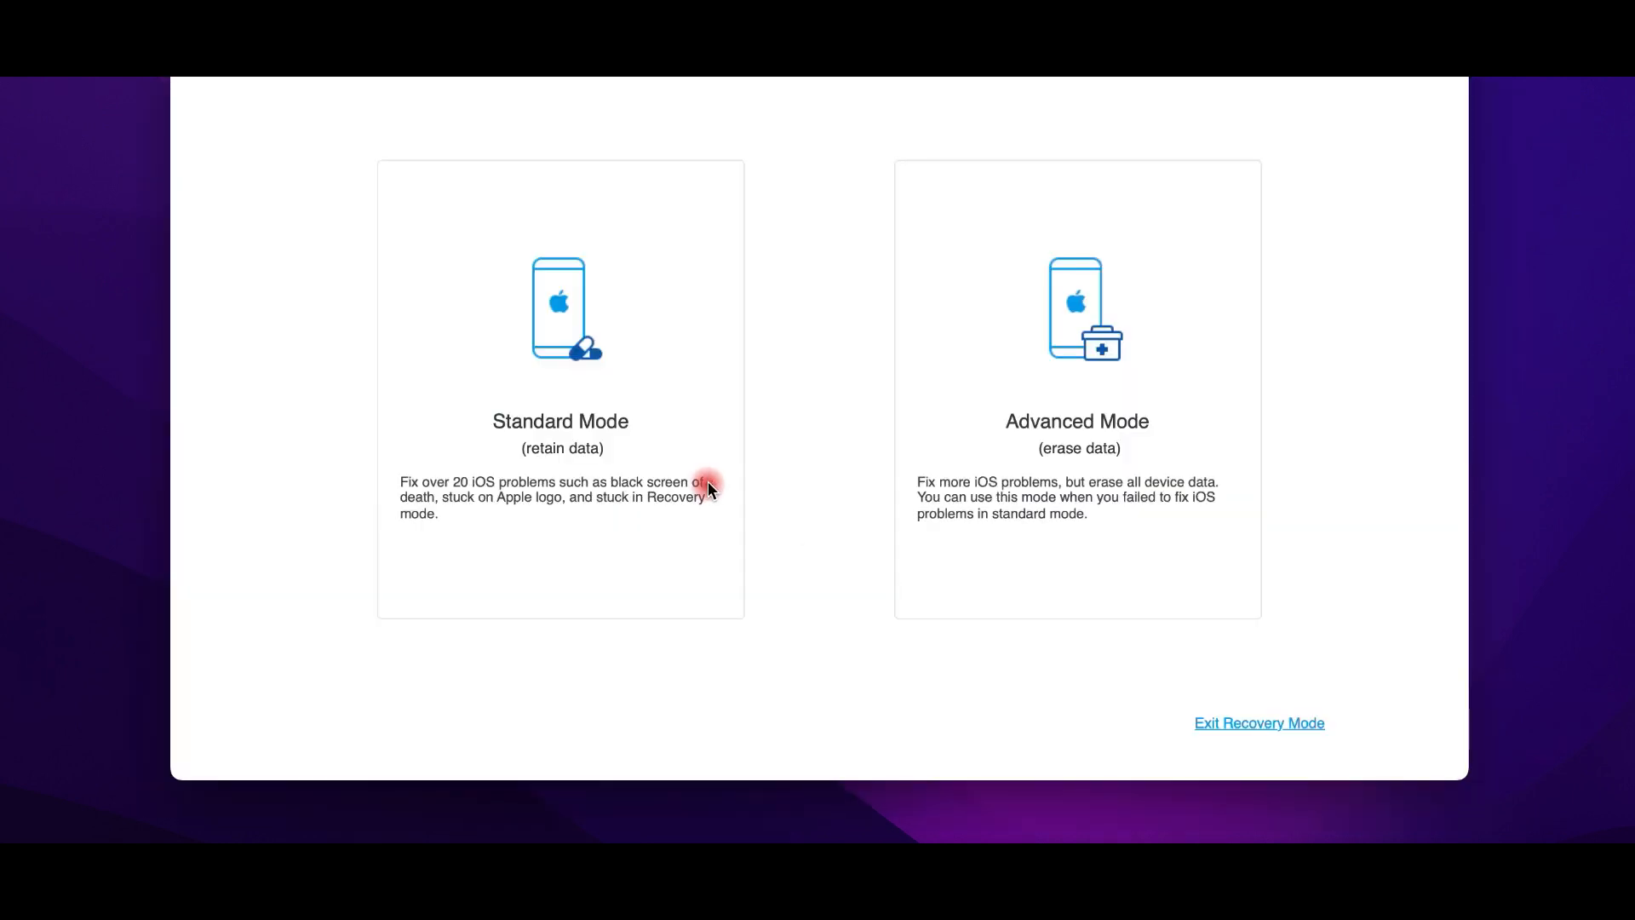
mouse_move(731, 443)
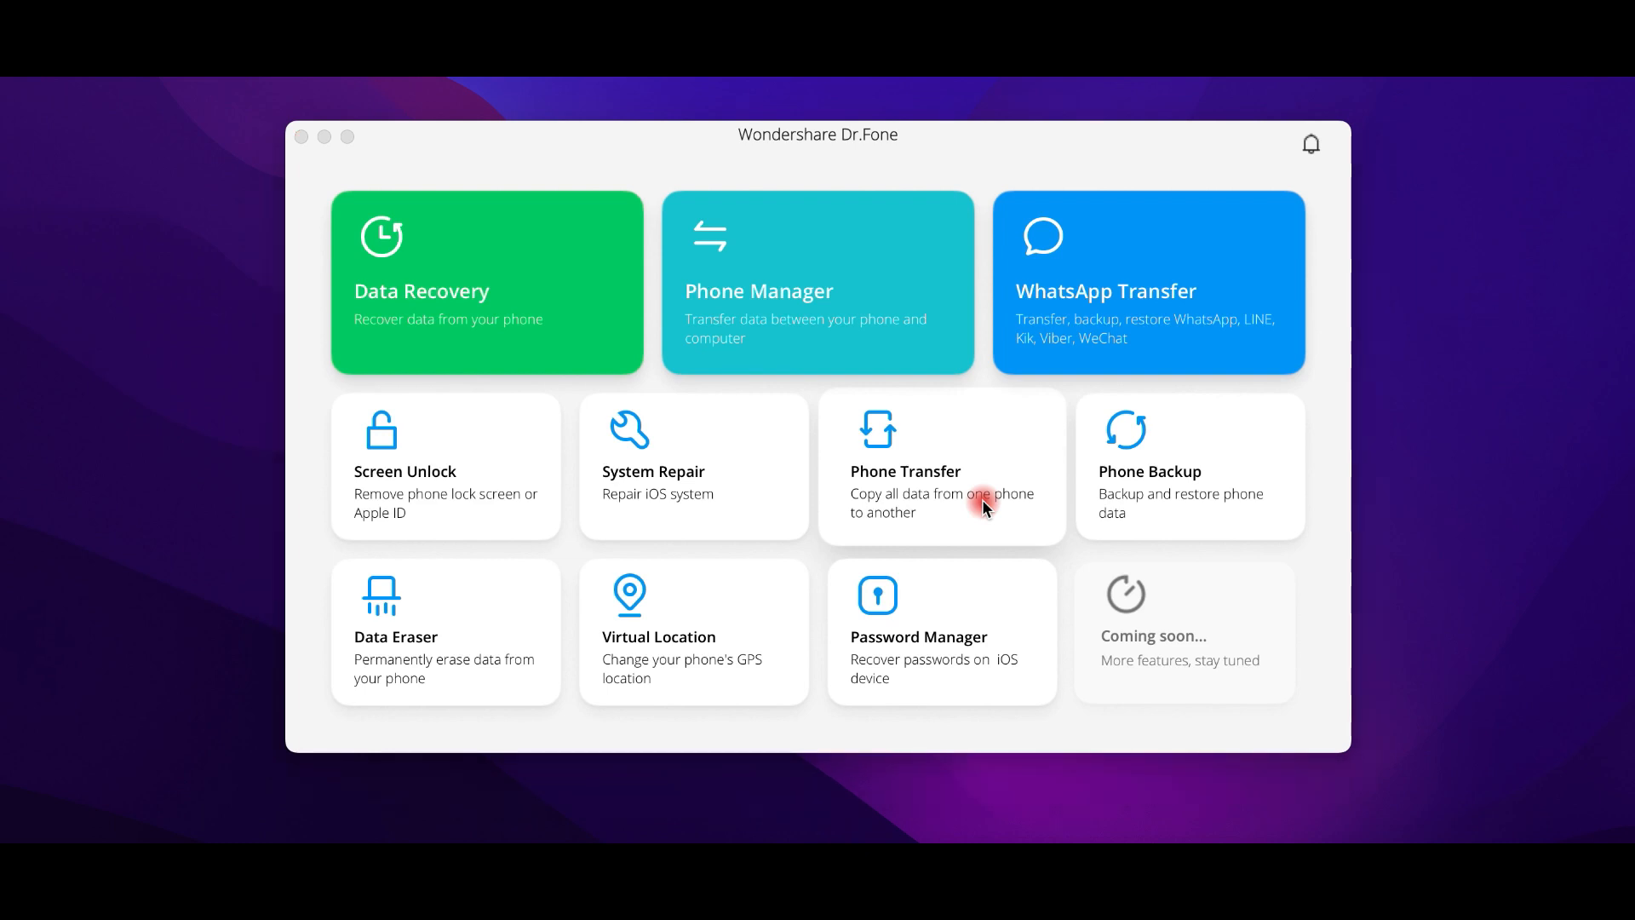
click(940, 467)
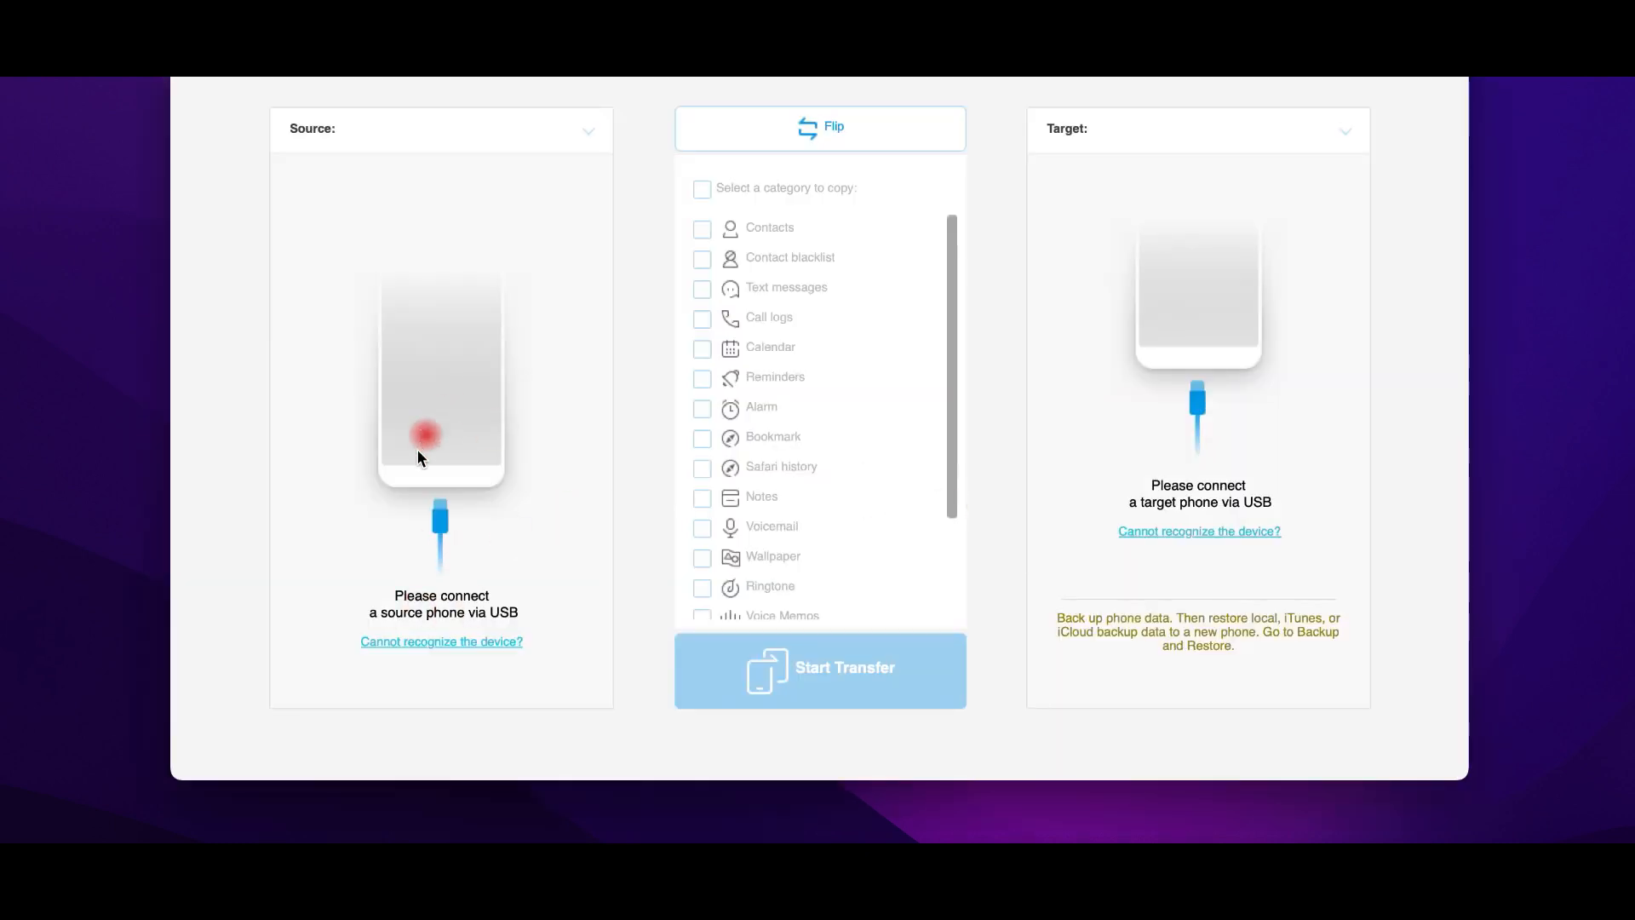
mouse_move(1084, 350)
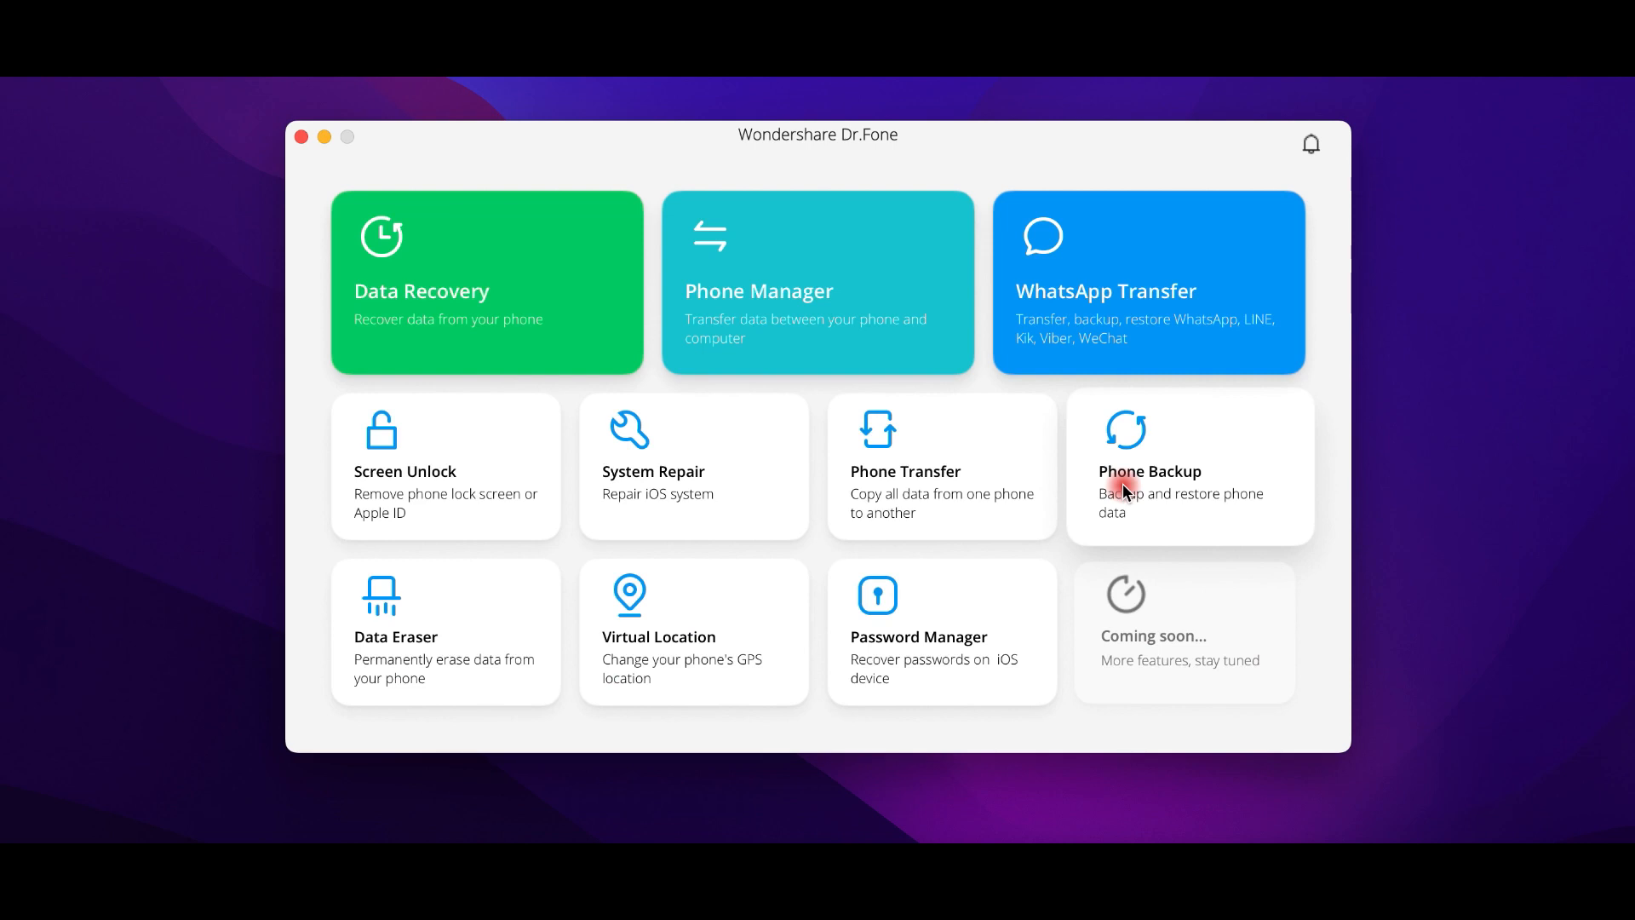
- Tour the Phone Backup, Data Eraser and Virtual Location modules, returning to the toolkit home
click(1146, 467)
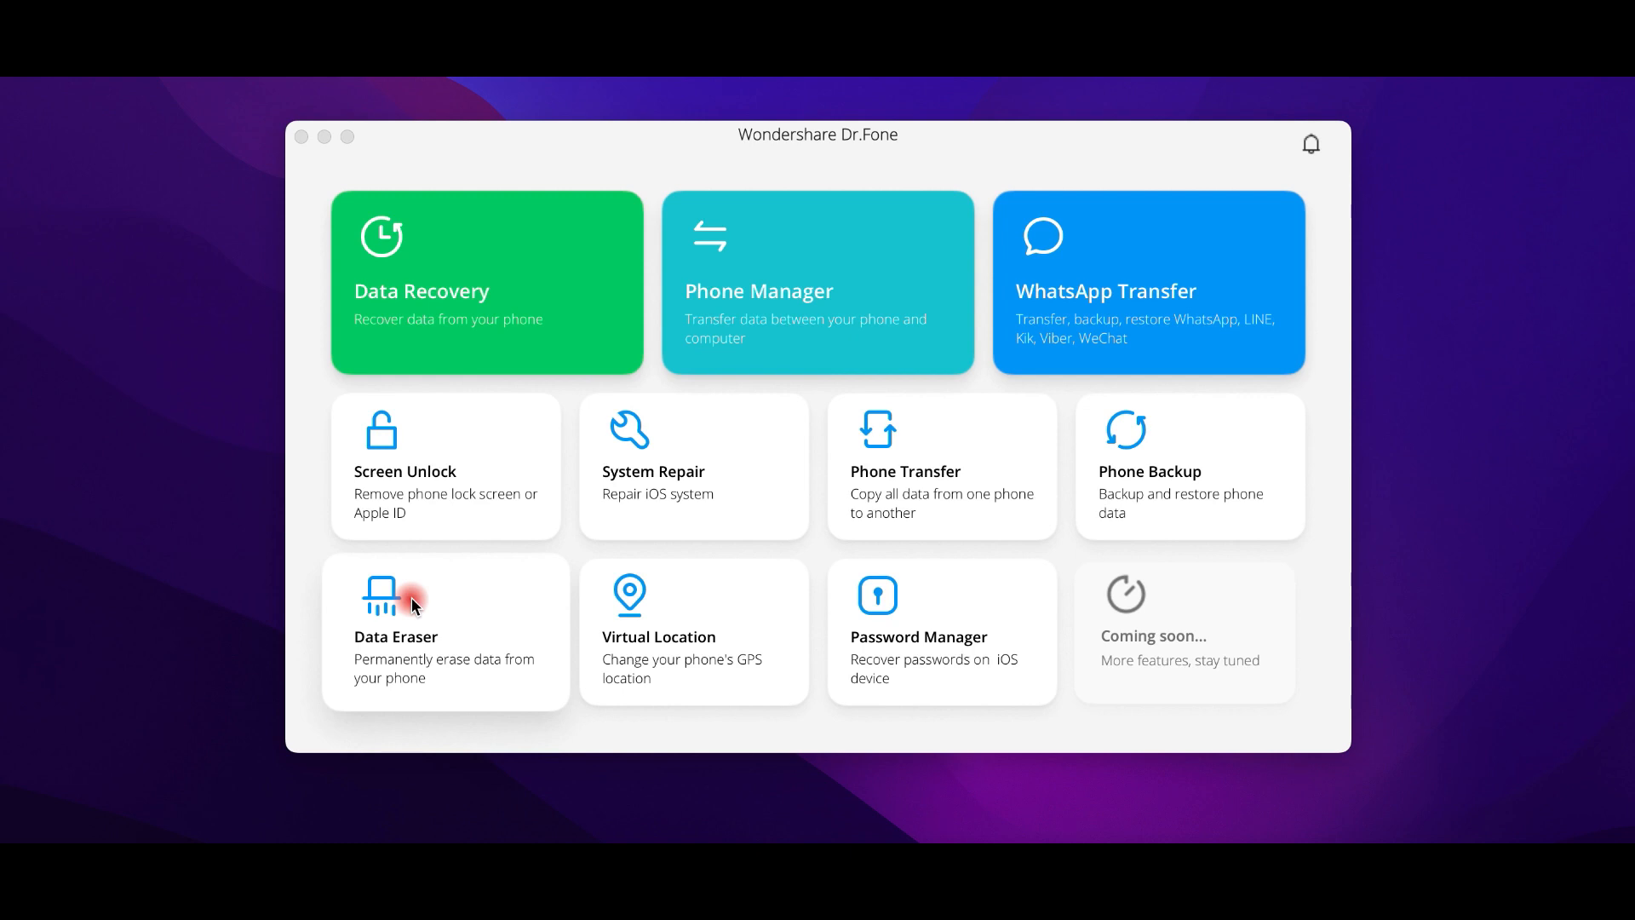
click(394, 599)
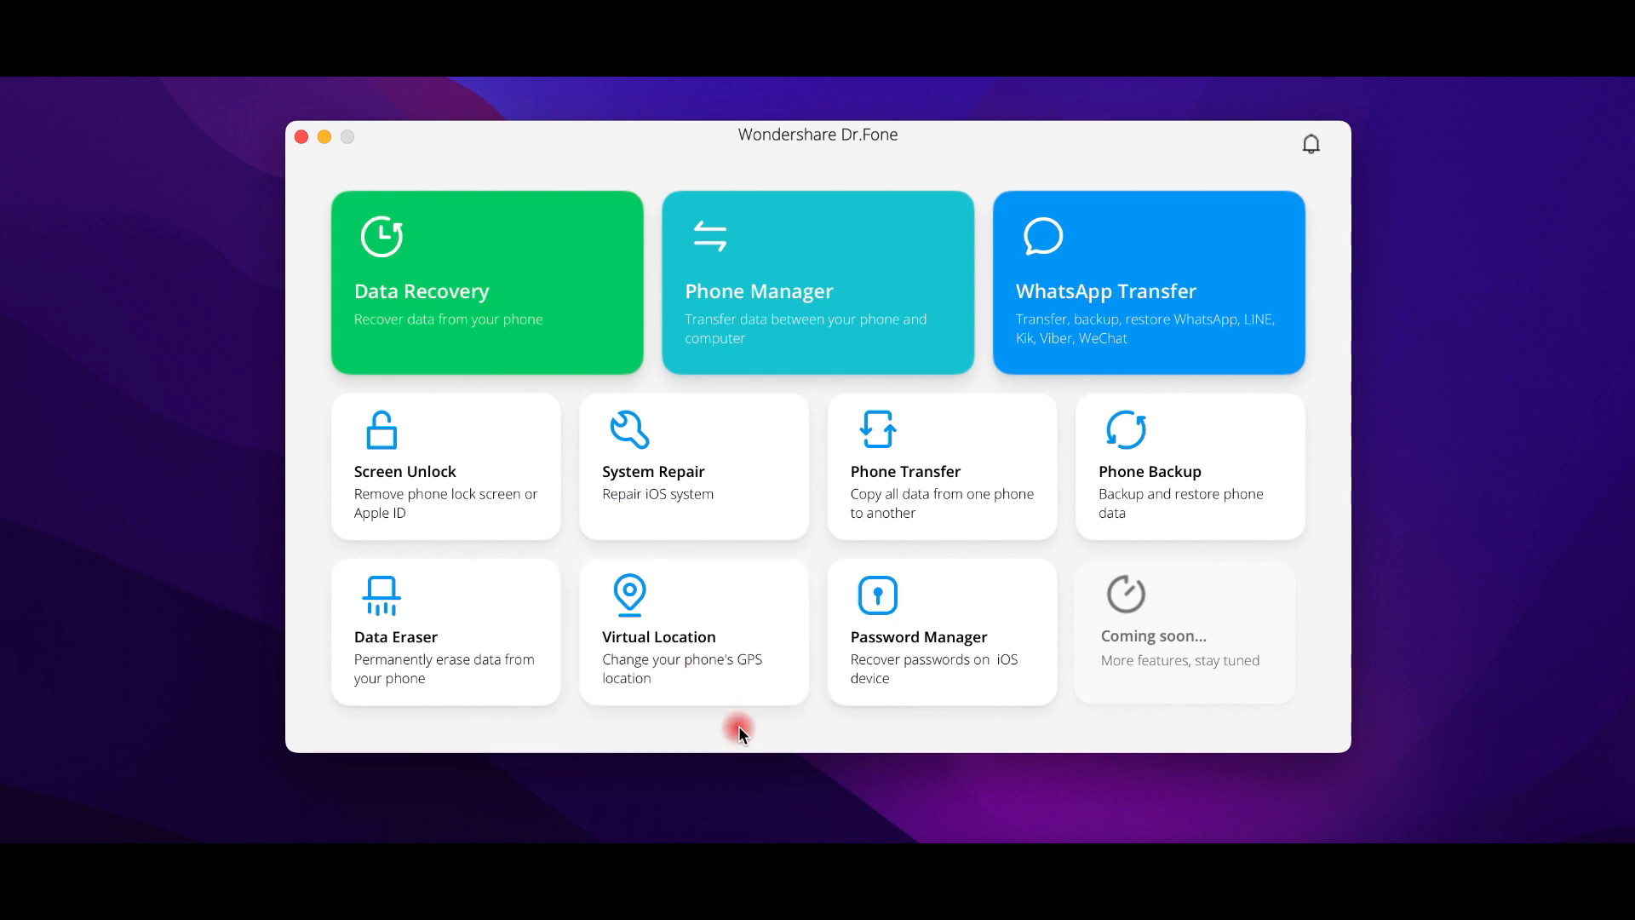
mouse_move(732, 689)
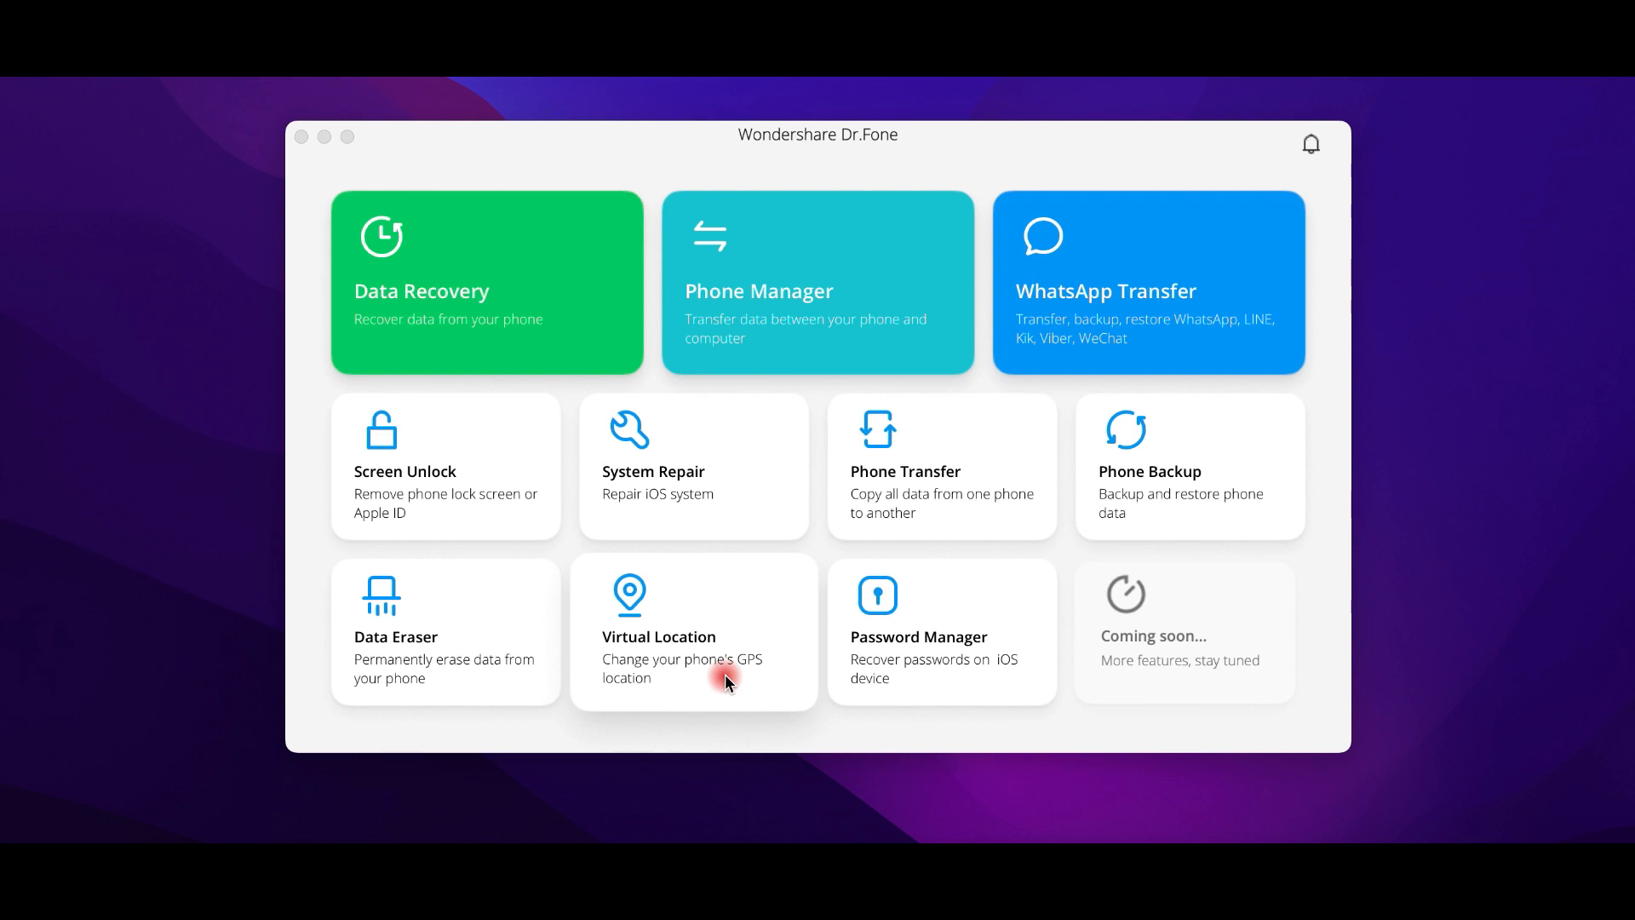
click(657, 635)
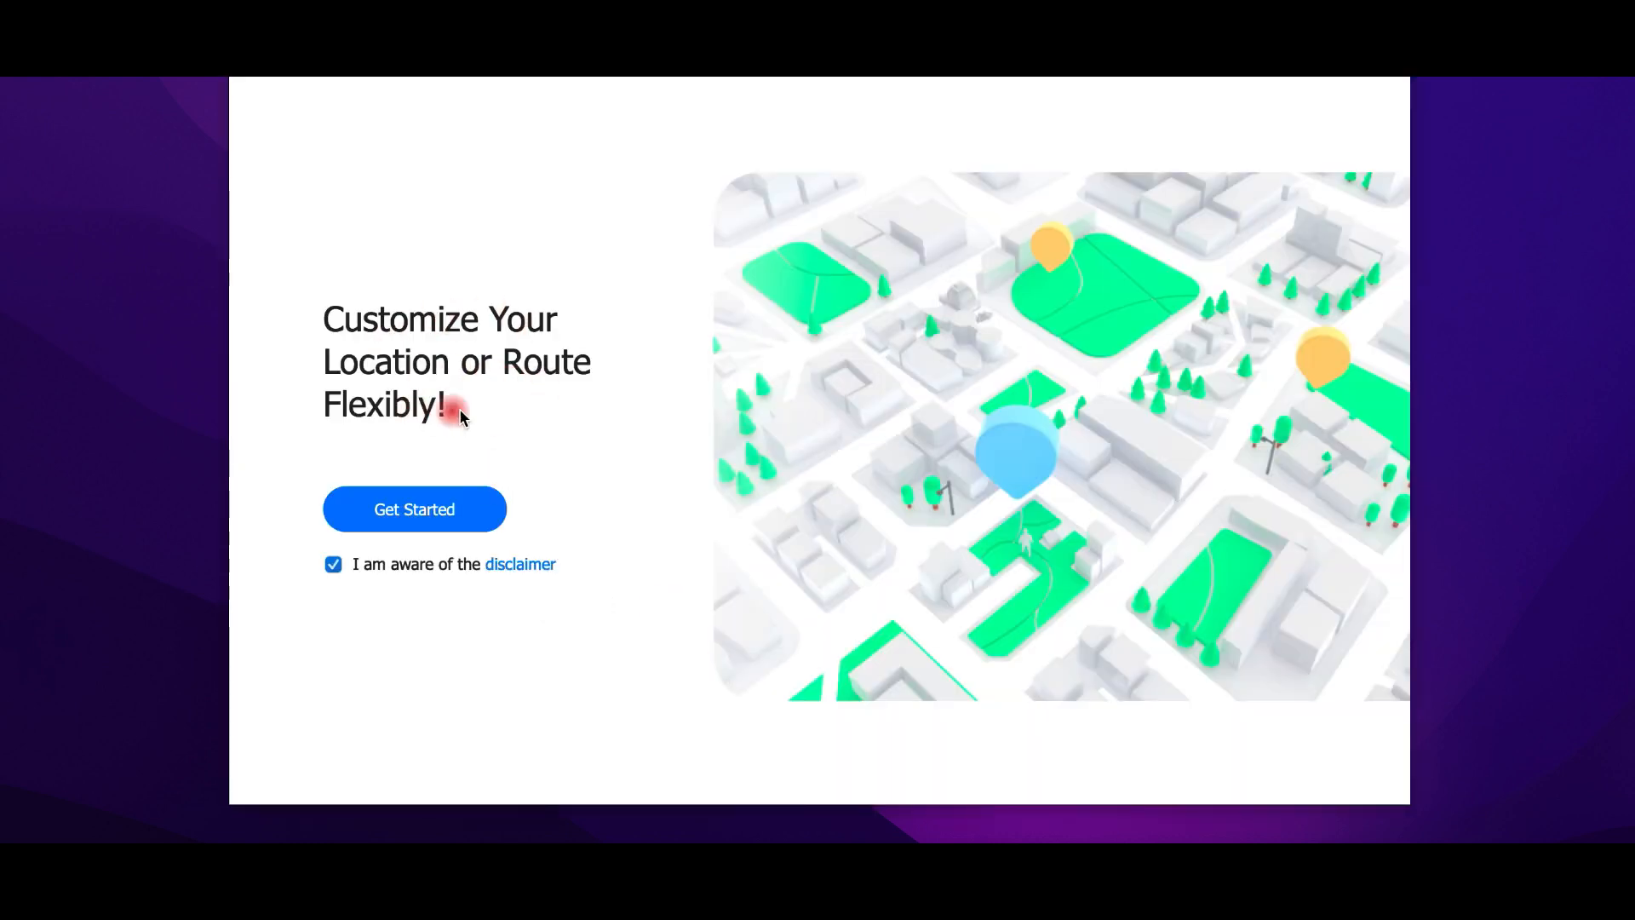
click(414, 509)
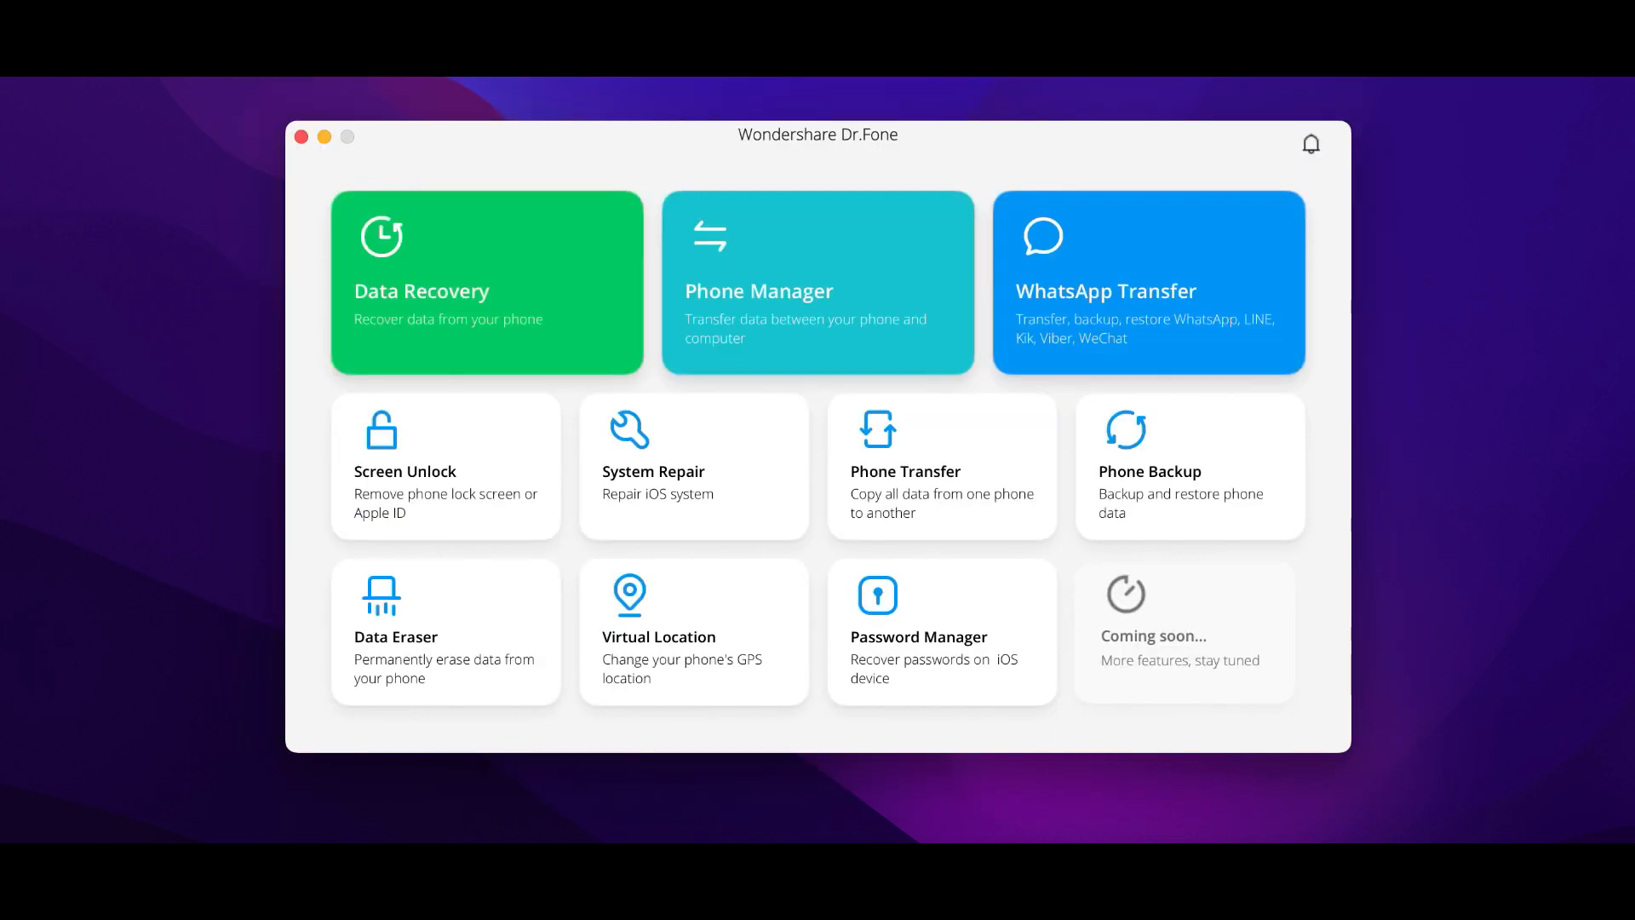
- Enter Password Manager, which asks for an iOS device to be connected
click(986, 664)
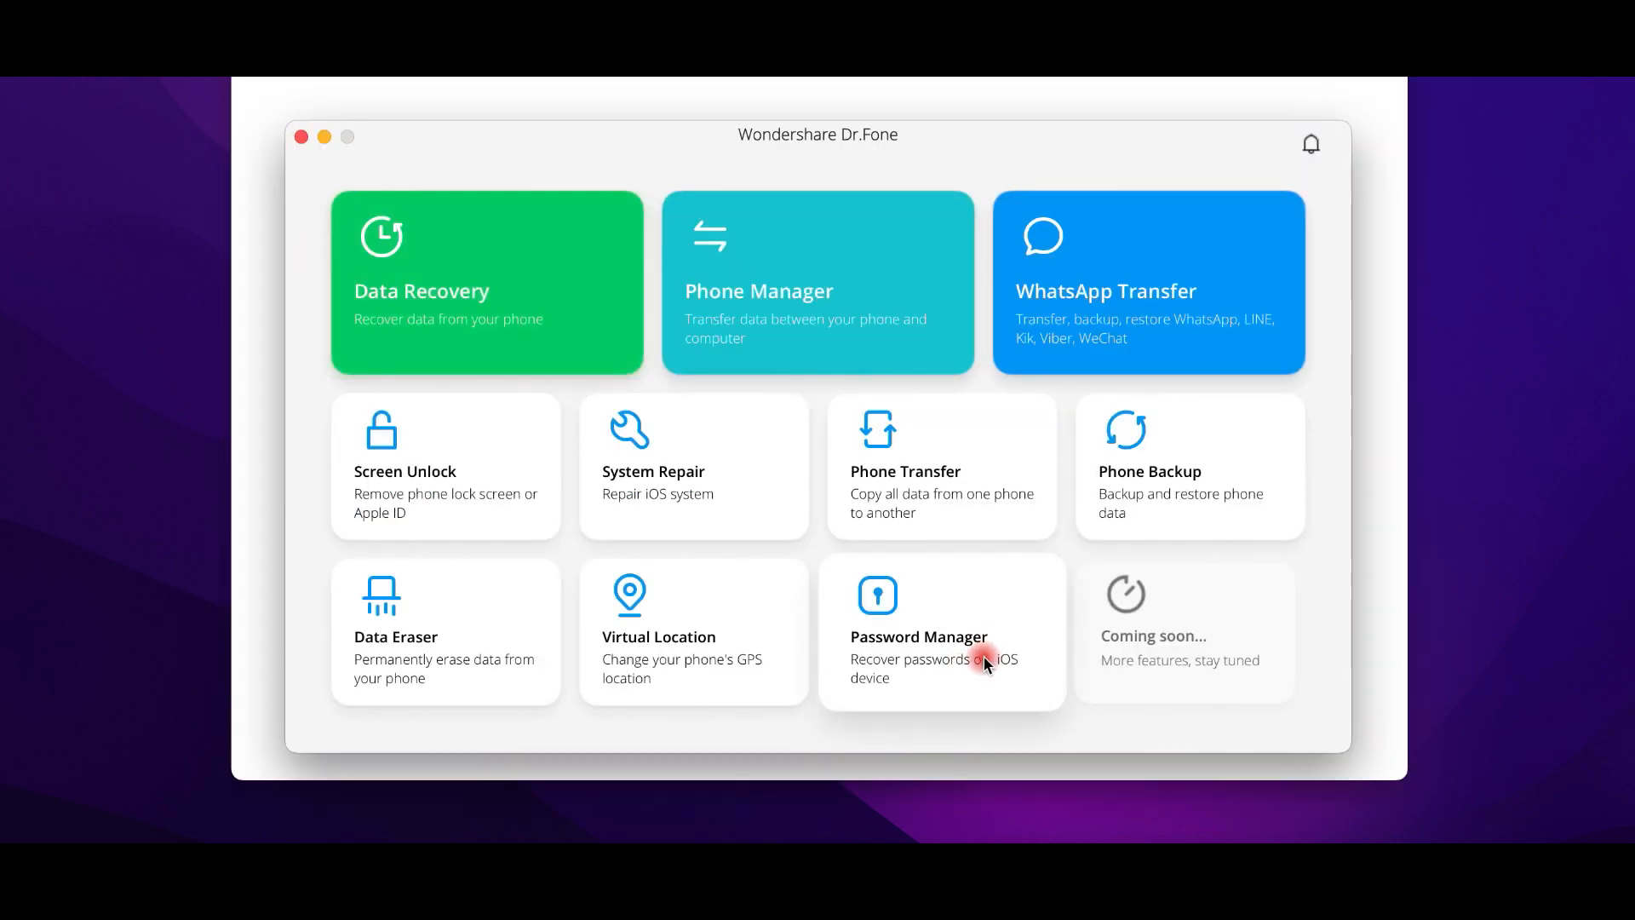
click(940, 630)
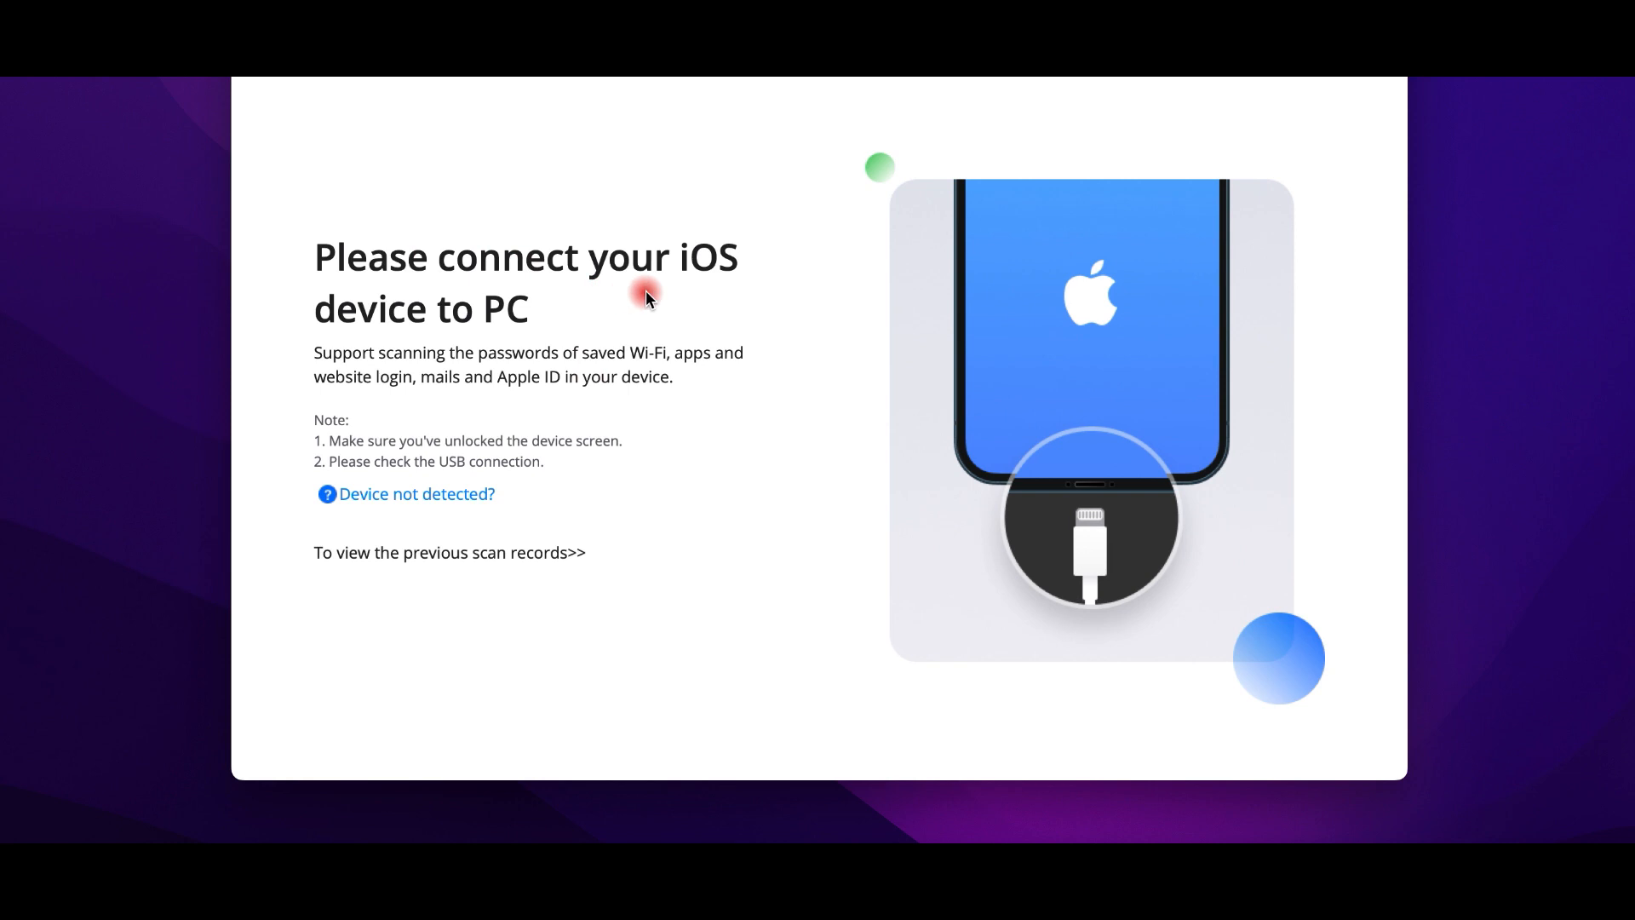